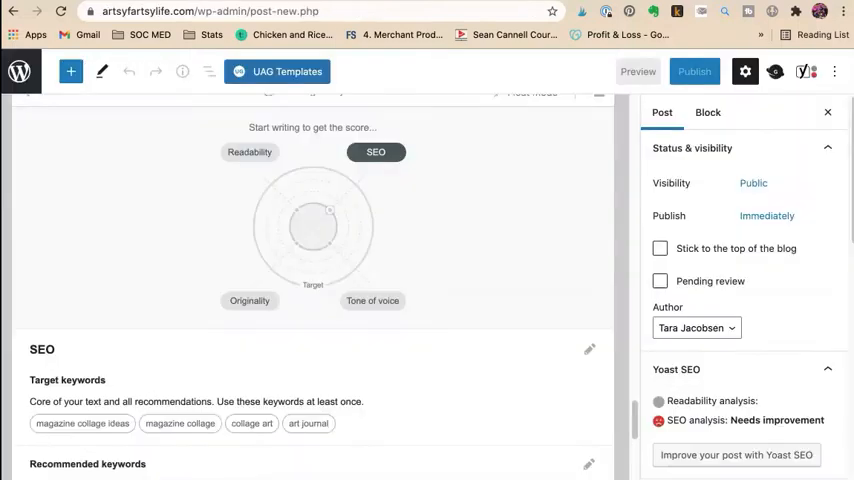
pyautogui.moveTo(78, 423)
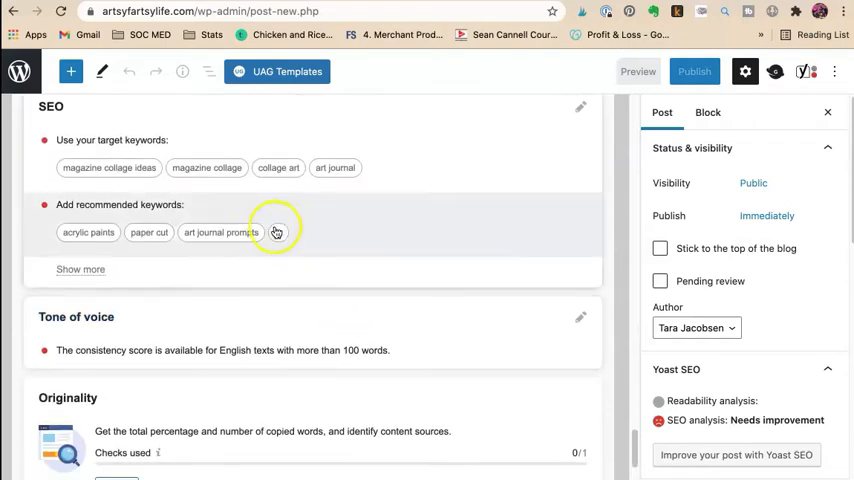
# - Review the draft's SEO keyword recommendations and open Tailwind Create's design gallery
pyautogui.click(80, 269)
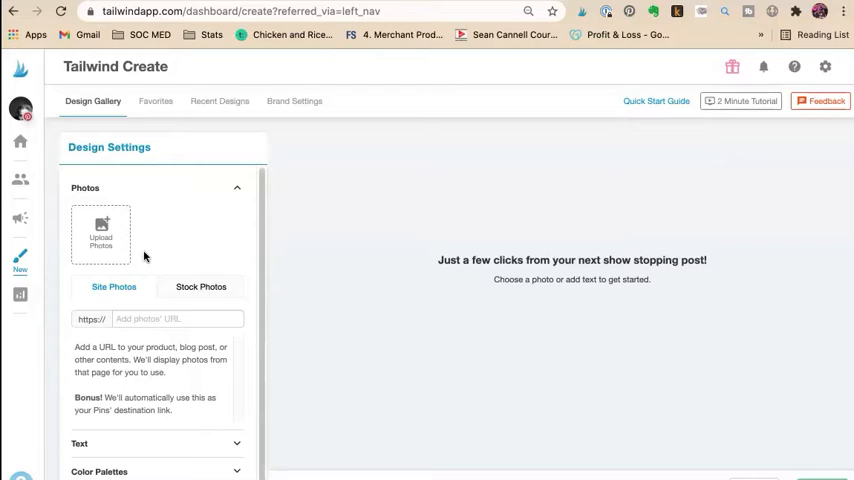
pyautogui.moveTo(253, 189)
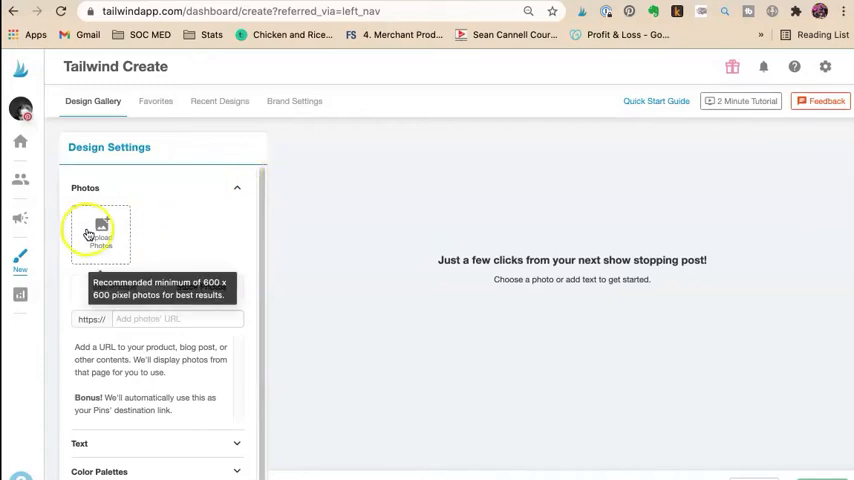
# - Upload two photos from the Artsy Fartsy Videos collage folders, reaching Scale In Magazine Collage
pyautogui.click(100, 232)
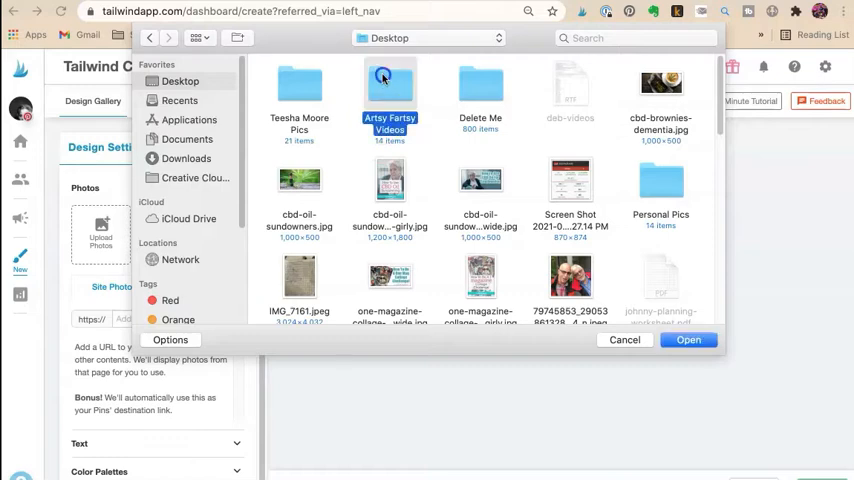
pyautogui.doubleClick(389, 85)
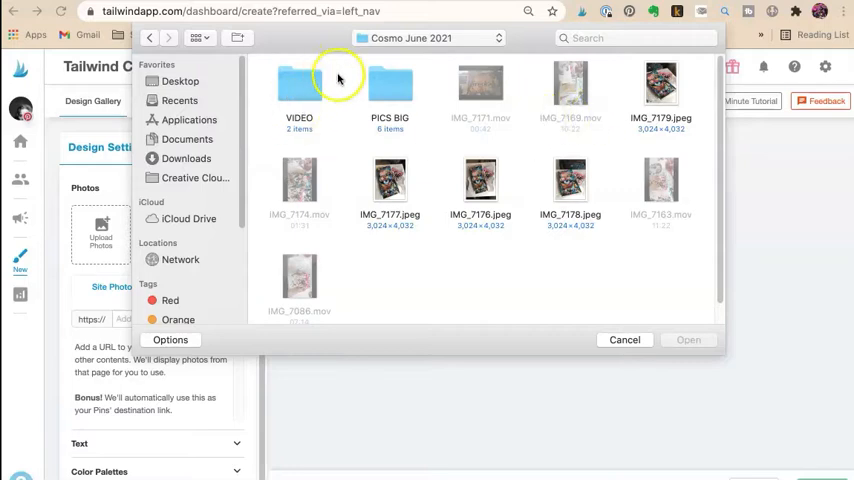
pyautogui.doubleClick(390, 85)
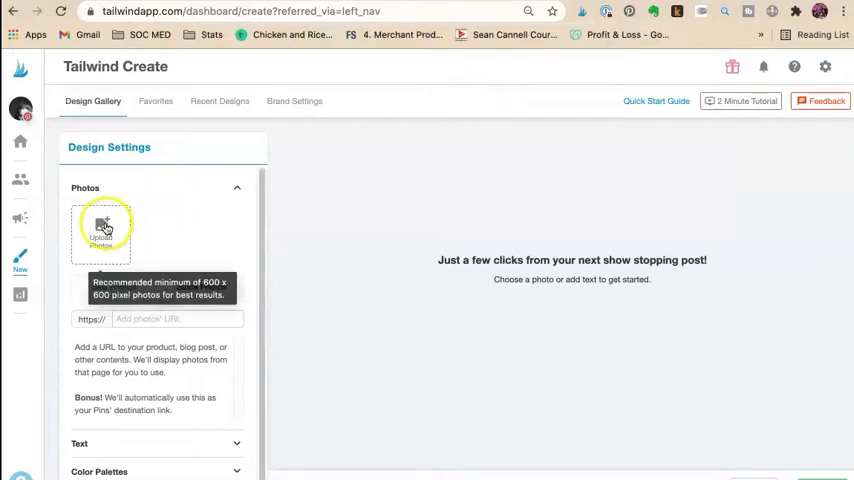
pyautogui.click(101, 230)
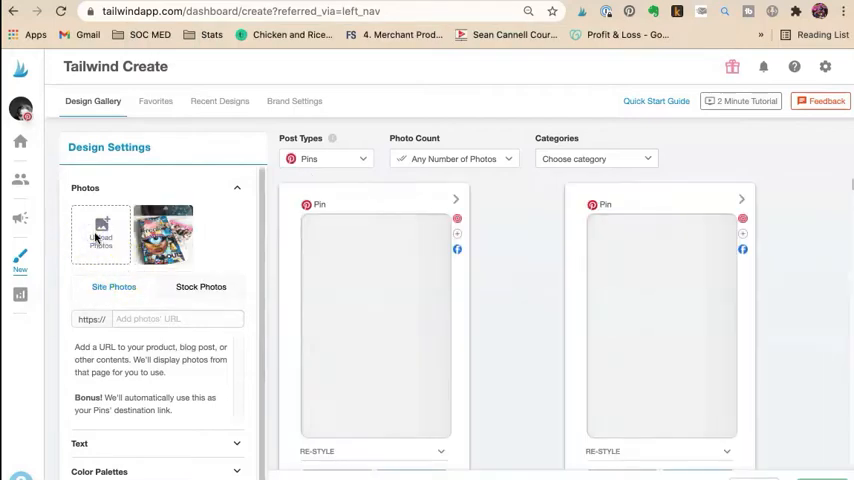
pyautogui.click(100, 232)
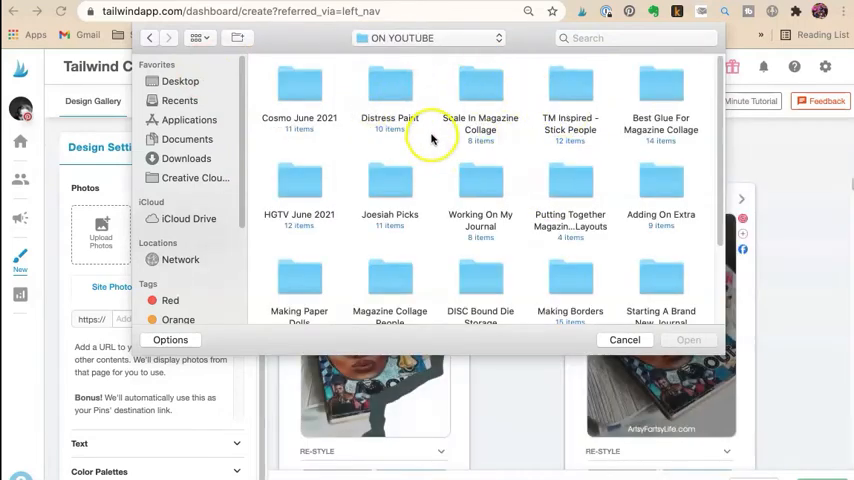
pyautogui.click(480, 85)
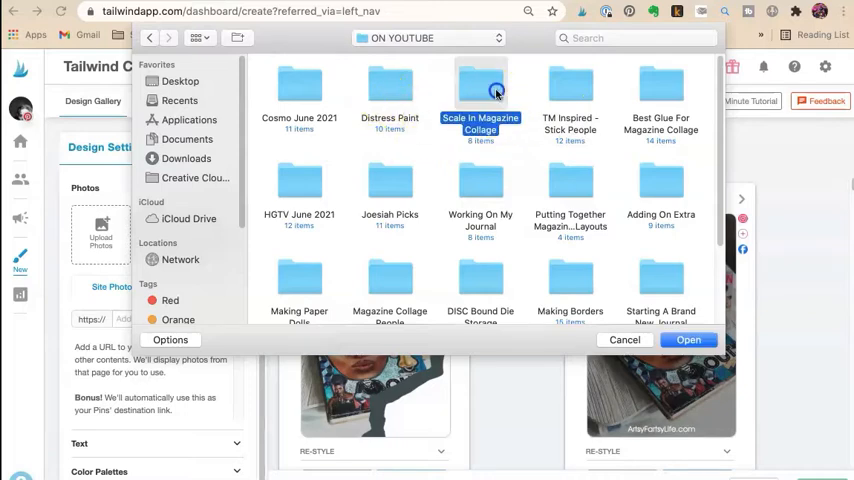
pyautogui.doubleClick(480, 85)
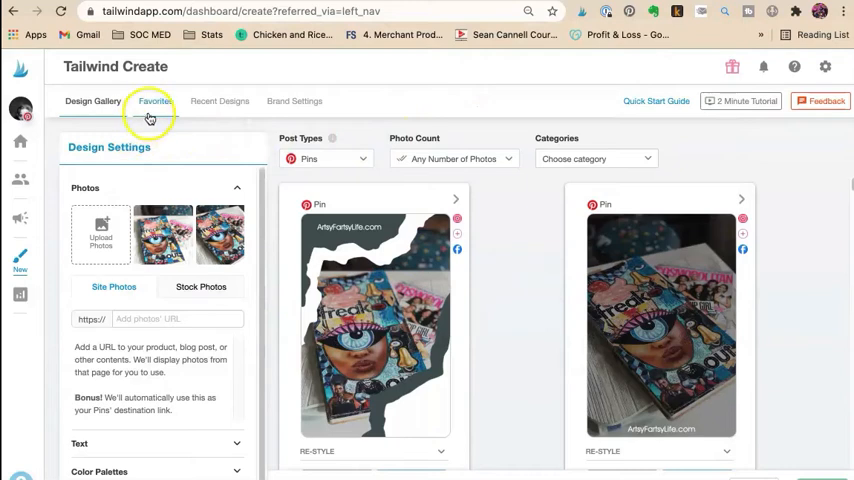
# - Upload the finished stick people photos from the TM Inspired - Stick People folder
pyautogui.click(100, 234)
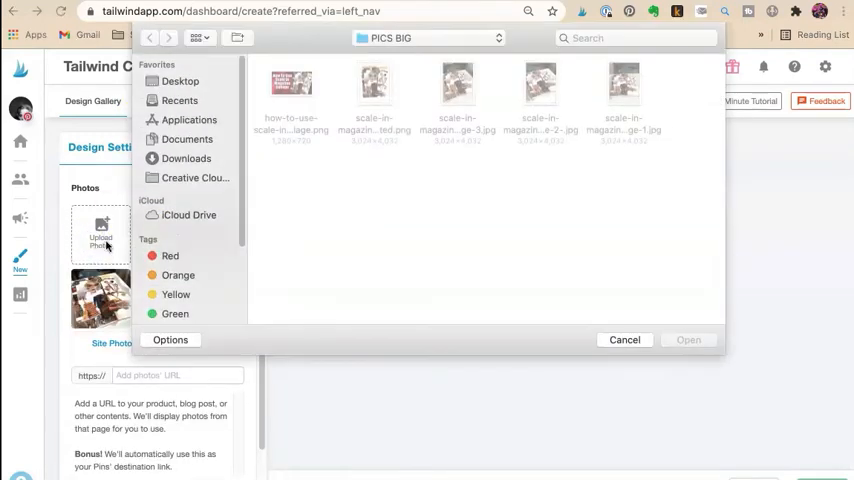
pyautogui.click(428, 38)
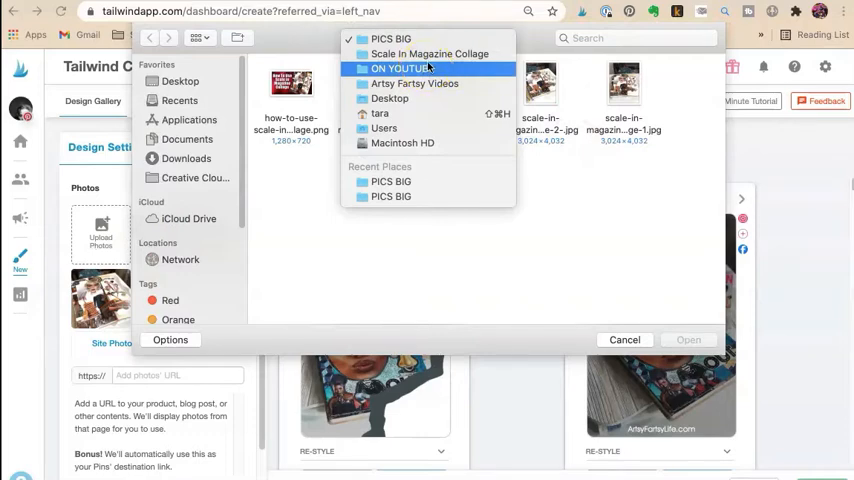
pyautogui.click(401, 68)
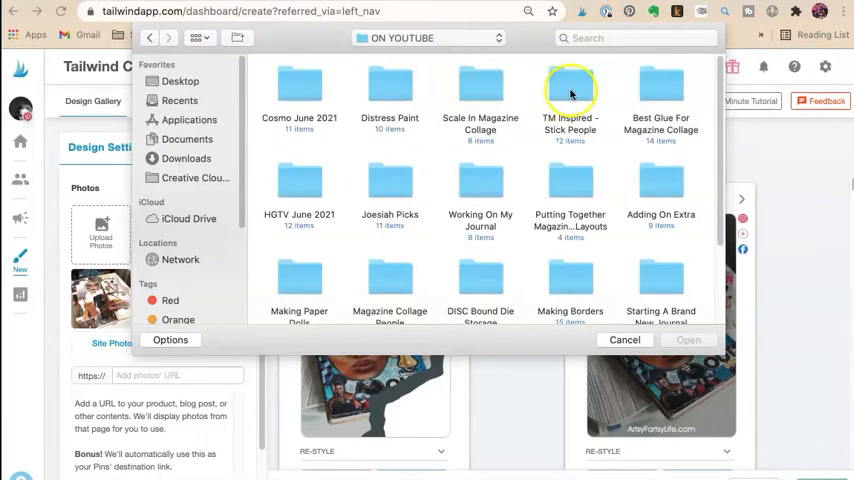
pyautogui.doubleClick(570, 95)
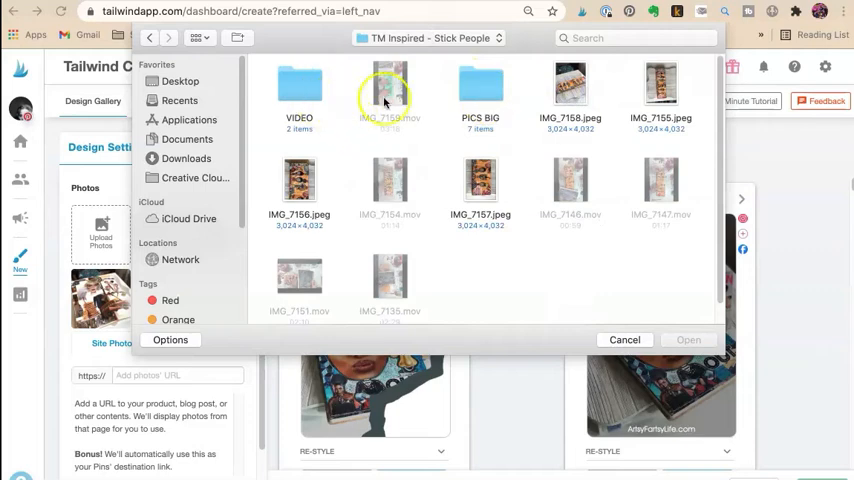
pyautogui.doubleClick(480, 84)
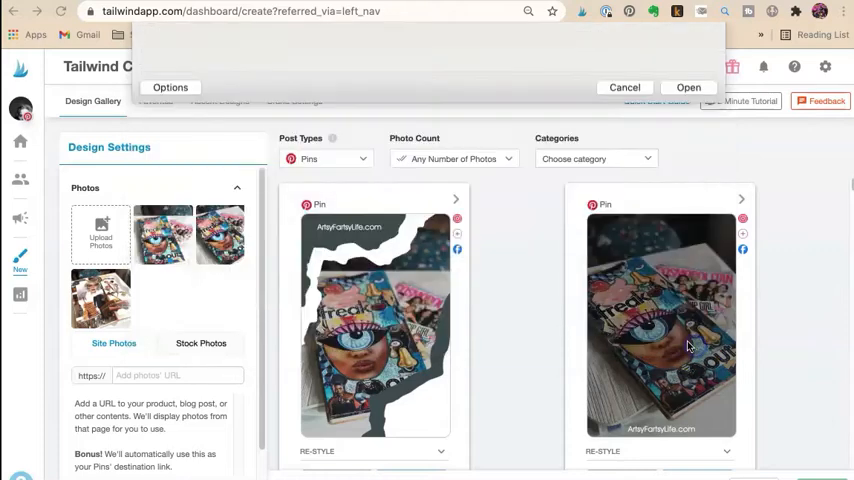
pyautogui.click(624, 87)
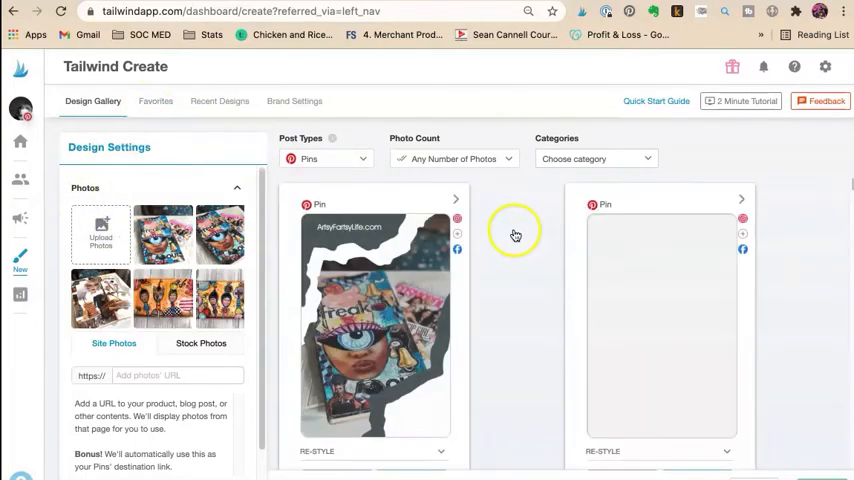
# - Upload the finished pictures from the HGTV June 2021 folder
pyautogui.click(100, 232)
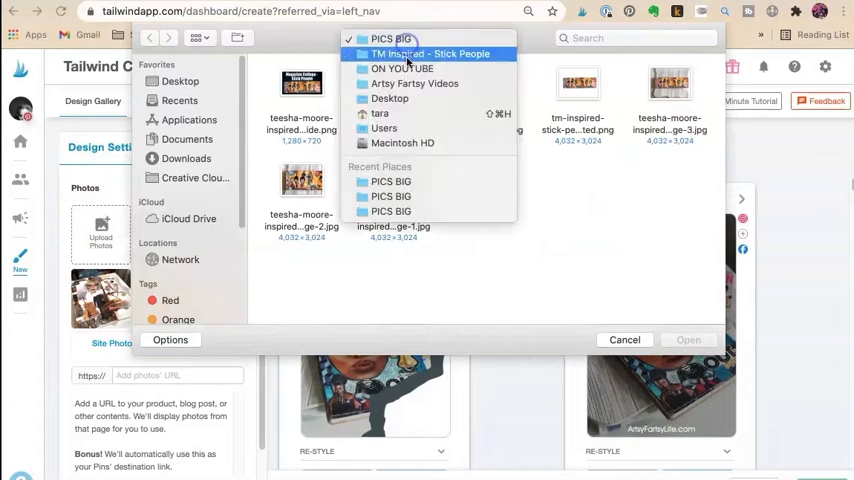
pyautogui.click(401, 68)
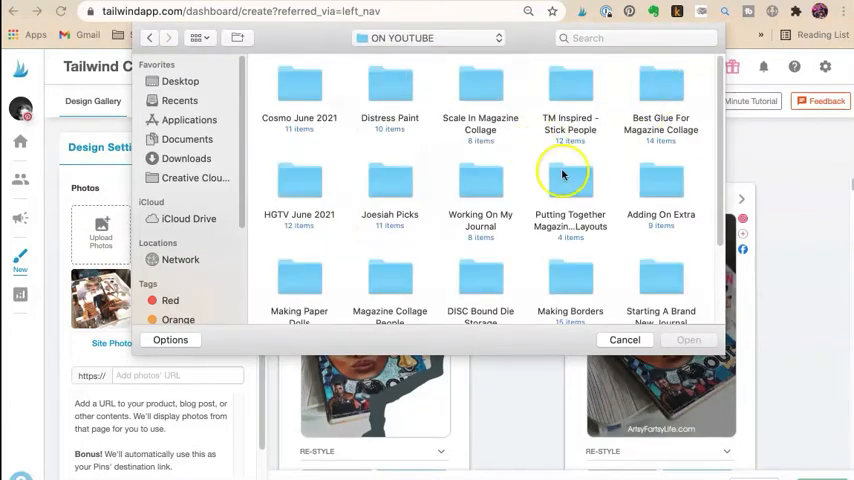
pyautogui.doubleClick(299, 190)
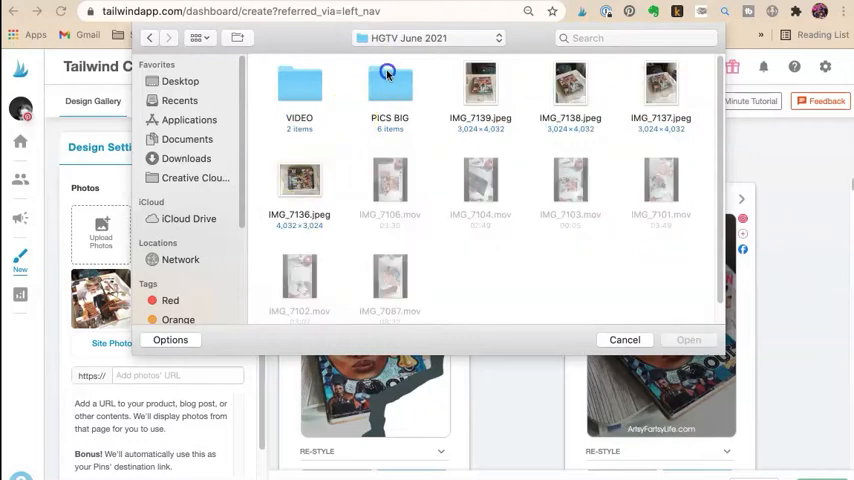
pyautogui.doubleClick(390, 82)
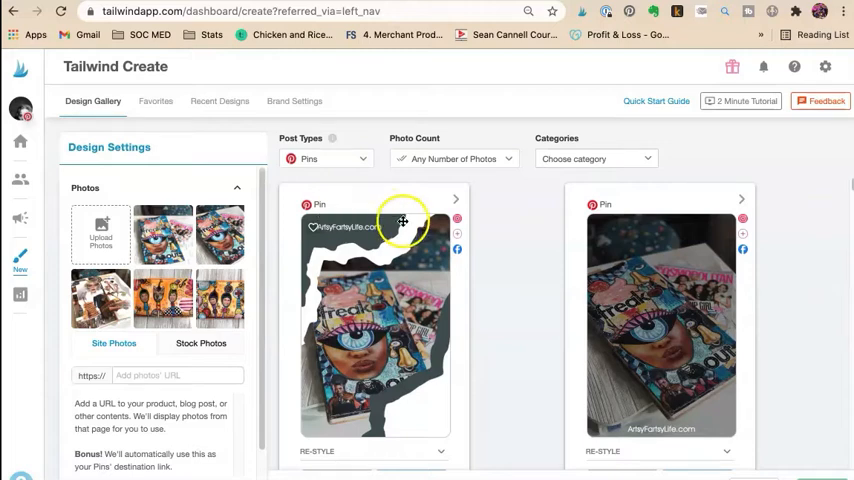
# - Scroll the Design Gallery pin previews until the Add your text tip appears
pyautogui.scroll(-3)
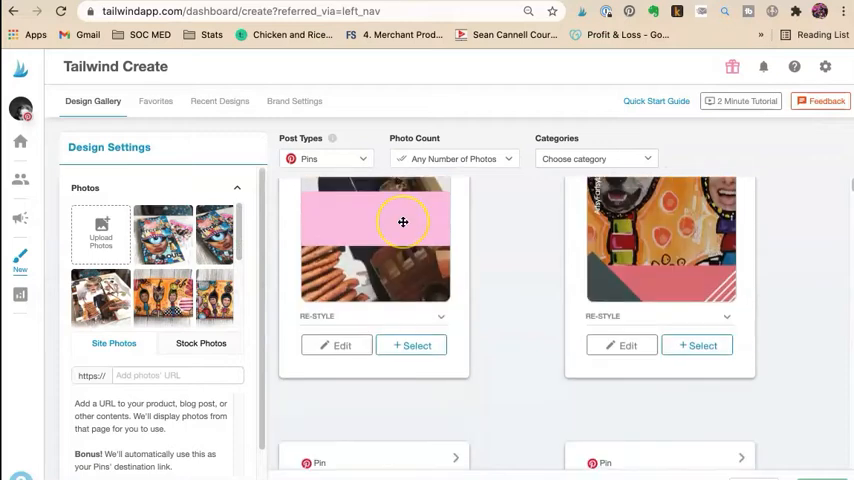
pyautogui.scroll(-3)
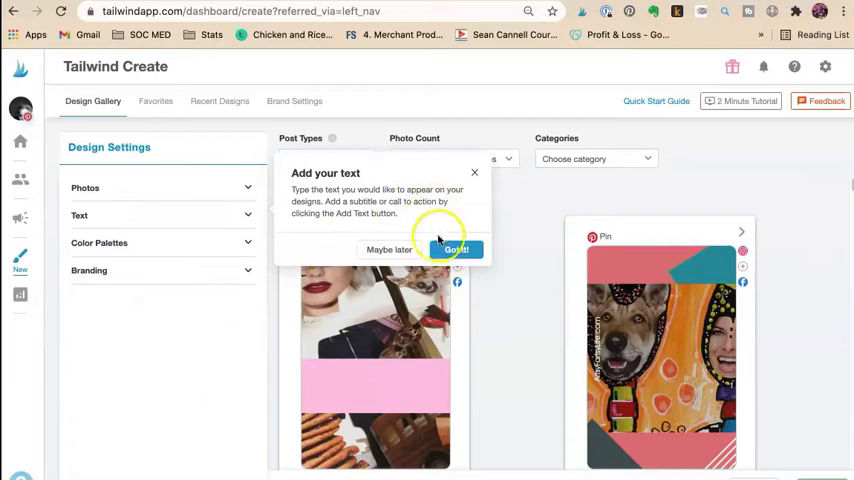
# - Dismiss the tip and enter Title Text 'Free Magazine Collage Mini Course' for the designs
pyautogui.click(456, 249)
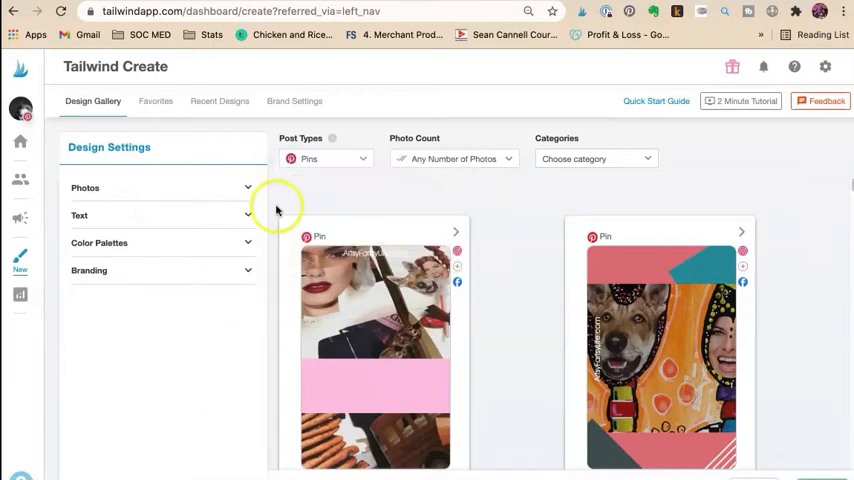
pyautogui.click(162, 215)
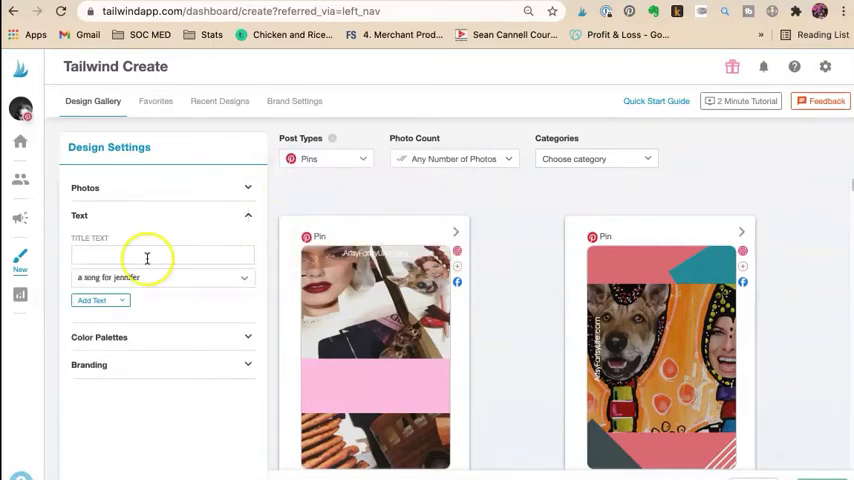
pyautogui.click(162, 255)
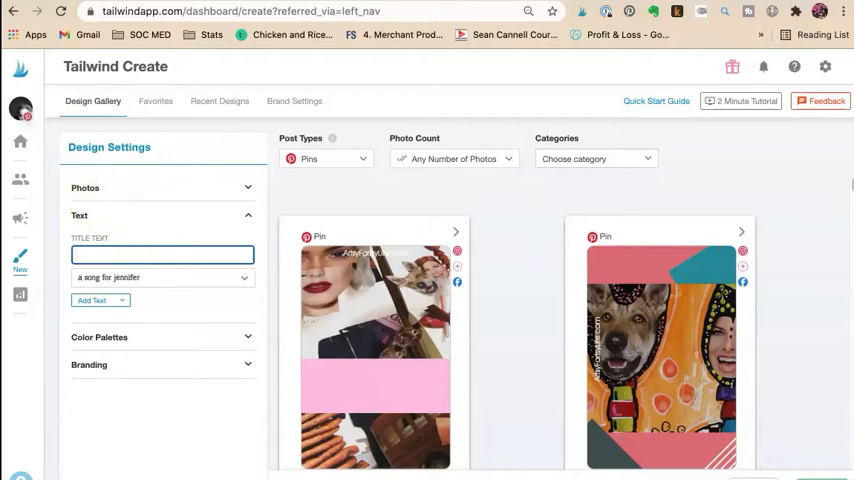
pyautogui.write('H')
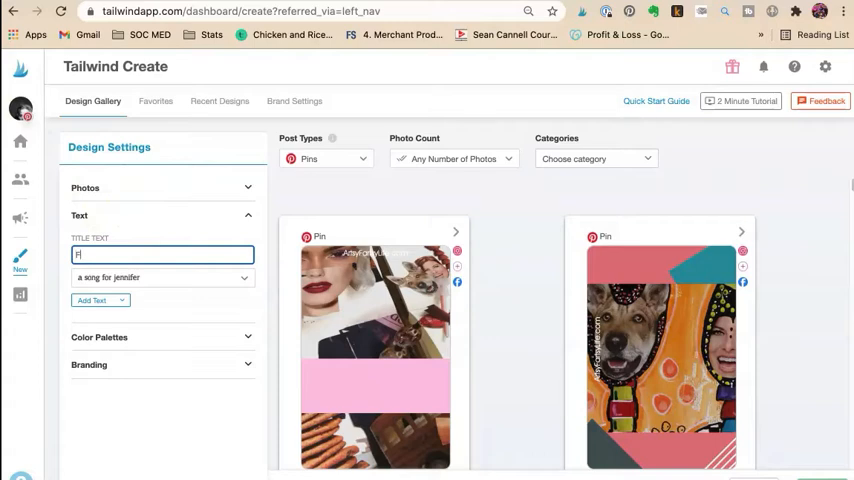
pyautogui.write('ree')
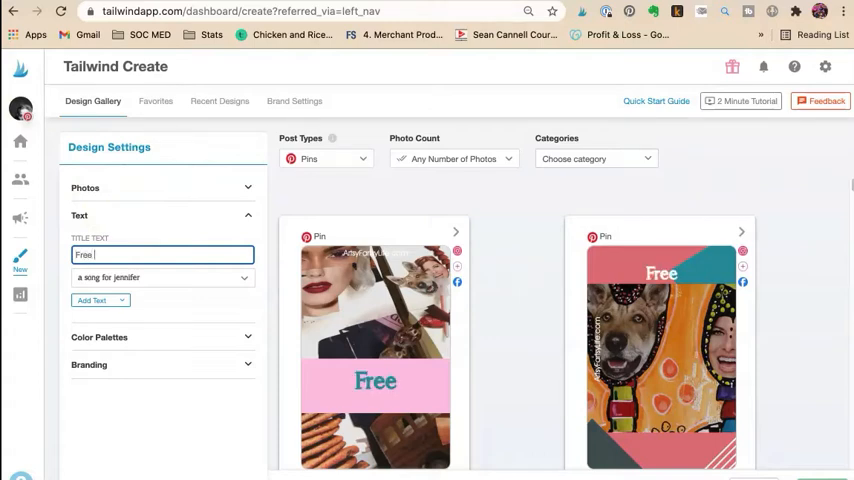
pyautogui.write('Magazine Collage Mini')
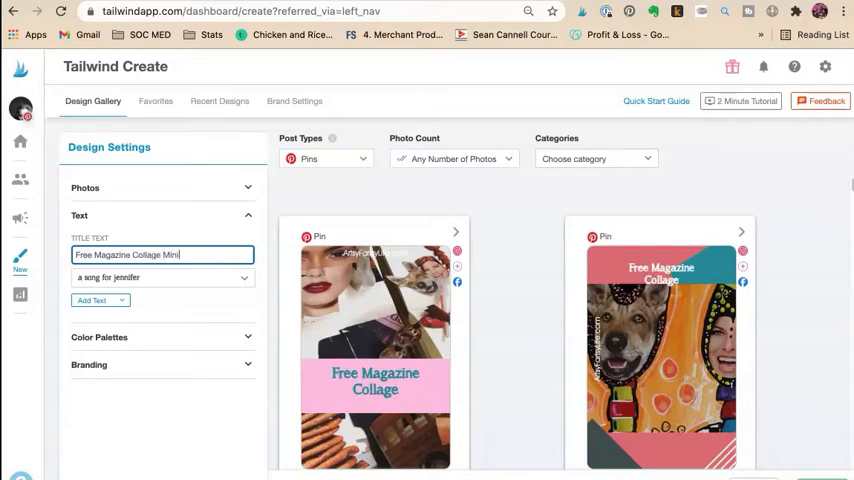
pyautogui.write('Course')
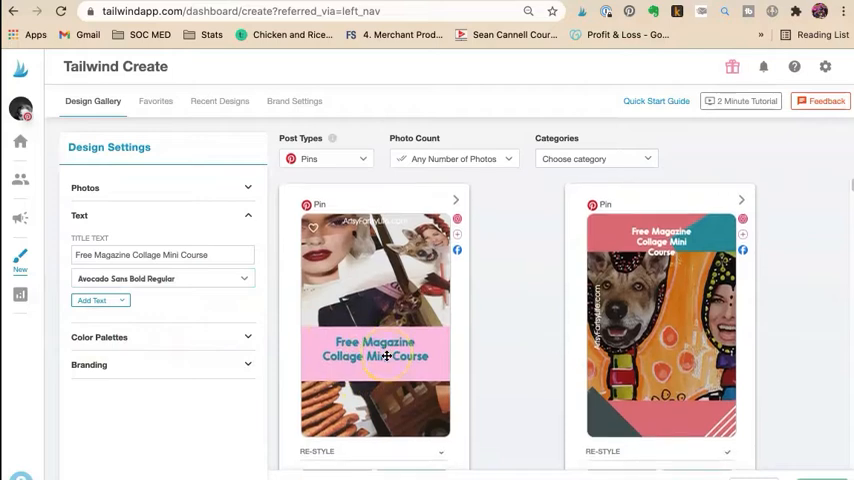
pyautogui.click(294, 101)
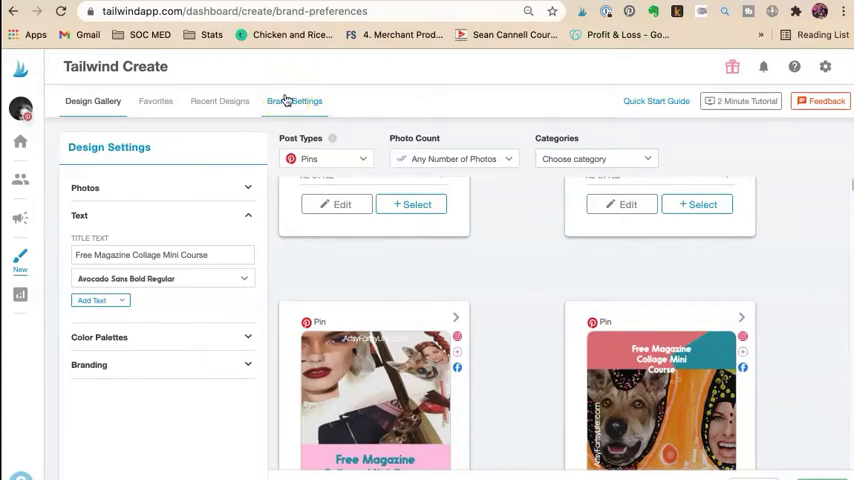
# - Set the brand colours to the curated Fruity palette and return to the Design Gallery
pyautogui.click(293, 101)
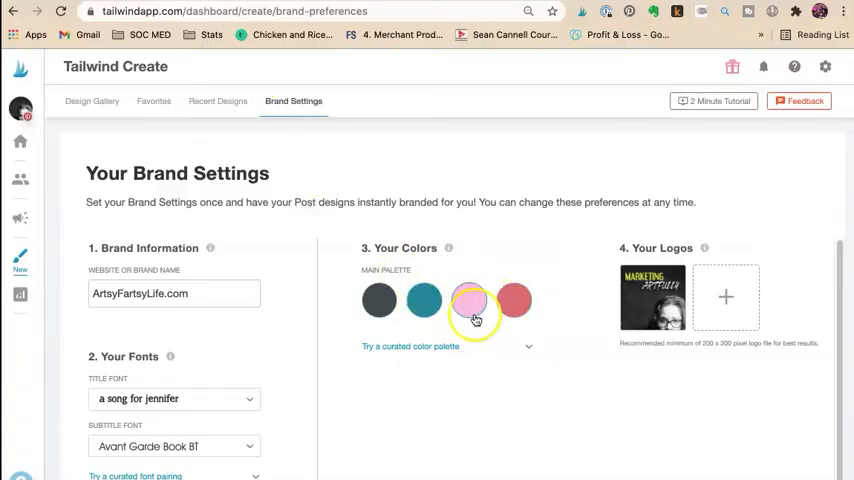
pyautogui.click(410, 346)
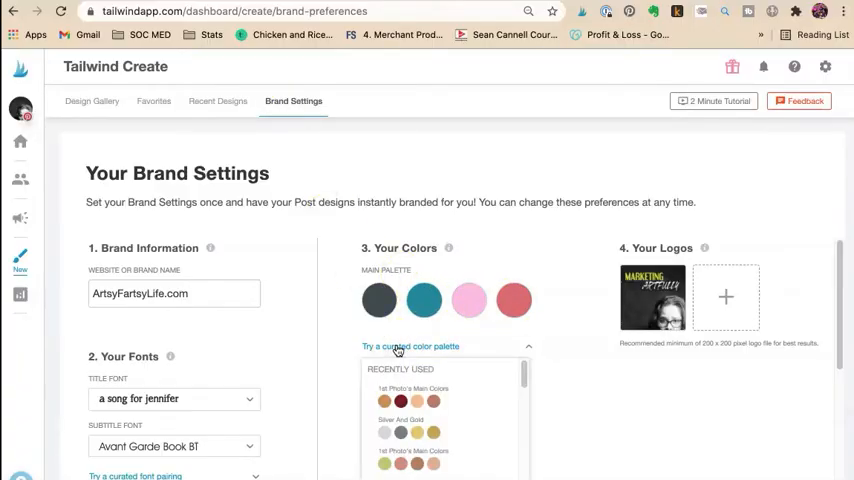
pyautogui.scroll(-3)
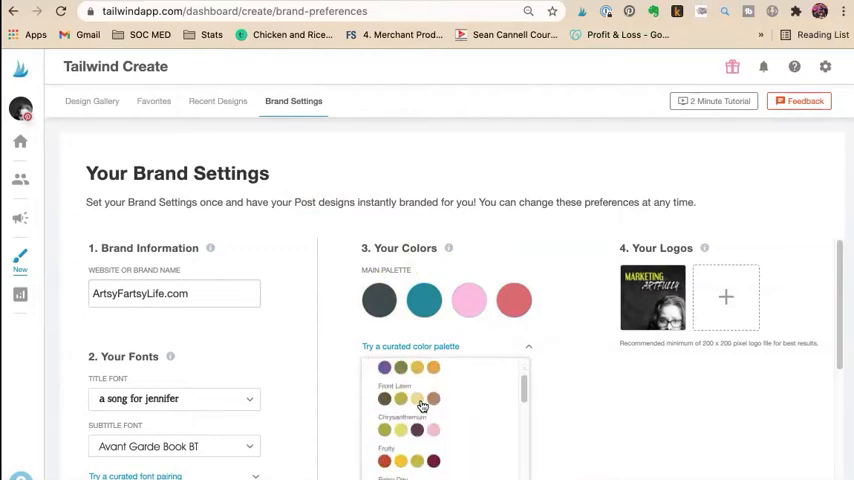
pyautogui.scroll(-3)
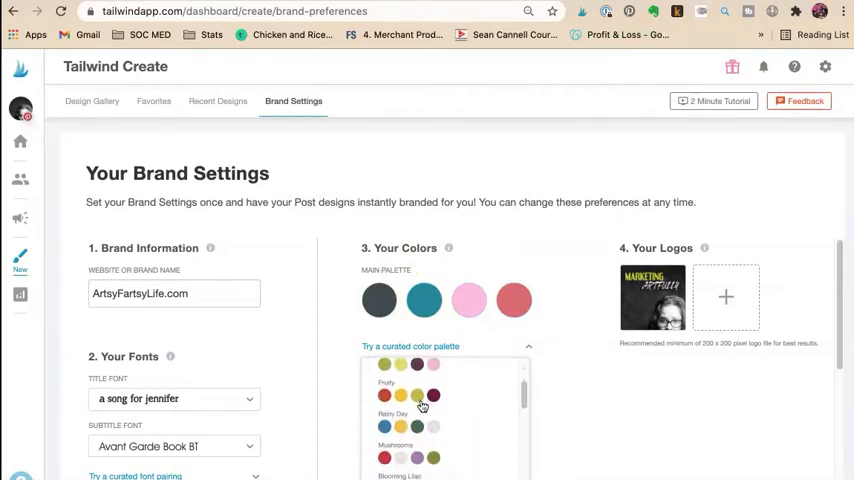
pyautogui.click(417, 395)
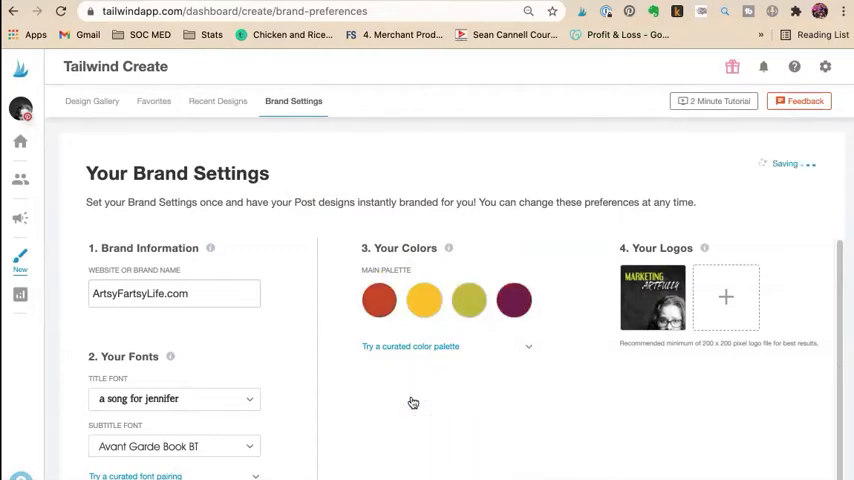
pyautogui.click(92, 101)
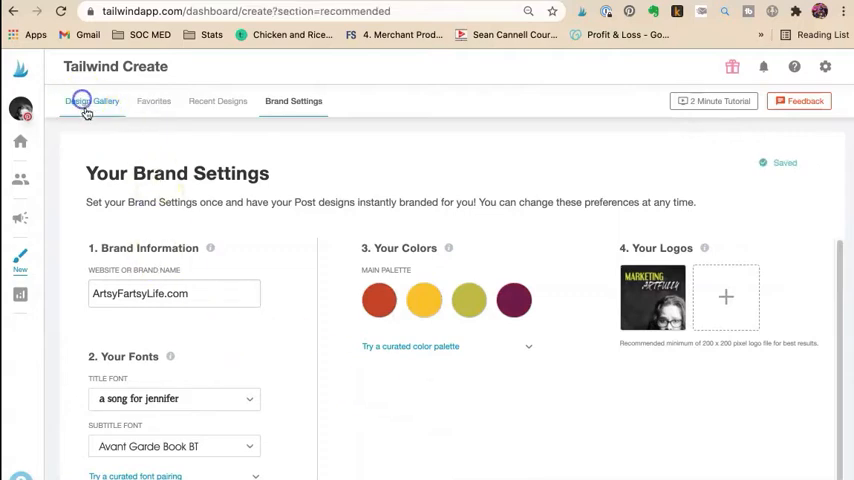
pyautogui.click(92, 100)
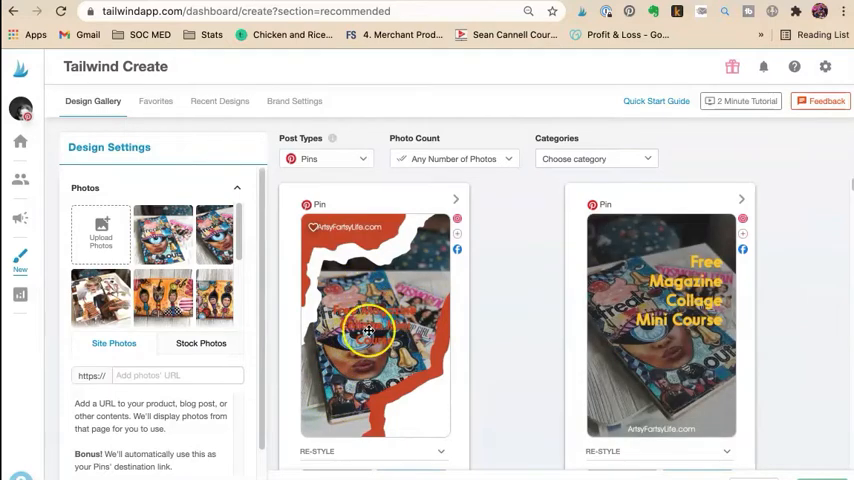
# - Empty the Title Text field and select the first orange torn-paper collage design
pyautogui.scroll(-3)
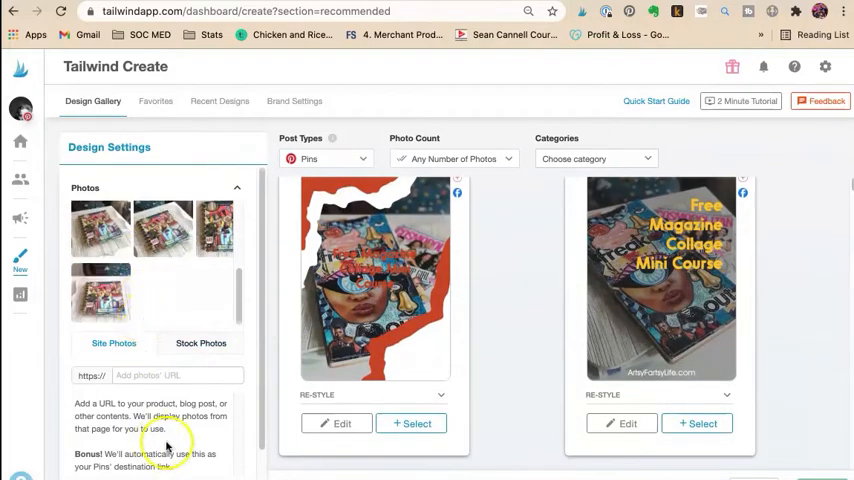
pyautogui.scroll(-3)
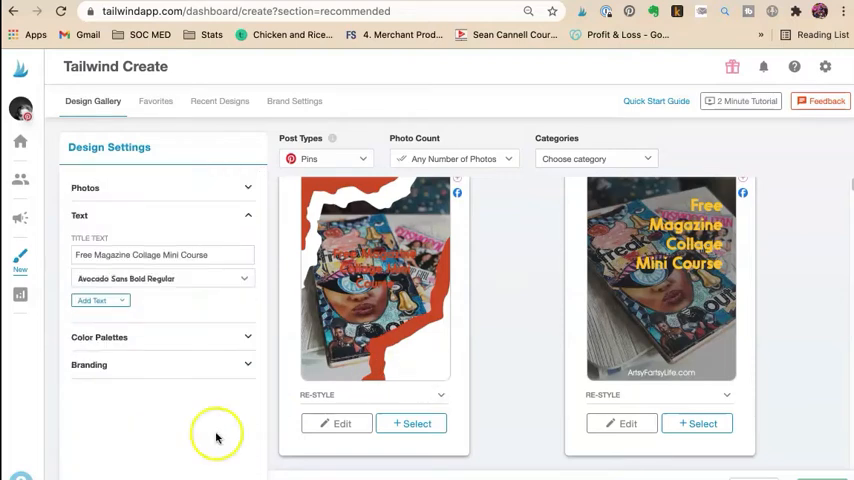
pyautogui.click(163, 254)
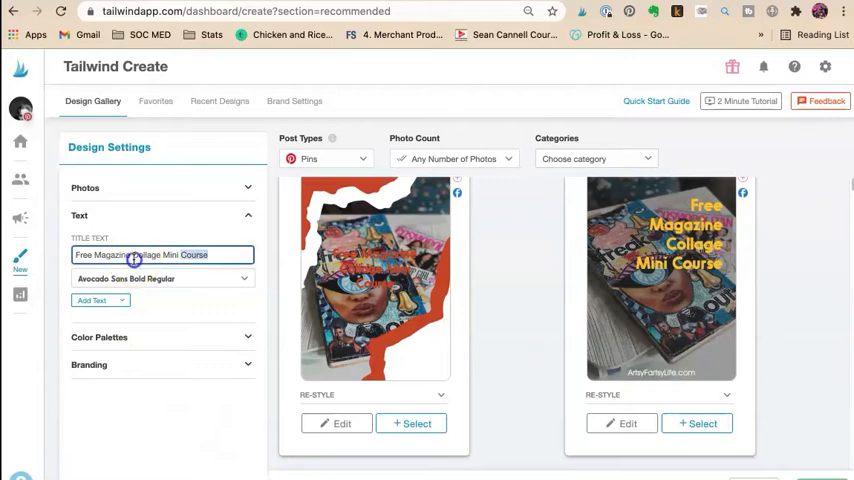
pyautogui.click(162, 255)
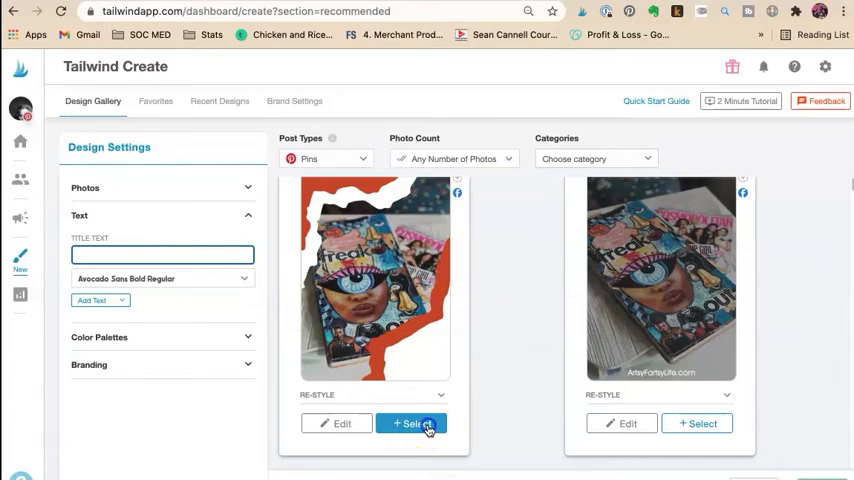
pyautogui.click(411, 423)
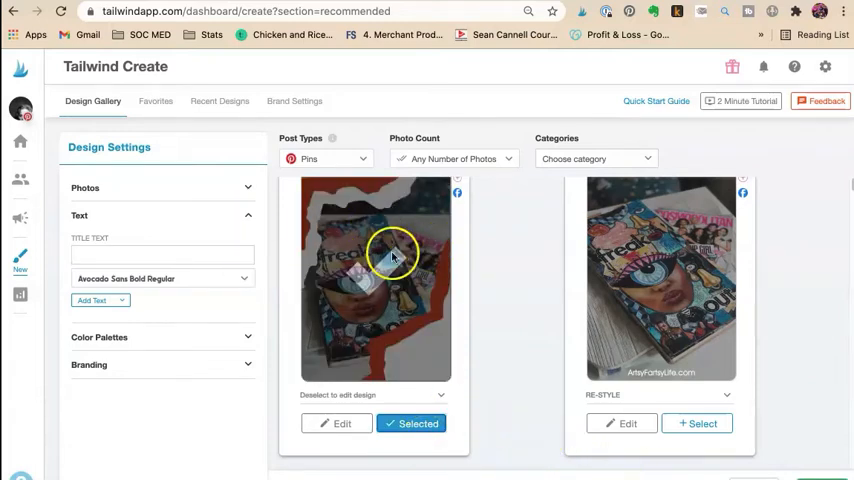
pyautogui.moveTo(355, 243)
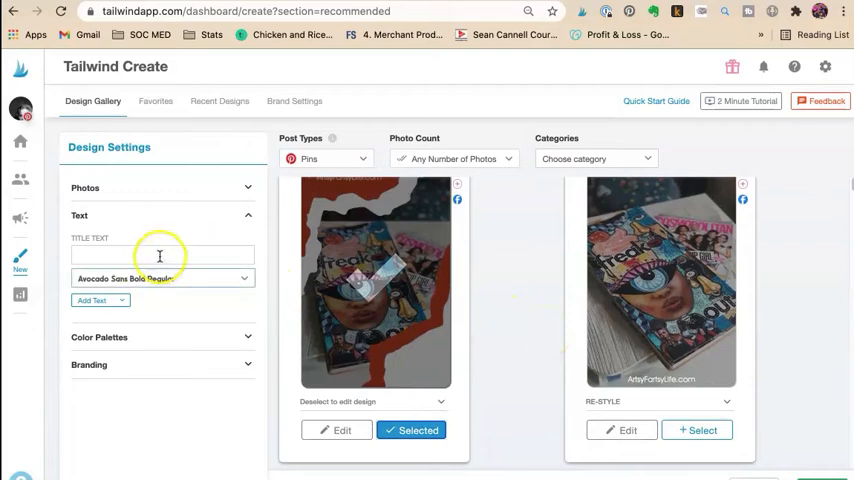
# - Enter 'Free Magazine Collage Mini Course' as the Title Text and scroll the gallery
pyautogui.write('Free Magazine Collage Mini Course')
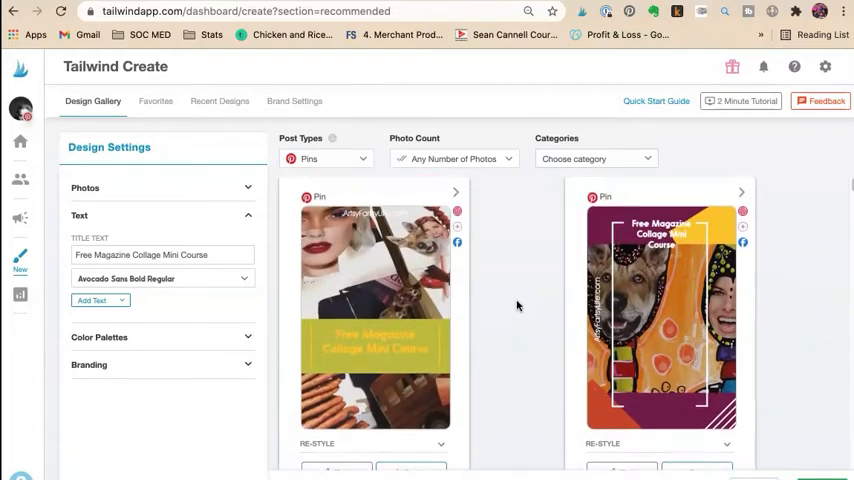
pyautogui.scroll(-3)
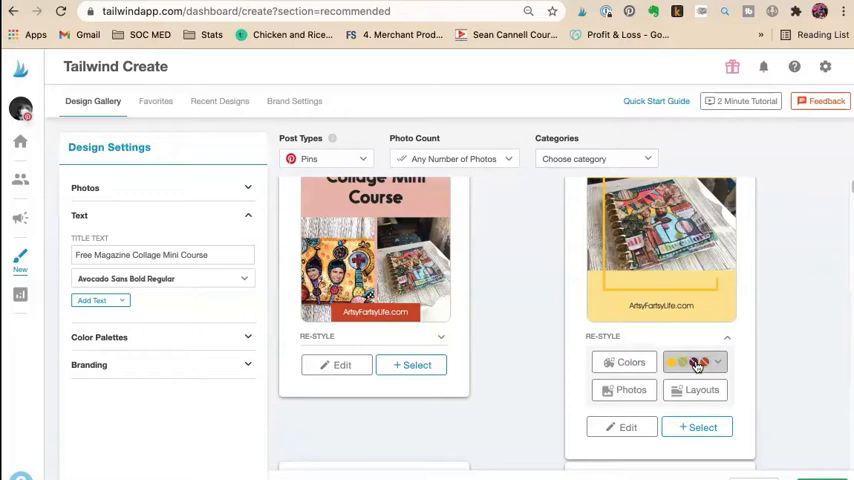
# - Cycle the second design's colours to a yellow background with the title on top
pyautogui.click(687, 362)
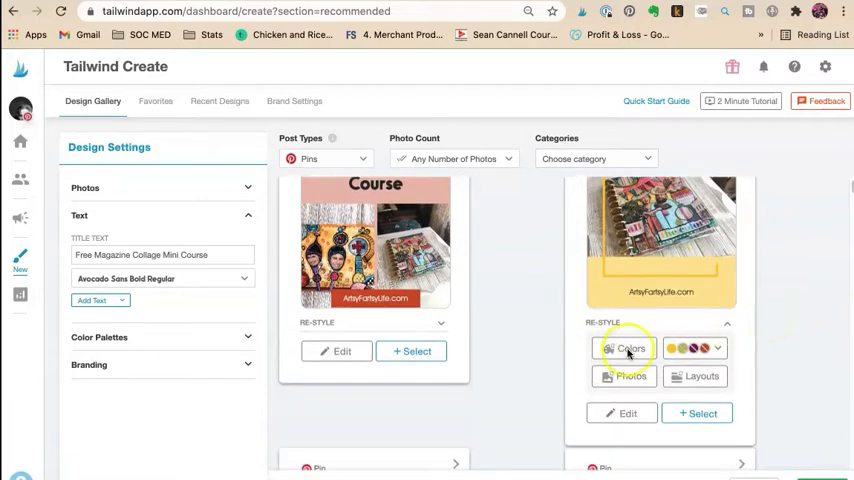
pyautogui.click(624, 348)
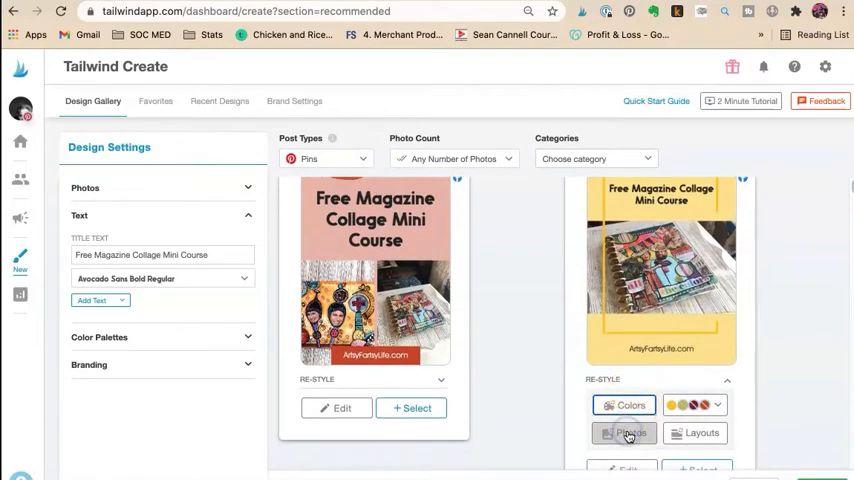
# - Cycle the yellow design's photo until the colourful painted faces collage appears
pyautogui.click(623, 433)
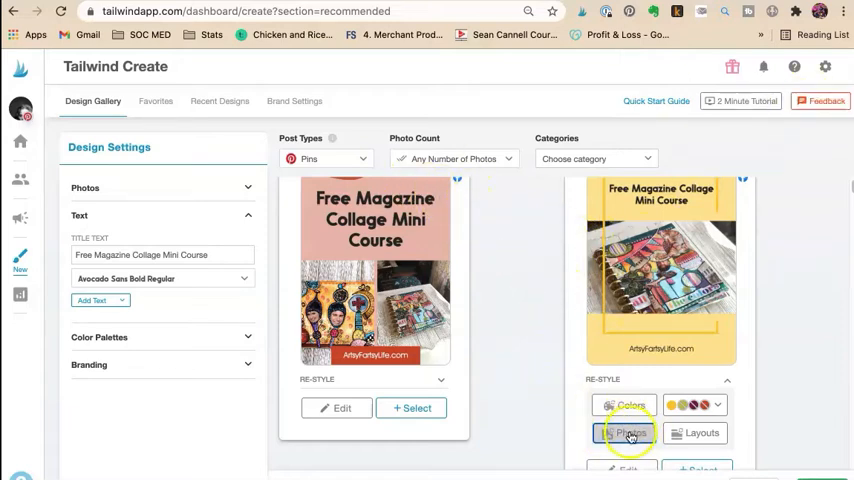
pyautogui.click(624, 432)
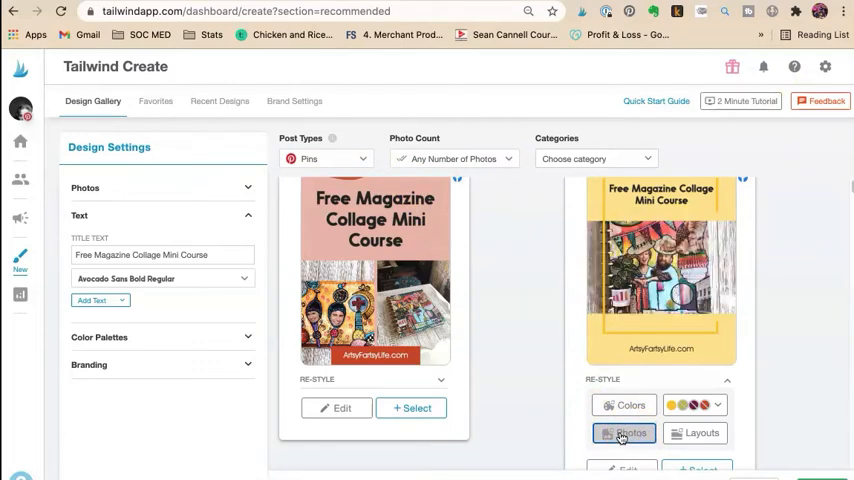
pyautogui.click(624, 432)
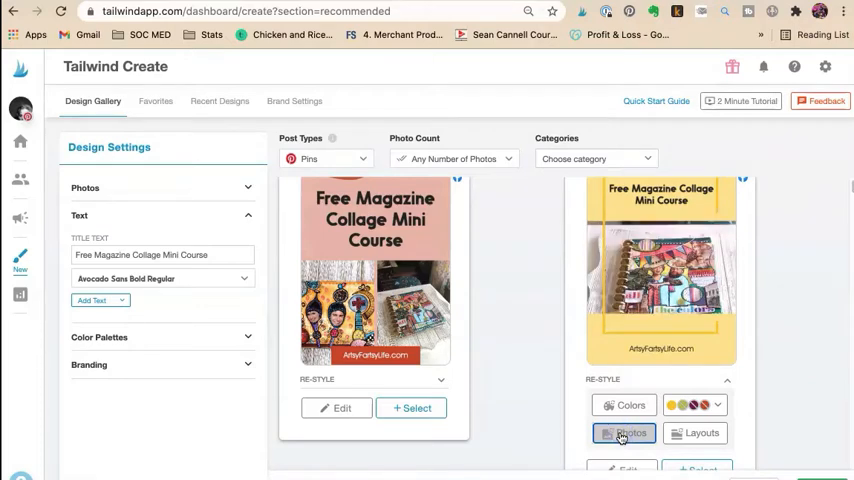
pyautogui.click(623, 432)
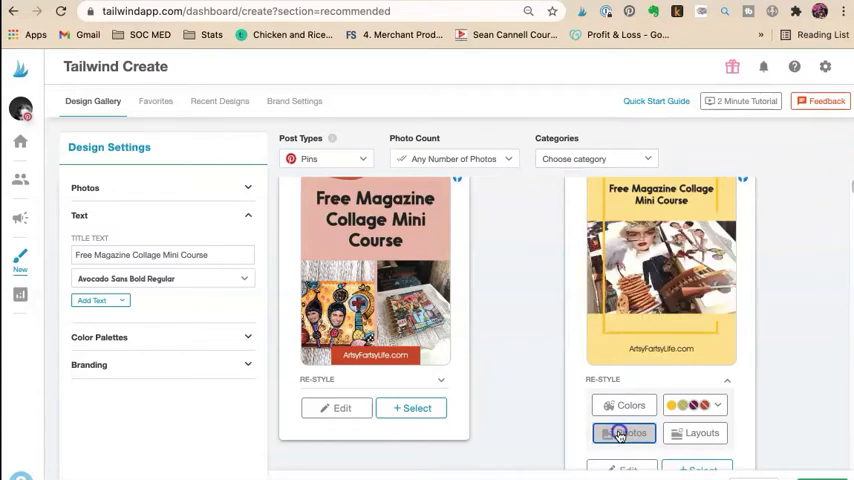
pyautogui.click(624, 432)
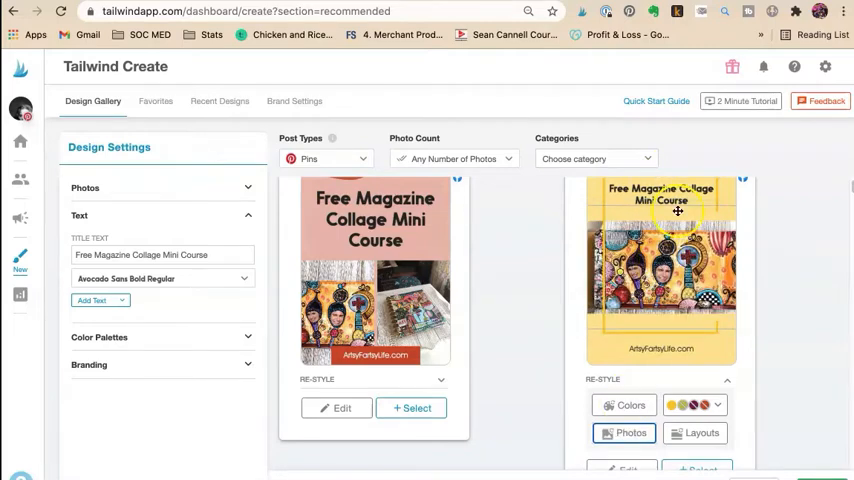
pyautogui.scroll(-3)
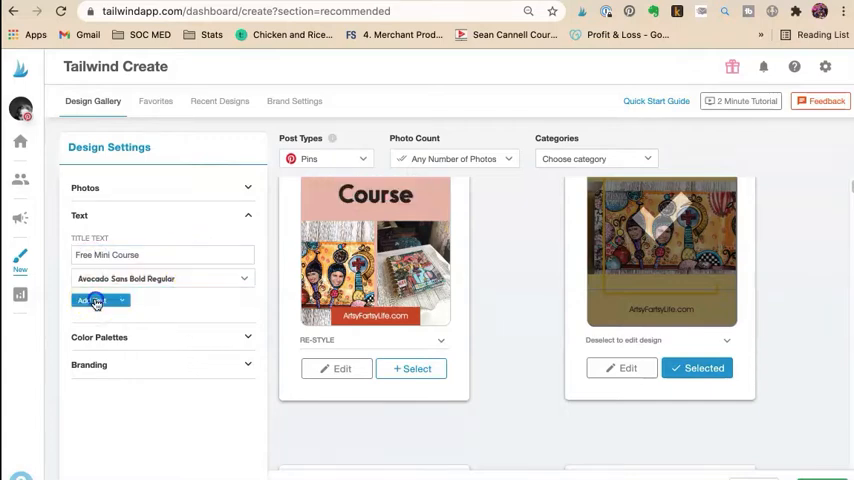
# - Add a subtitle line to the pins through Add Text > Add Subtitle
pyautogui.click(100, 300)
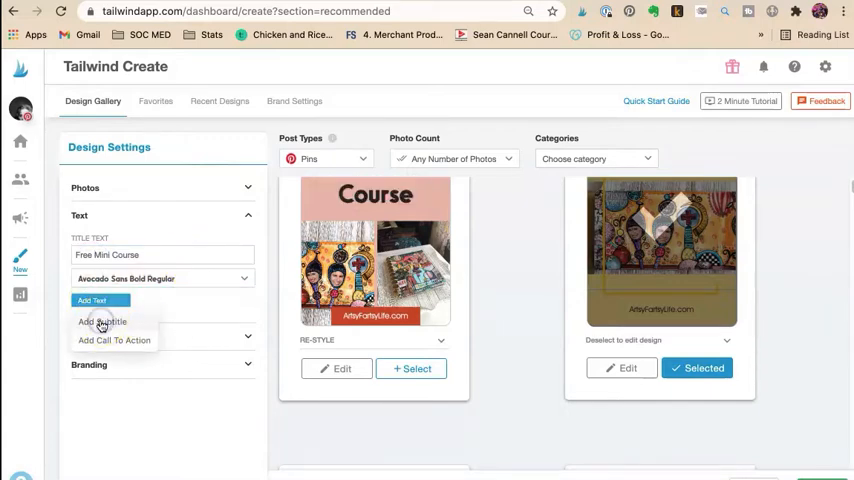
pyautogui.click(101, 321)
pyautogui.write('Magazine Collage')
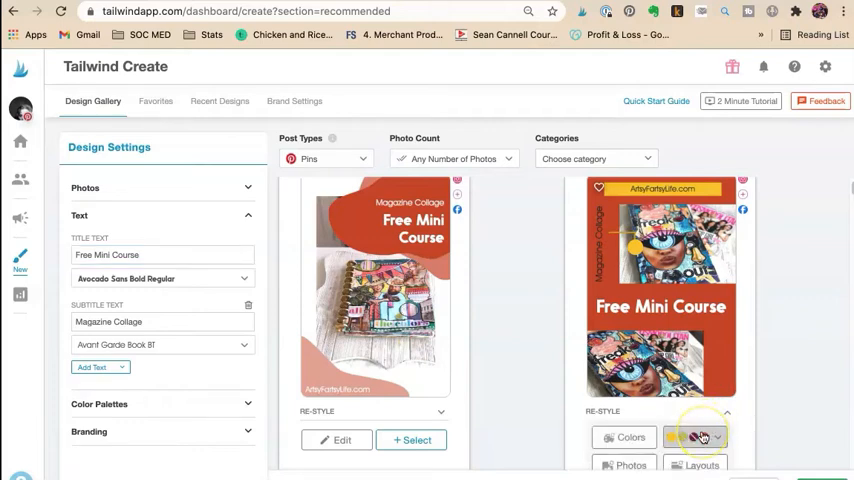
# - Restyle the second design's colours to purple and select that Free Mini Course pin
pyautogui.click(701, 437)
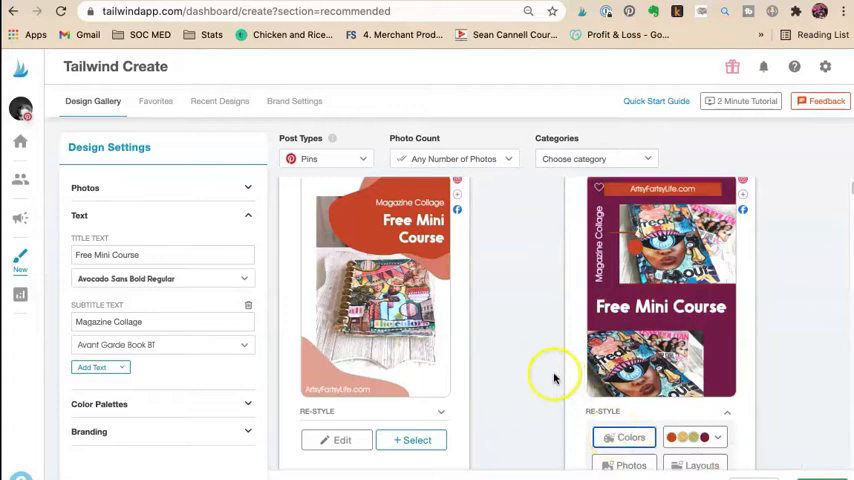
pyautogui.scroll(-3)
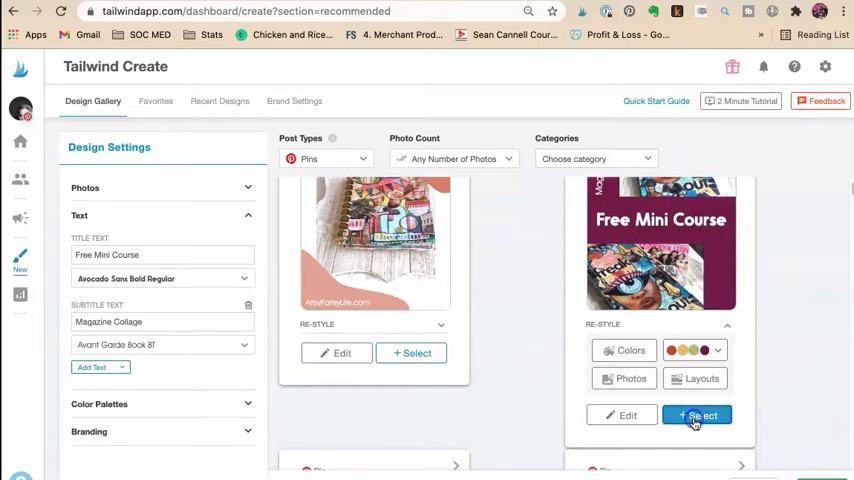
pyautogui.click(697, 415)
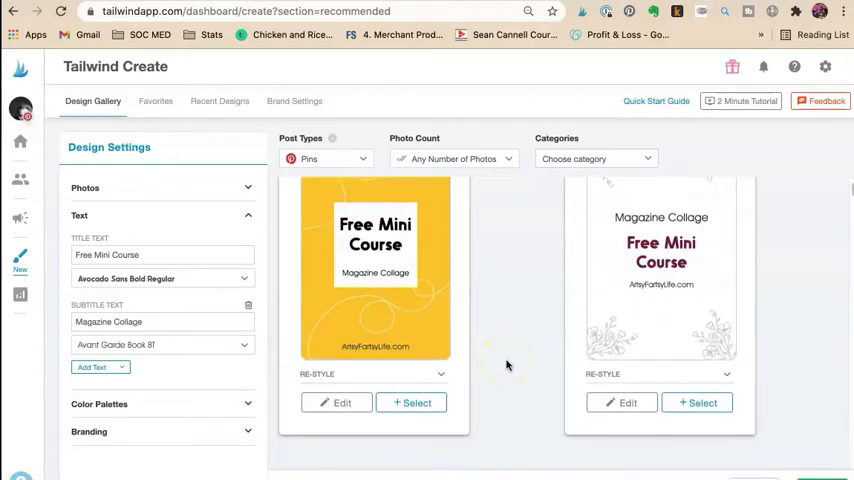
pyautogui.scroll(-3)
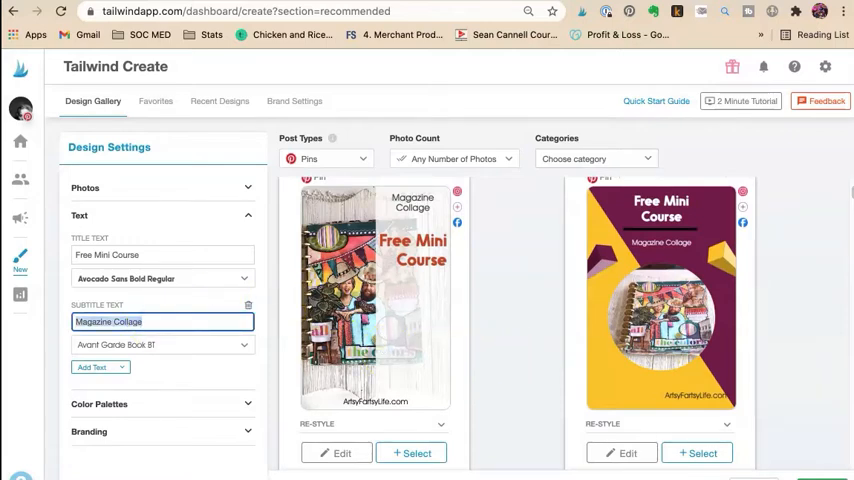
# - Replace the 'Free Mini Course' title text with 'Magazine Collage'
pyautogui.write('Free Mini Course')
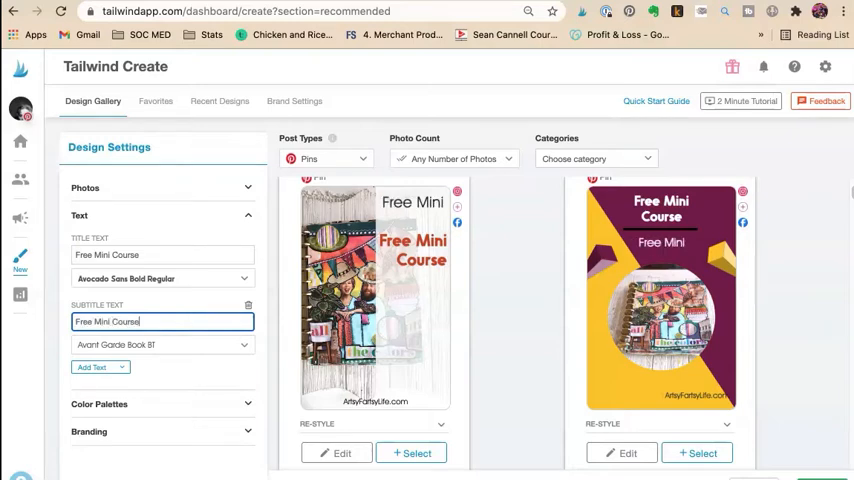
pyautogui.click(163, 254)
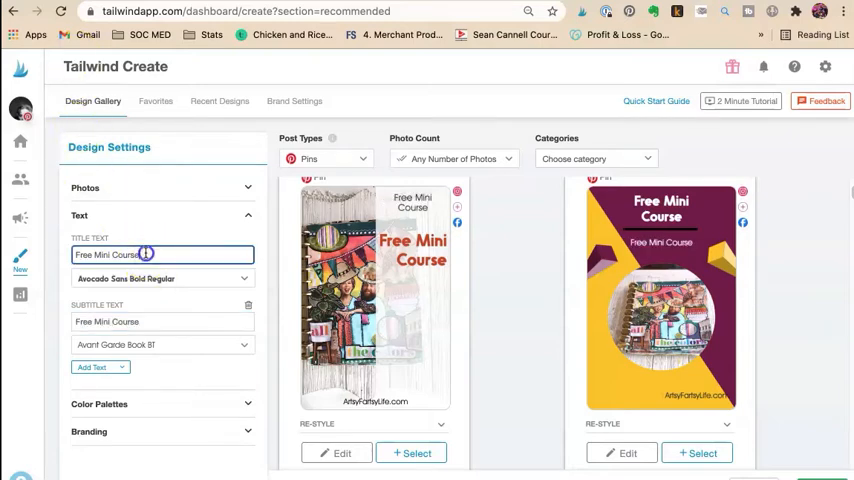
pyautogui.write('Magazine Collage')
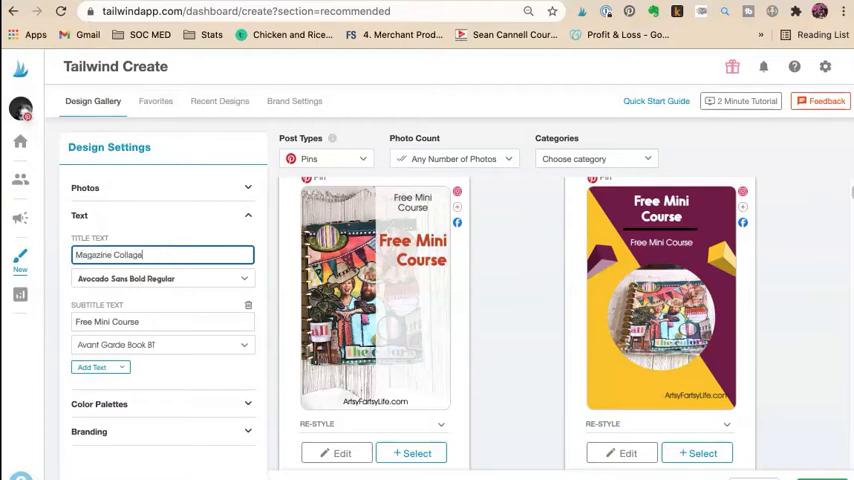
pyautogui.write('Magazine Collage')
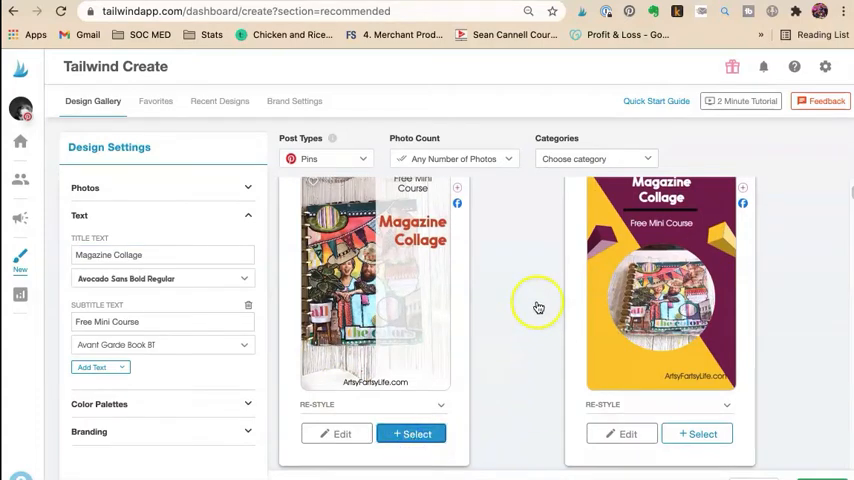
# - Select the collage design with the orange Free Mini Course banner, then scroll on
pyautogui.click(411, 433)
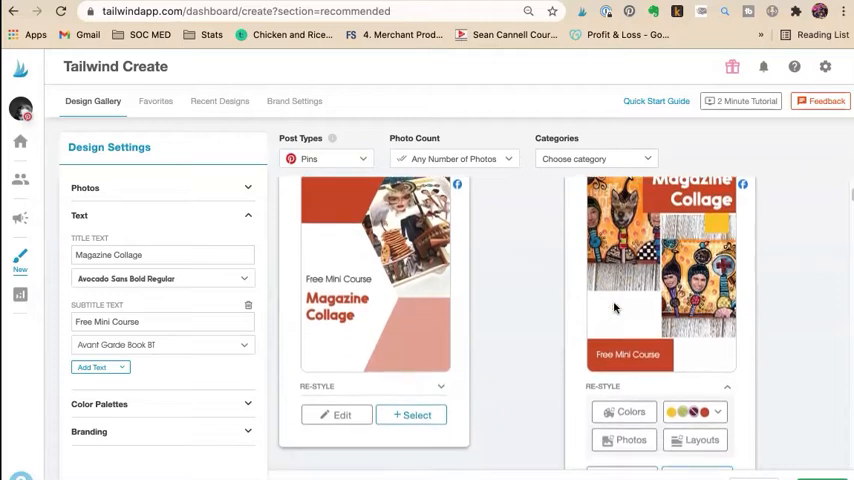
pyautogui.scroll(-3)
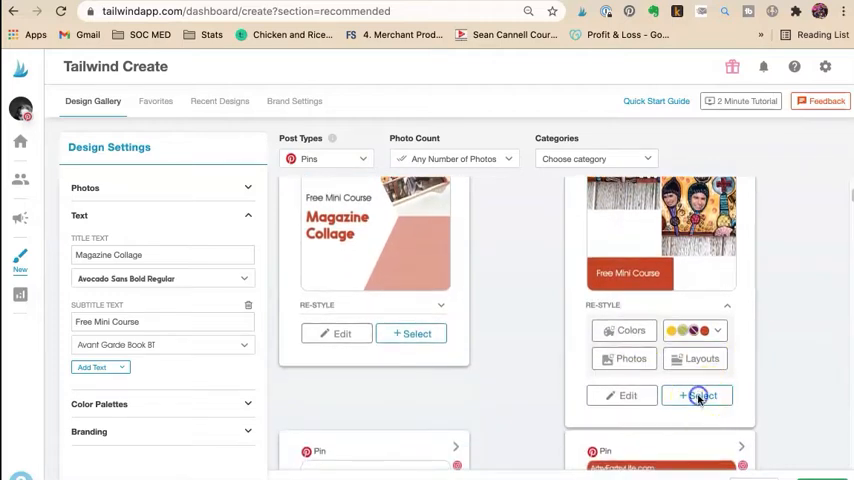
pyautogui.click(697, 395)
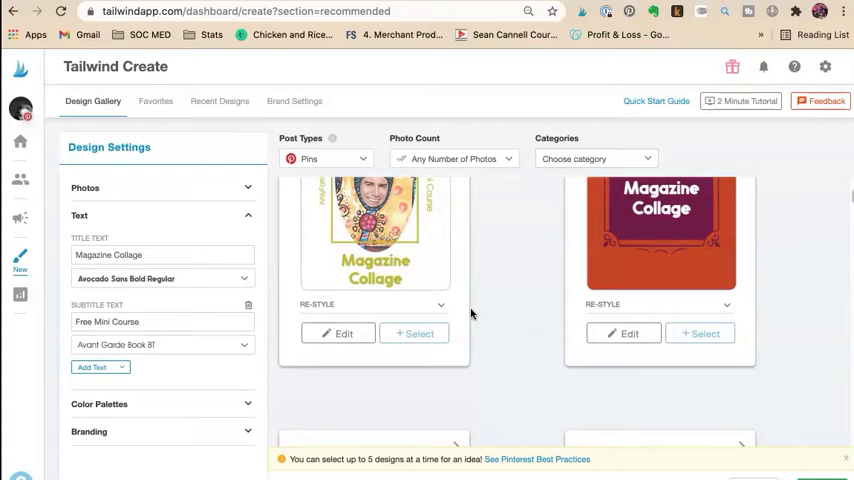
pyautogui.scroll(-3)
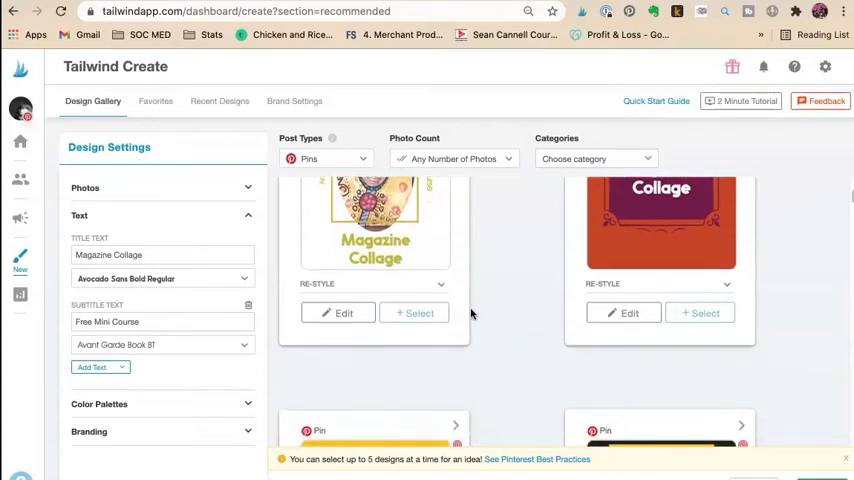
pyautogui.scroll(-3)
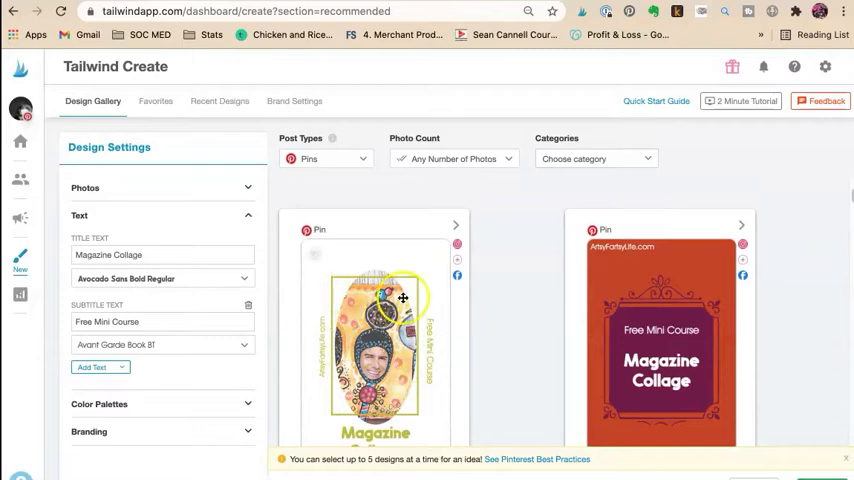
pyautogui.scroll(-3)
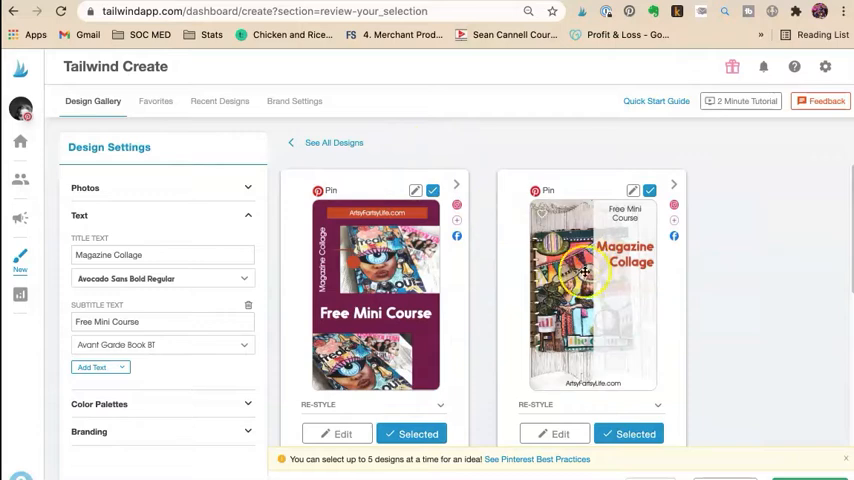
# - Scroll the review past the yellow Mini Course and orange-banner Magazine Collage pins
pyautogui.scroll(-3)
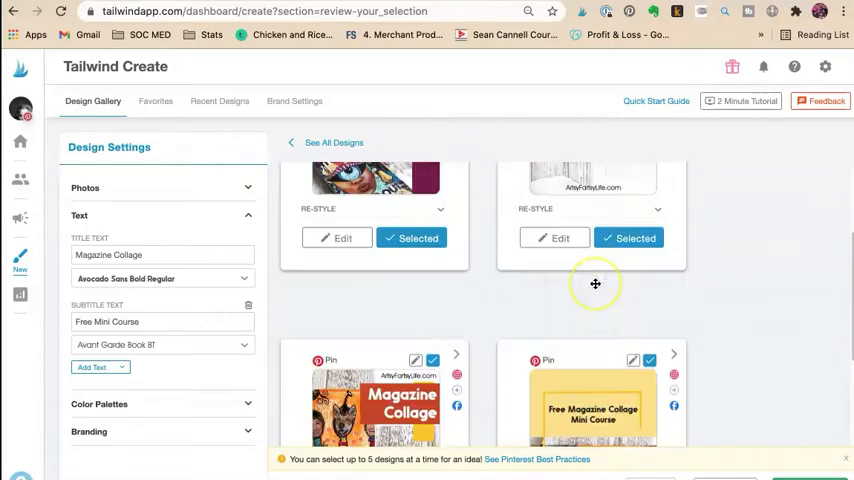
pyautogui.scroll(-3)
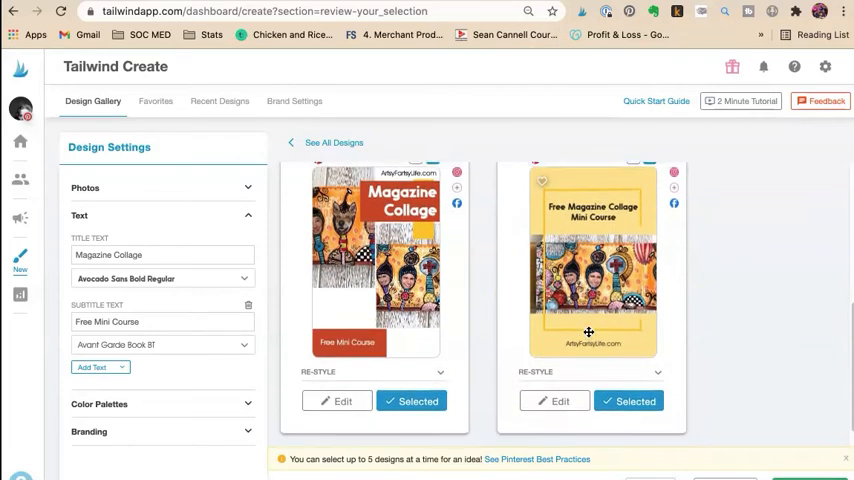
pyautogui.scroll(-3)
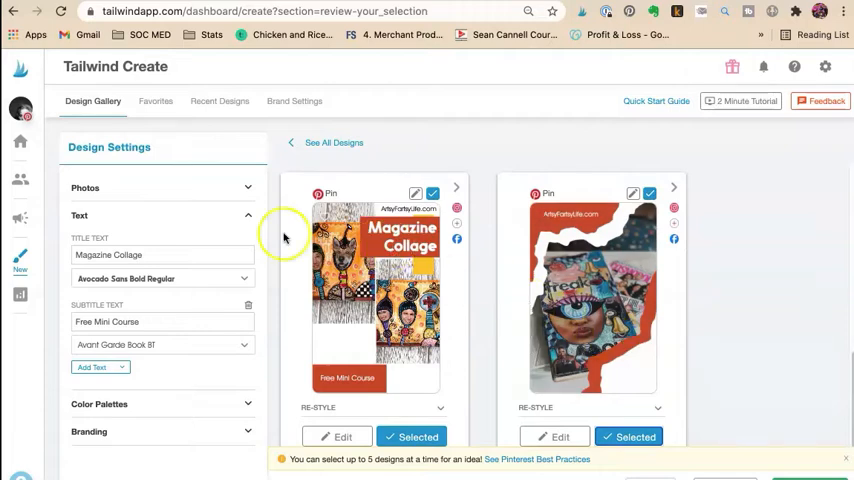
pyautogui.click(330, 142)
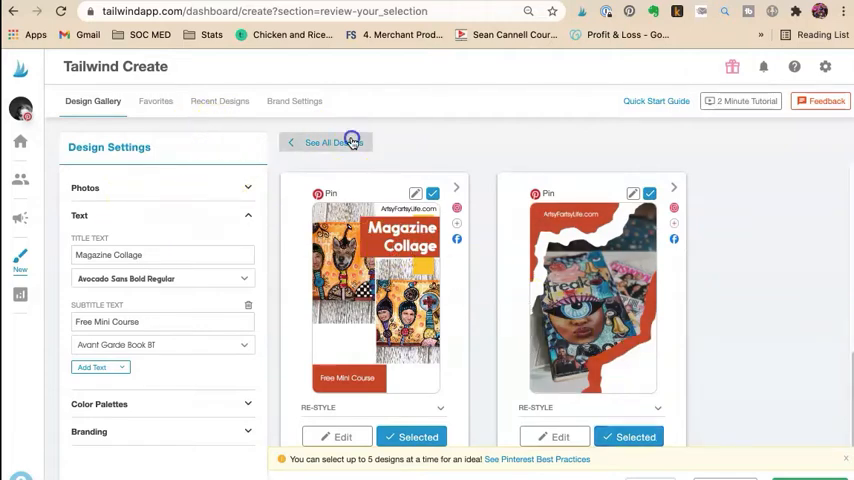
# - Go back to See All Designs and scroll through more Magazine Collage designs
pyautogui.click(334, 142)
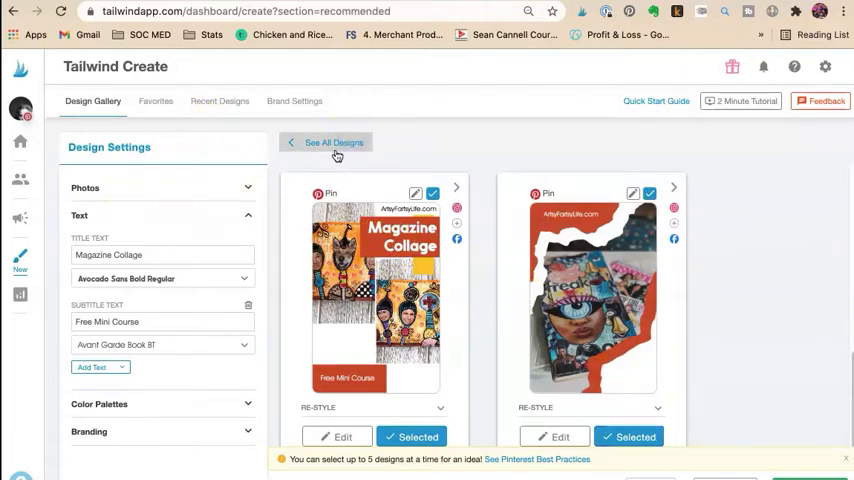
pyautogui.click(333, 142)
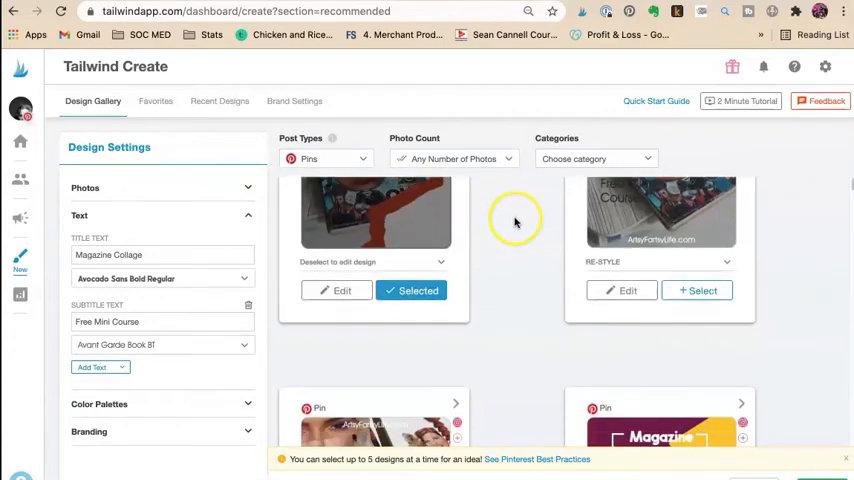
pyautogui.scroll(-3)
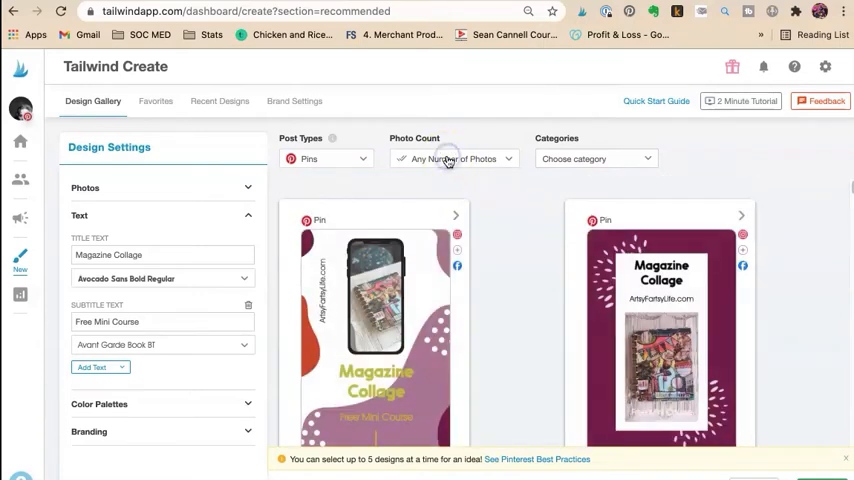
# - Set the Photo Count filter to Multiple Photos and scroll the filtered designs
pyautogui.click(453, 158)
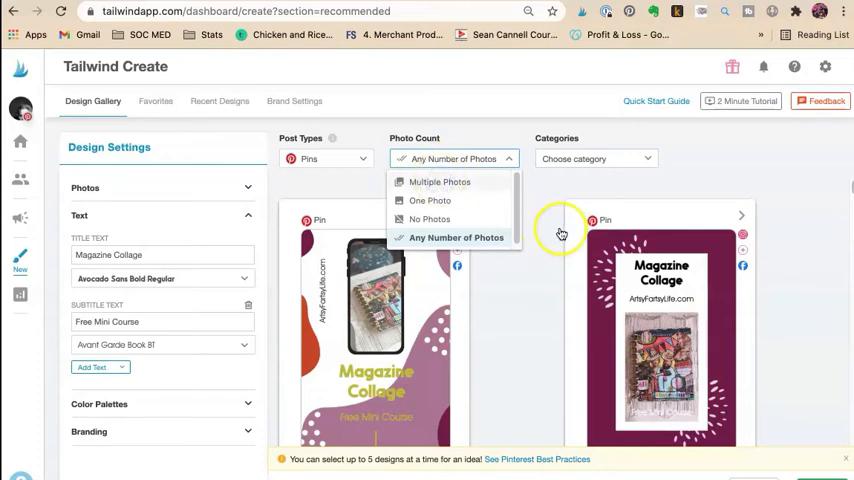
pyautogui.click(440, 181)
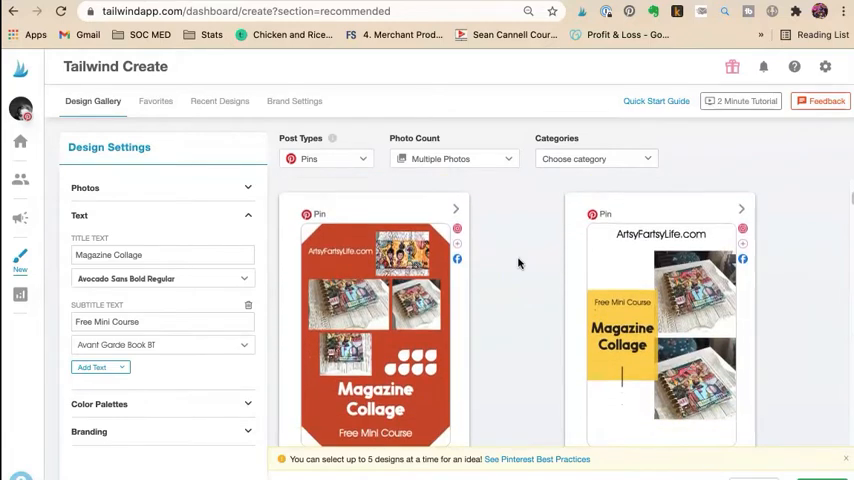
pyautogui.scroll(-3)
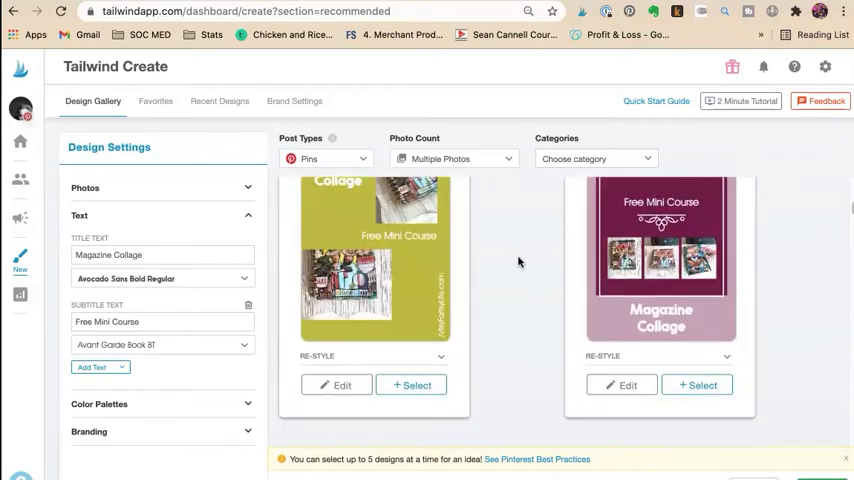
pyautogui.scroll(-3)
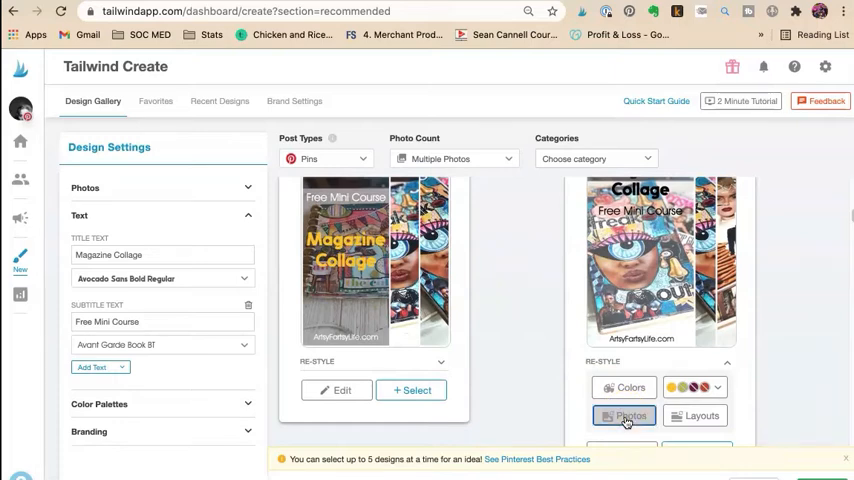
# - Cycle the faces-collage design through three different photo combinations
pyautogui.click(624, 415)
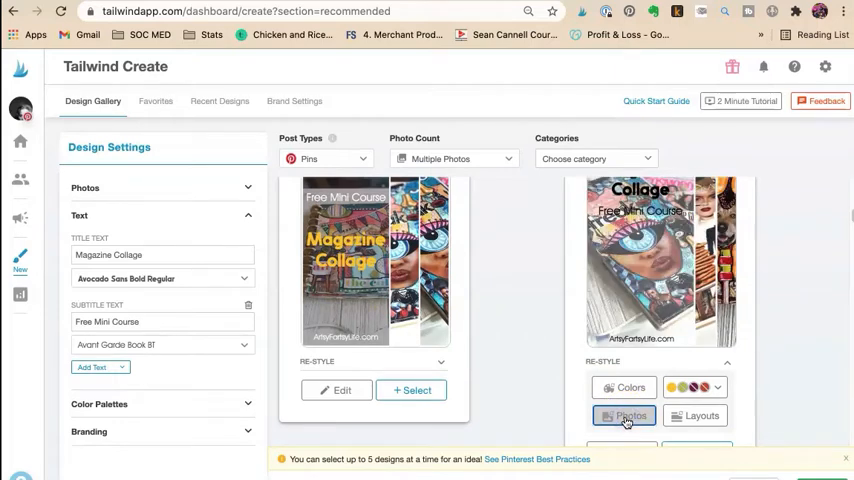
pyautogui.click(623, 415)
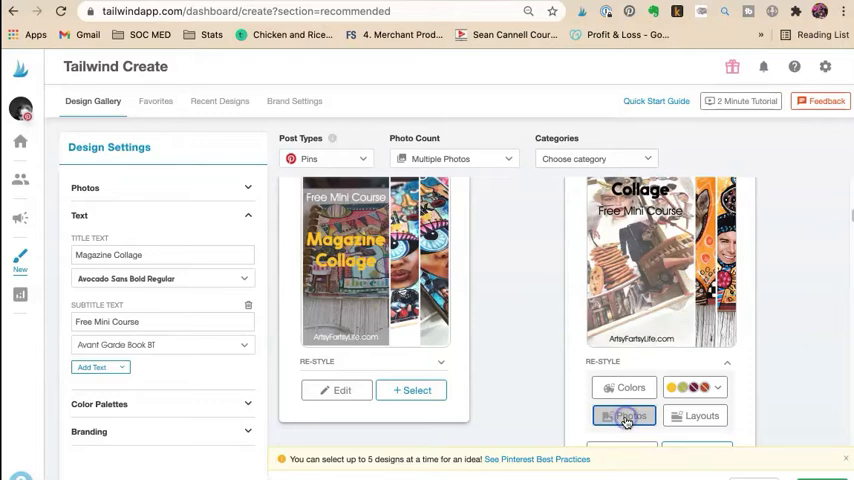
pyautogui.click(624, 415)
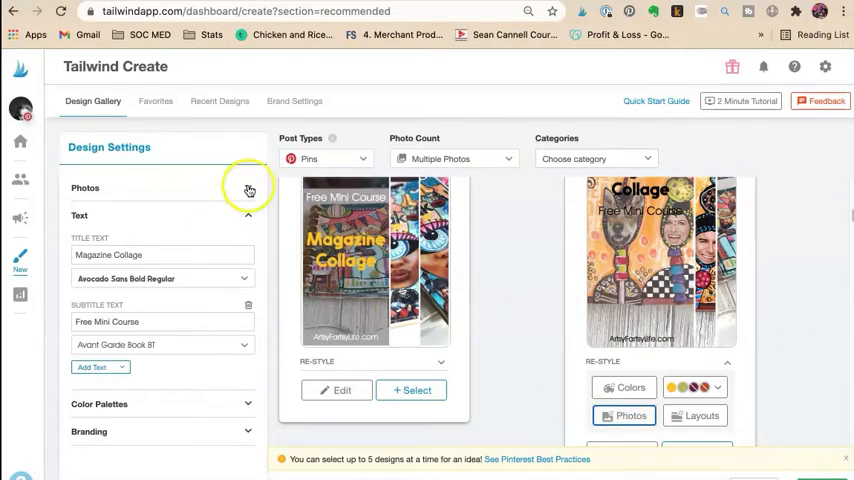
pyautogui.moveTo(207, 196)
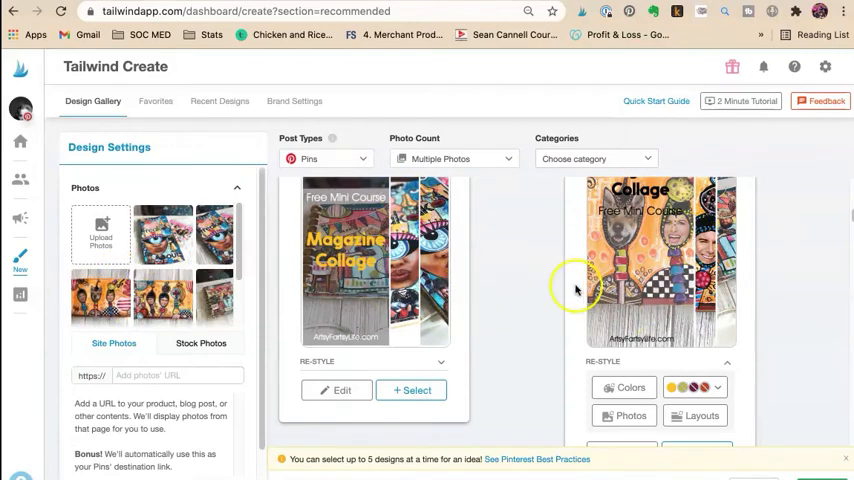
pyautogui.moveTo(655, 352)
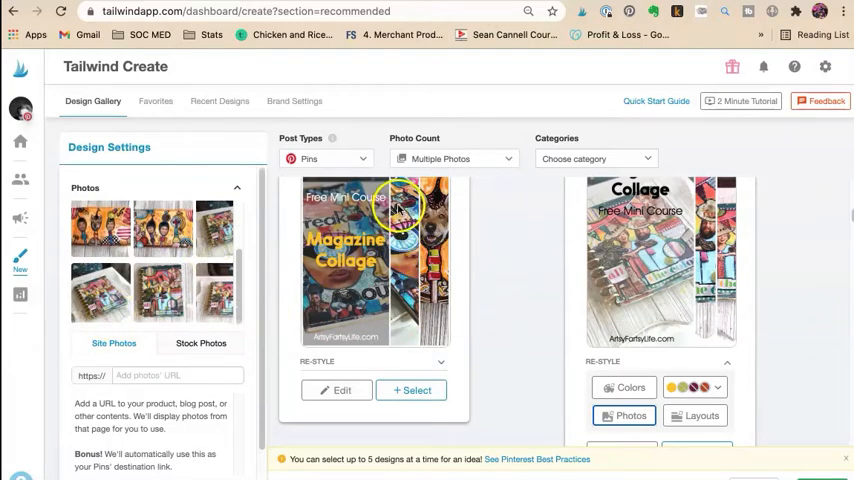
pyautogui.moveTo(410, 290)
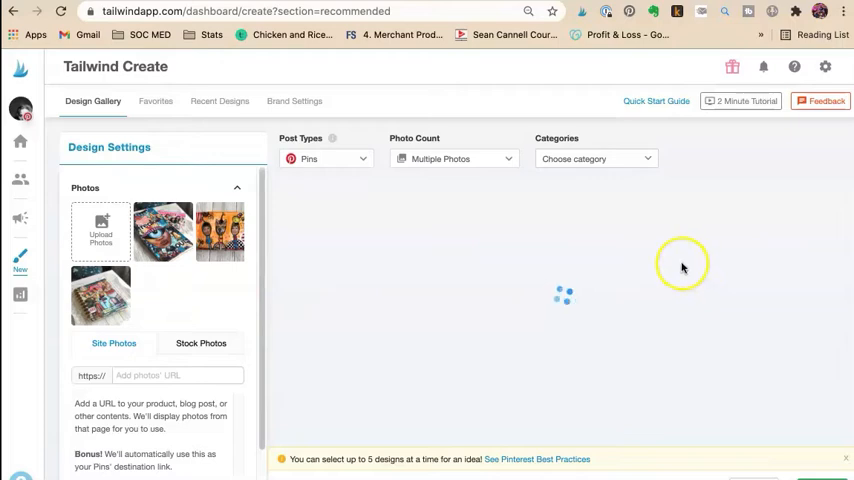
pyautogui.moveTo(595, 128)
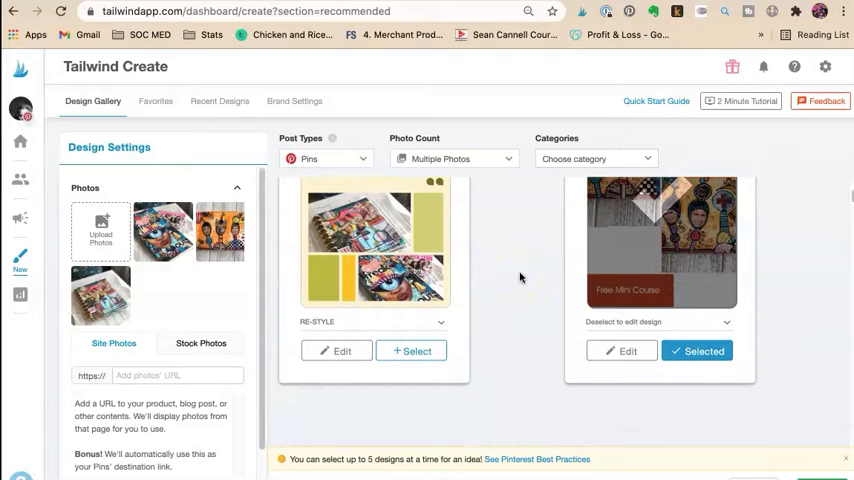
# - Scroll the regenerated gallery and select the planner design with the white title label
pyautogui.scroll(-3)
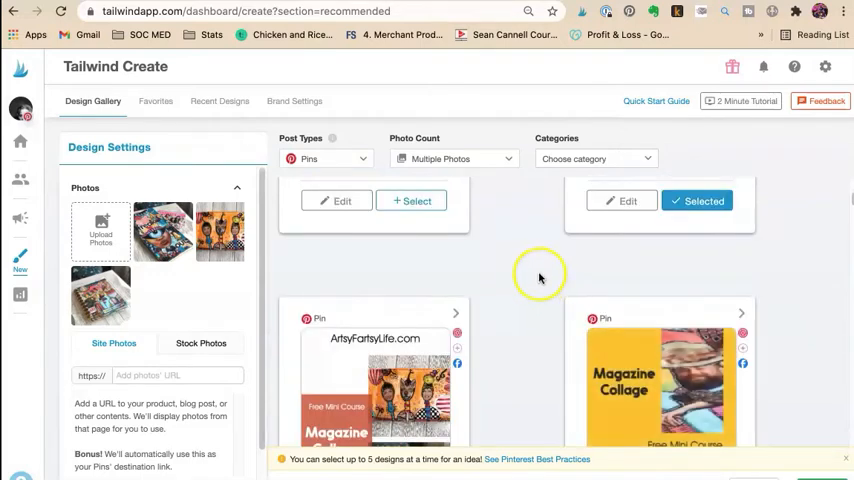
pyautogui.scroll(-3)
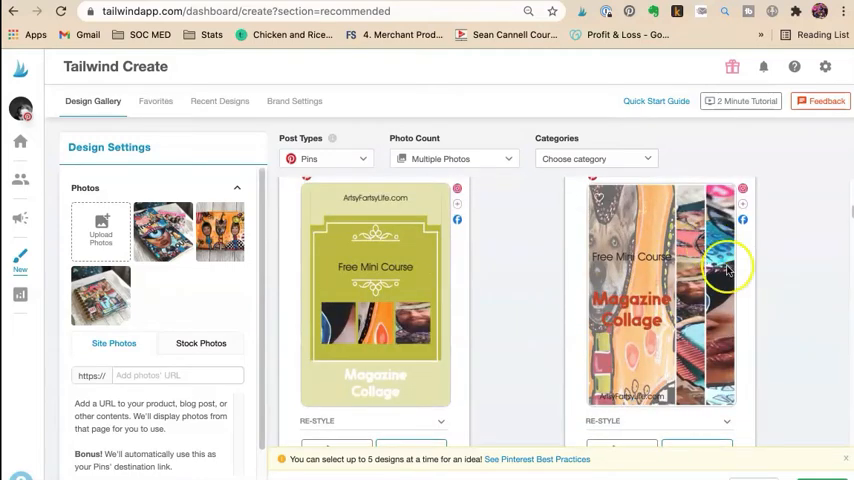
pyautogui.moveTo(537, 265)
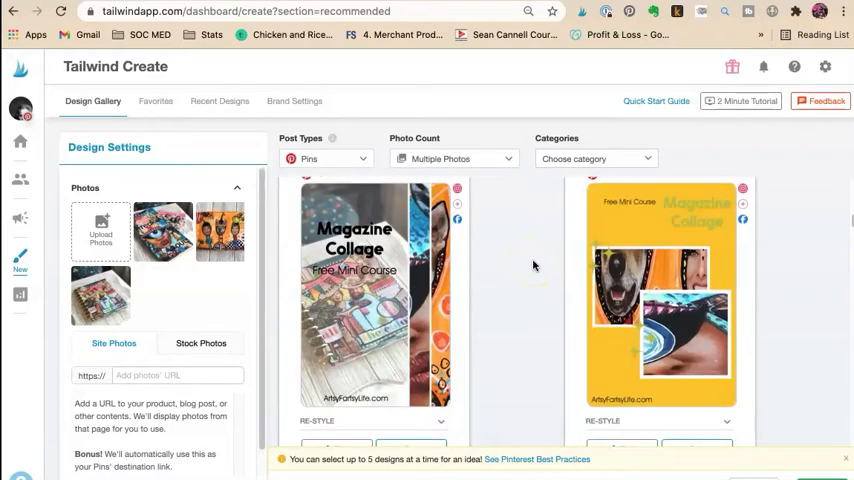
pyautogui.scroll(-3)
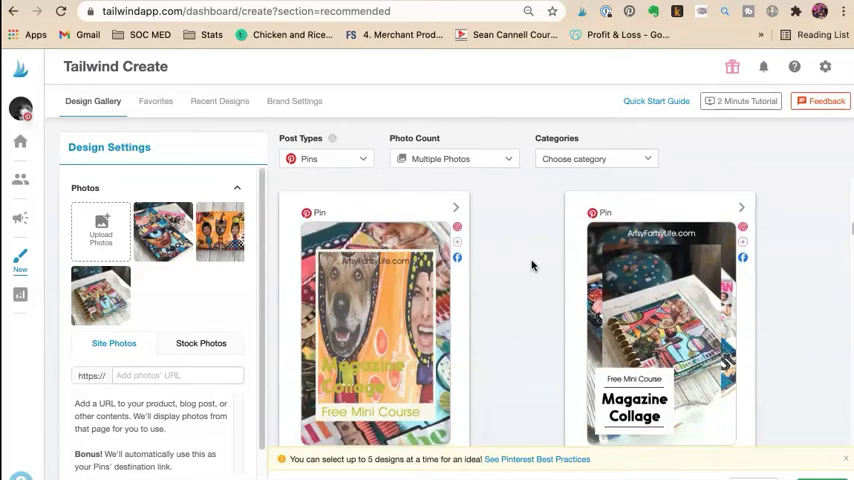
pyautogui.scroll(-3)
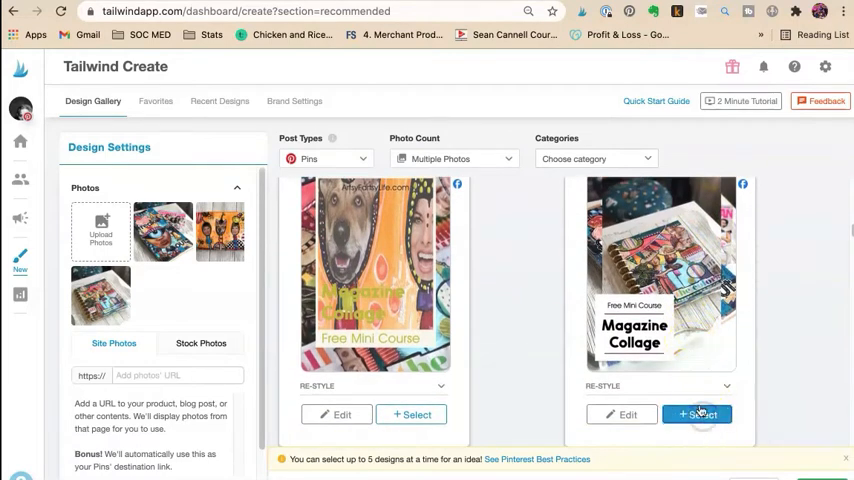
pyautogui.click(696, 414)
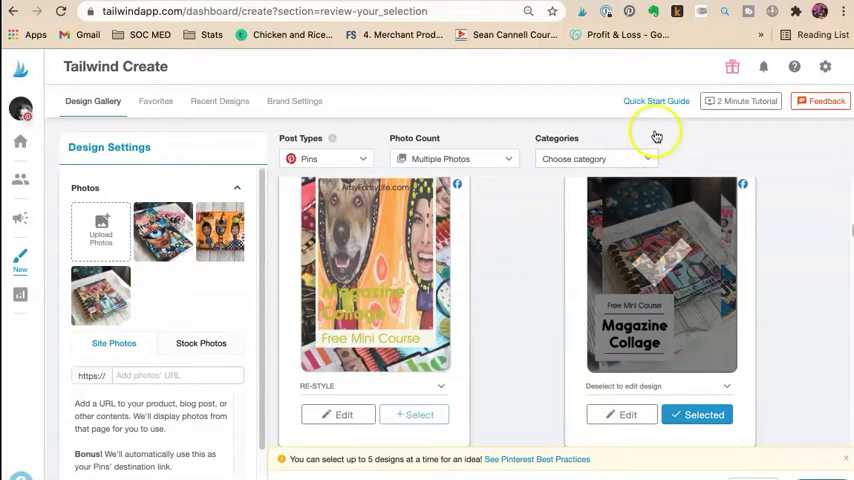
pyautogui.moveTo(642, 83)
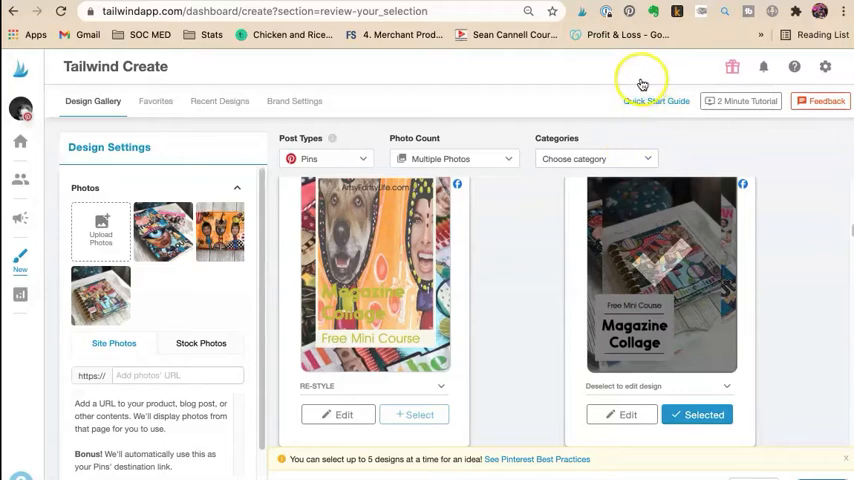
# - Schedule the selected designs and choose the Pinterest account to receive them
pyautogui.click(414, 414)
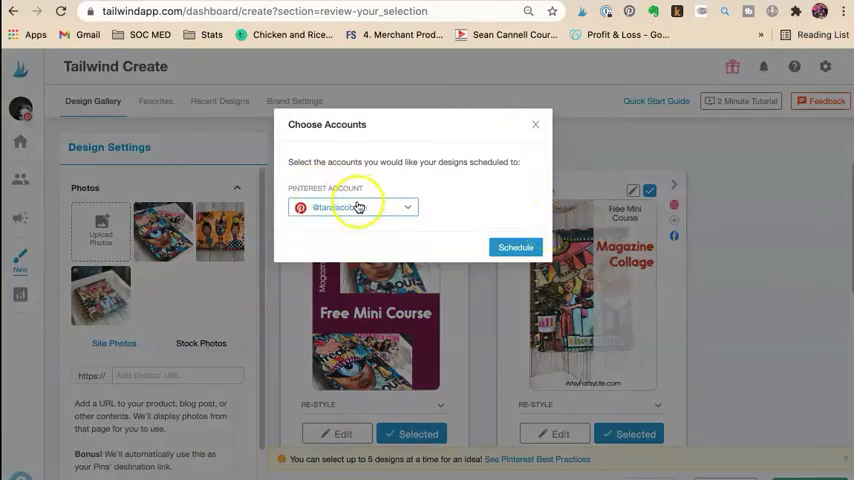
pyautogui.click(353, 207)
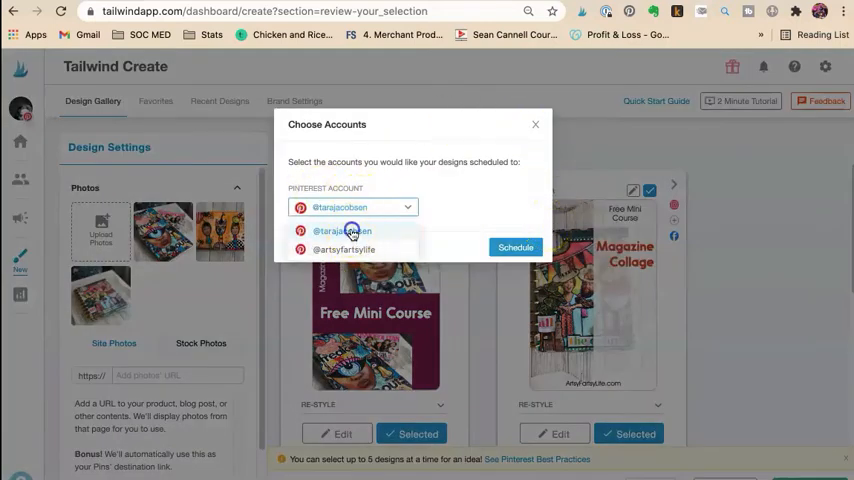
pyautogui.click(515, 247)
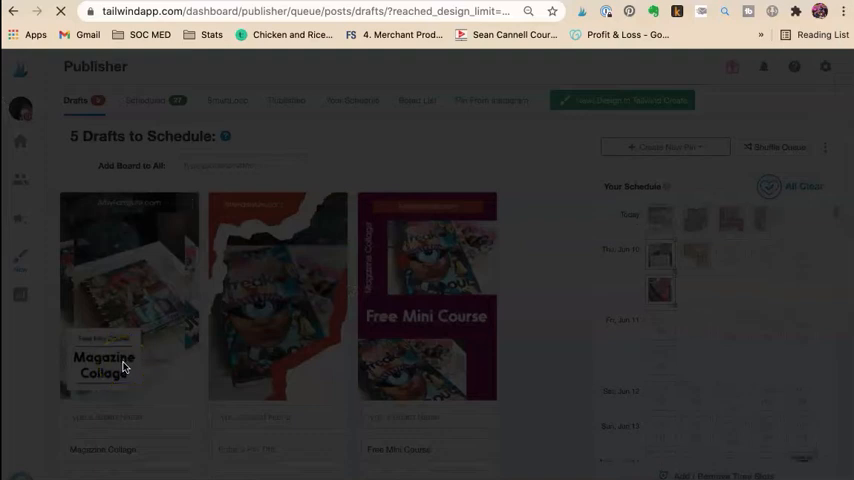
# - Assign the Magazine Collage, Artsy Fartsy Life and Adult Crafts boards to the first three drafts
pyautogui.click(129, 290)
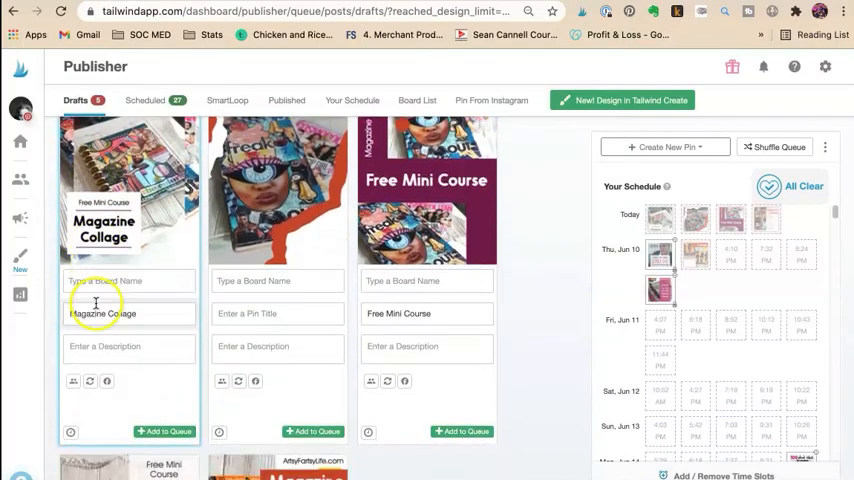
pyautogui.write('m')
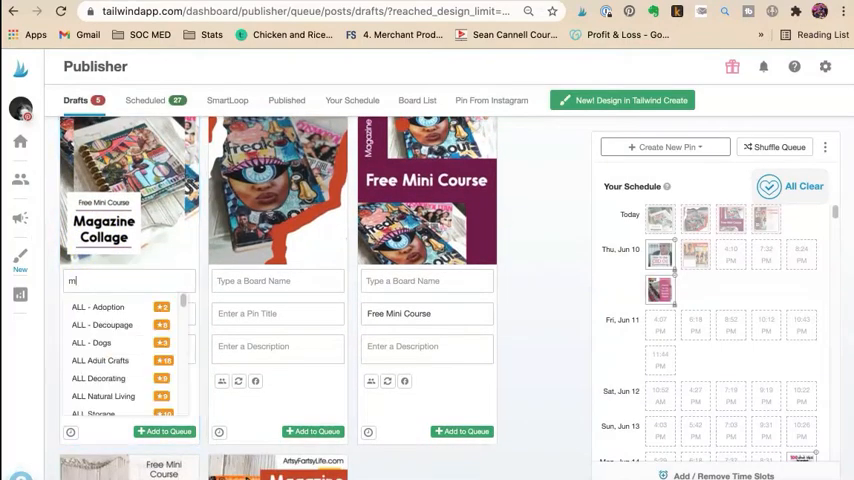
pyautogui.write('agazine Collage')
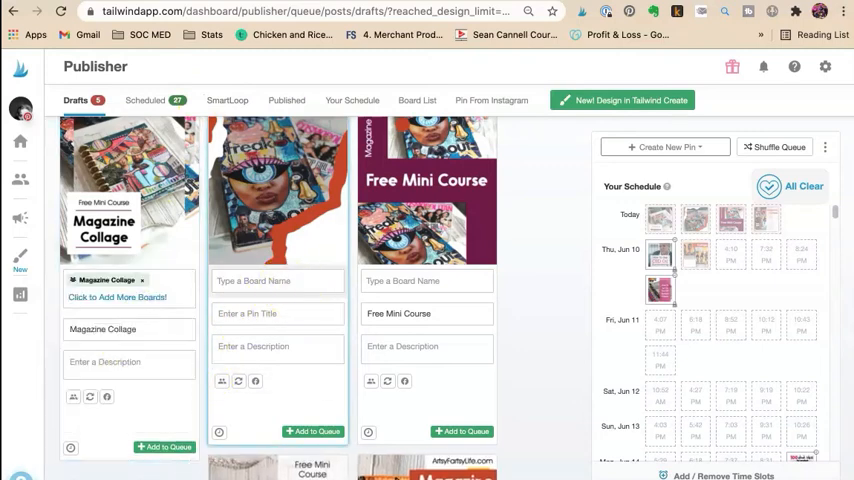
pyautogui.write('artsy Life')
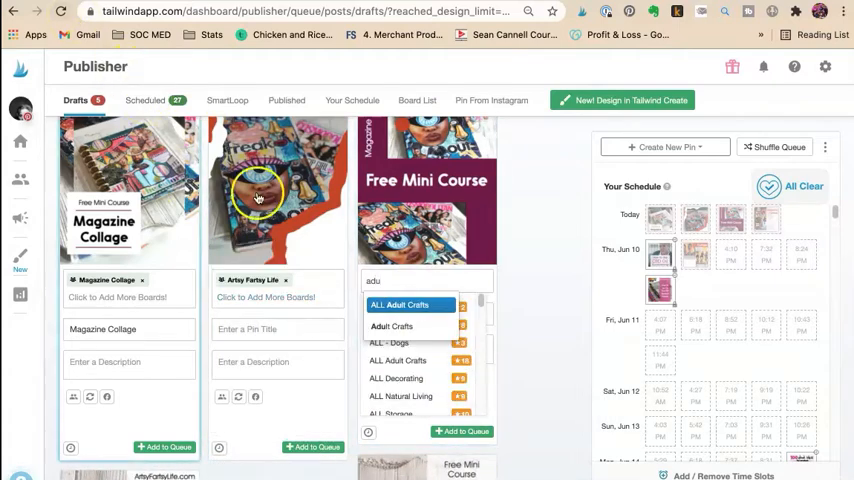
pyautogui.scroll(-3)
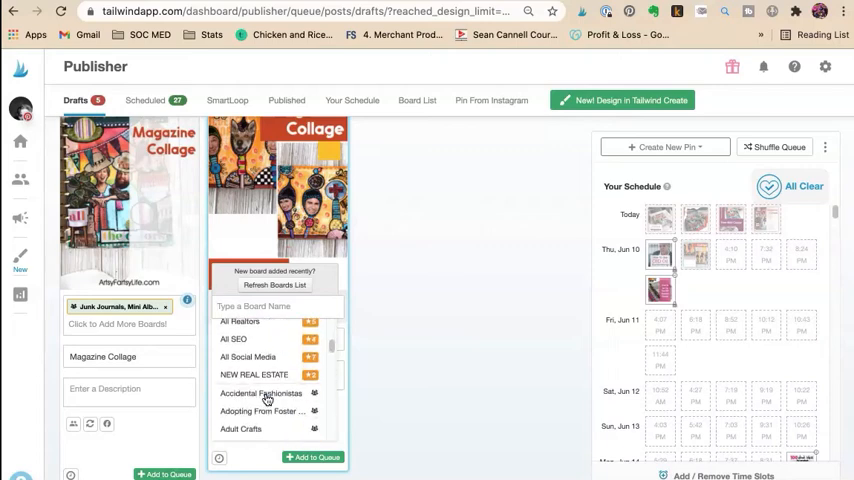
pyautogui.scroll(-3)
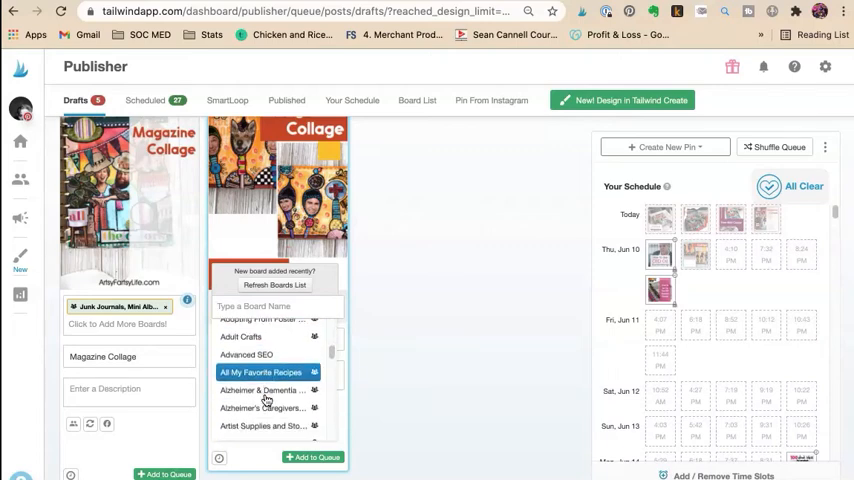
pyautogui.scroll(-3)
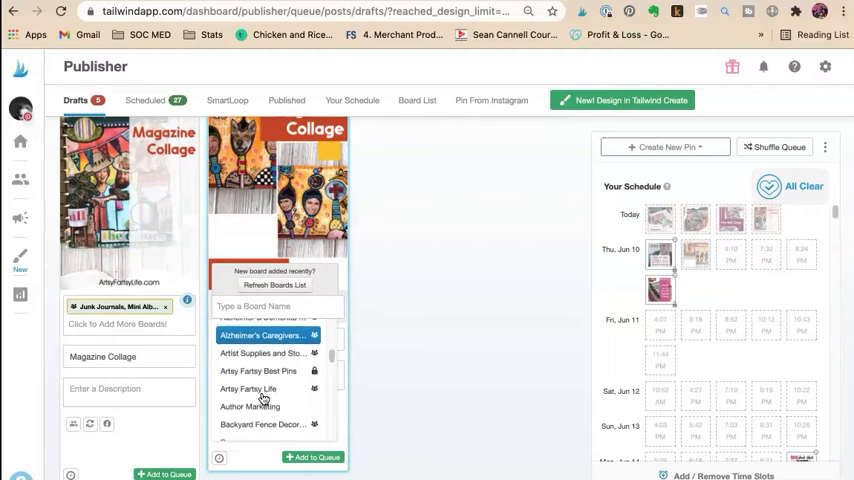
pyautogui.scroll(-3)
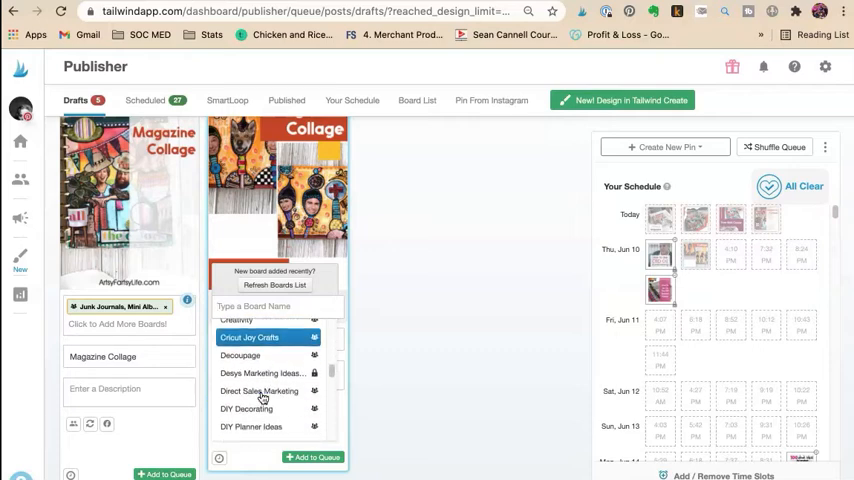
pyautogui.scroll(-3)
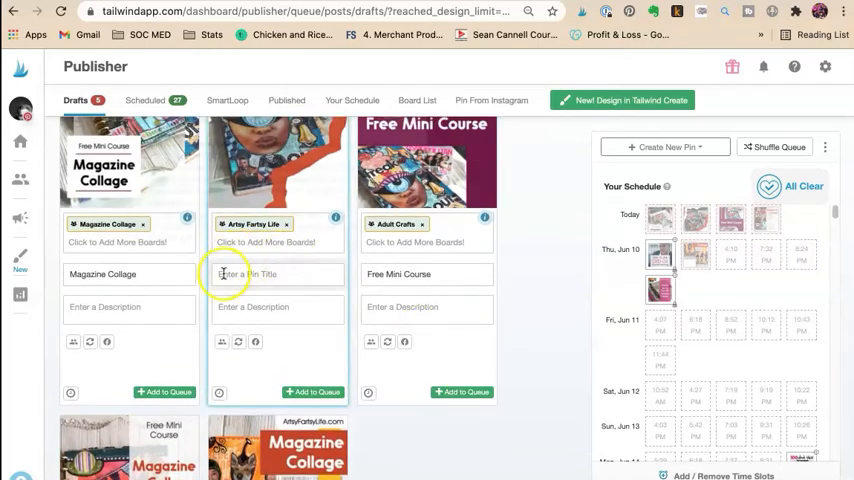
# - Type titles like 'How To Do Magazine Collage - Free Mini Course' and append 'Inspiration' to another
pyautogui.click(128, 274)
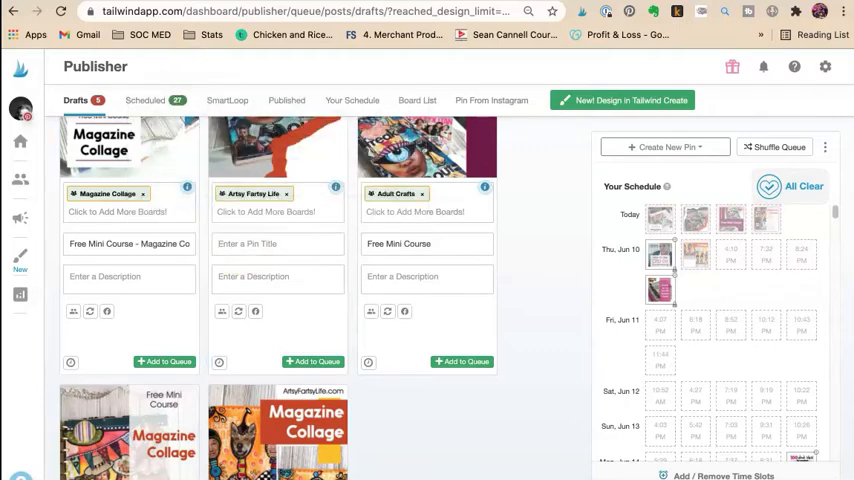
pyautogui.write('H')
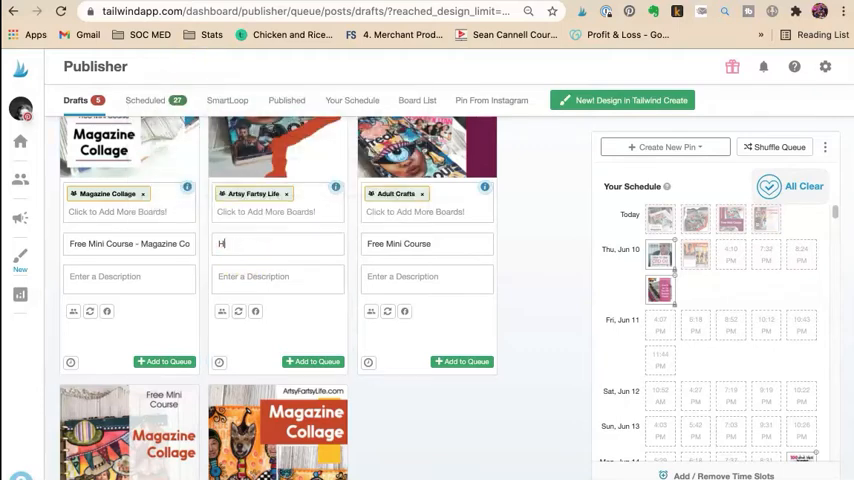
pyautogui.write('ow To Do M')
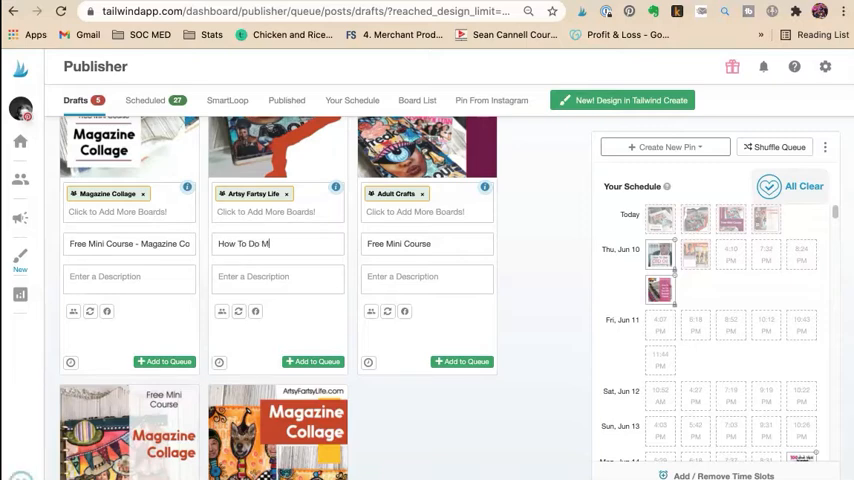
pyautogui.write('agazine Collage - Free Mini Course')
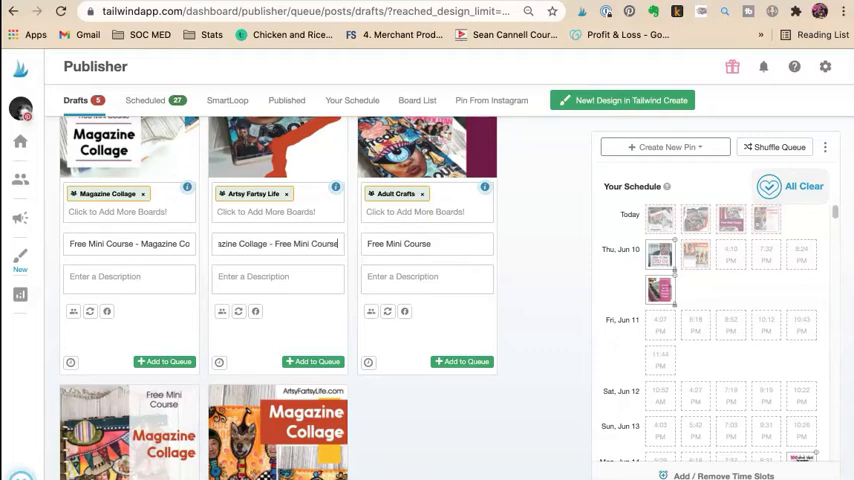
pyautogui.write('How To Do Magazine Collage - F')
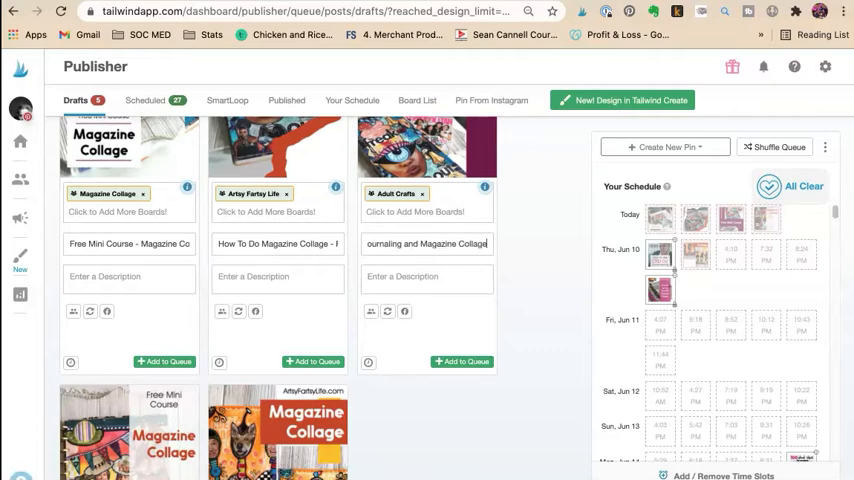
pyautogui.scroll(-3)
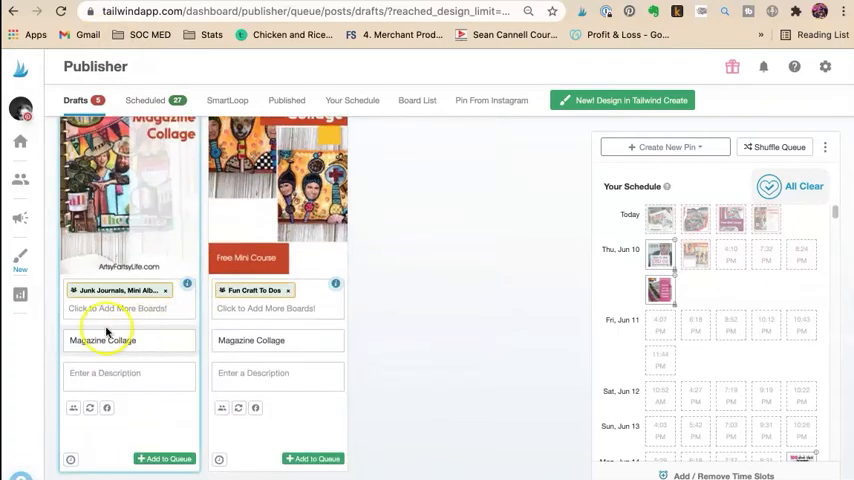
pyautogui.click(103, 340)
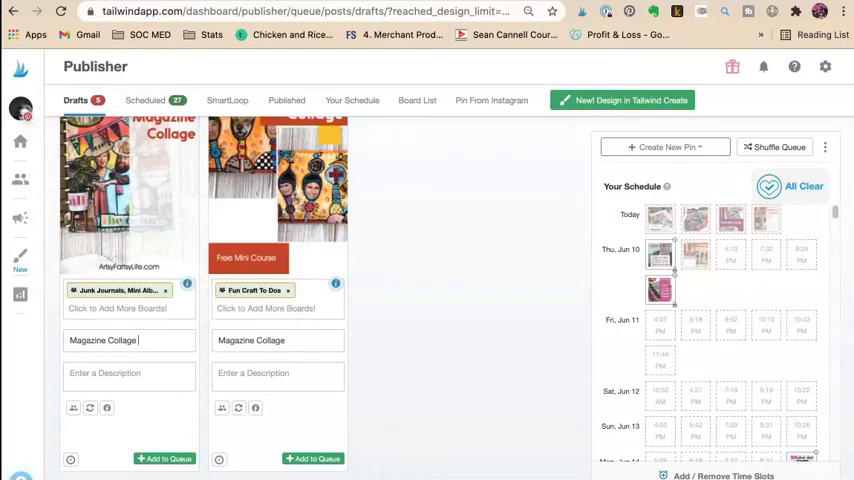
pyautogui.write('Inspiration an')
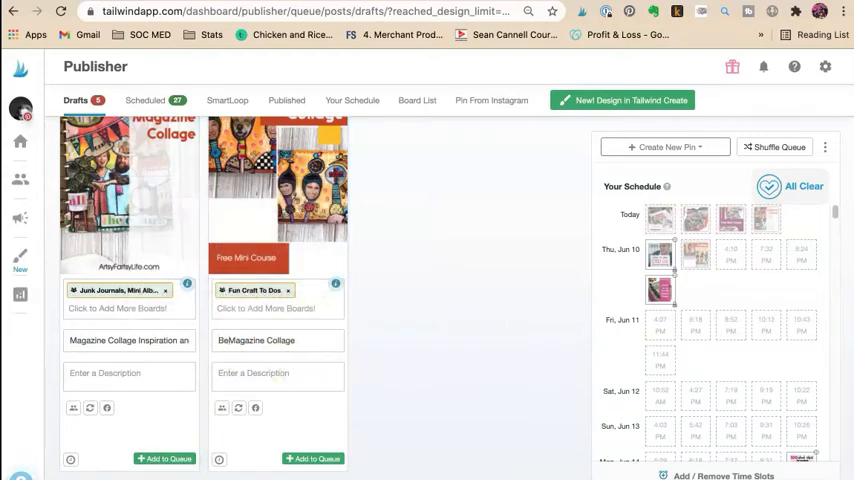
pyautogui.click(258, 340)
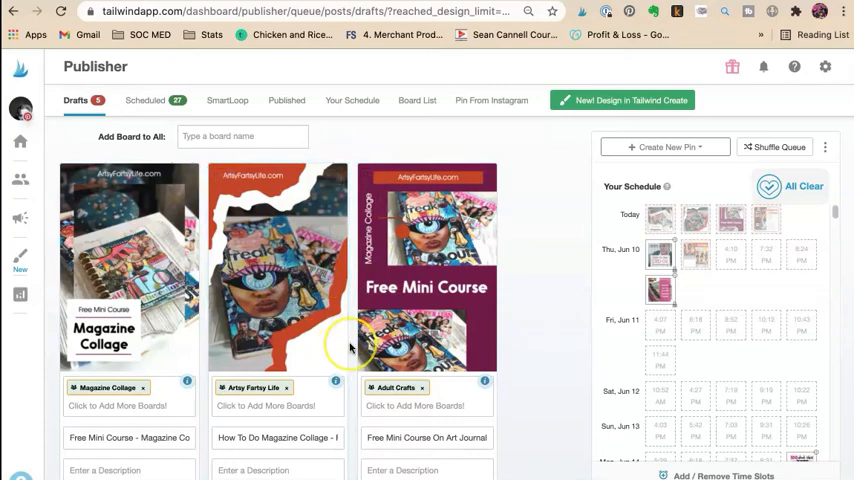
# - Scroll through the drafts and Your Schedule panel, then go to Tailwind Create's recent designs
pyautogui.scroll(-3)
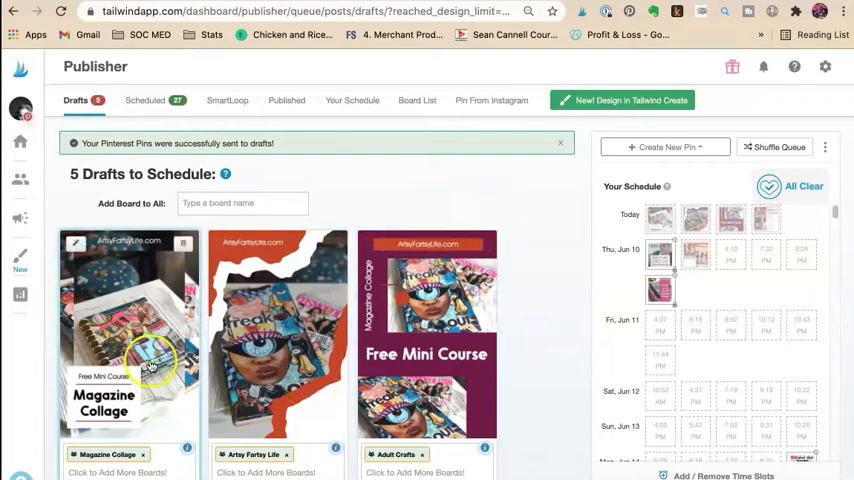
pyautogui.scroll(-3)
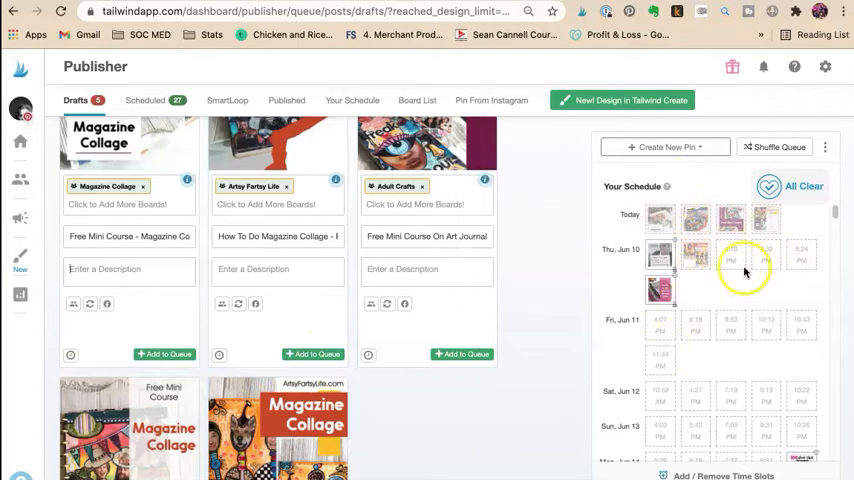
pyautogui.scroll(-3)
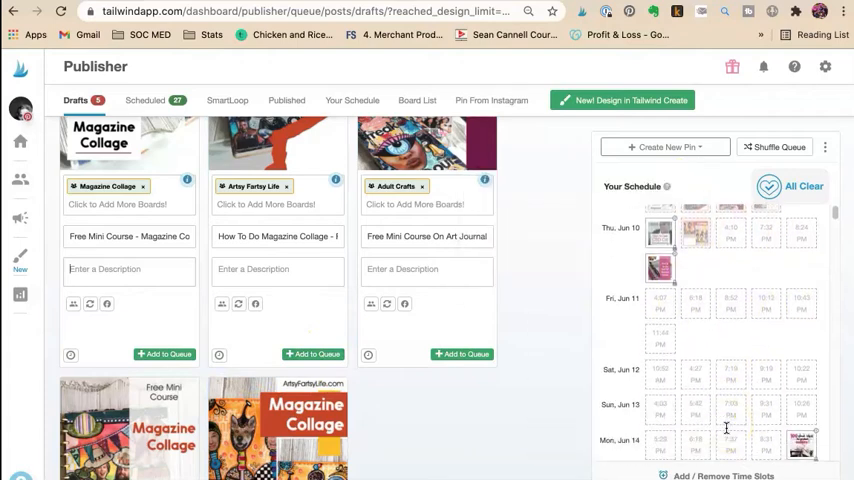
pyautogui.scroll(-3)
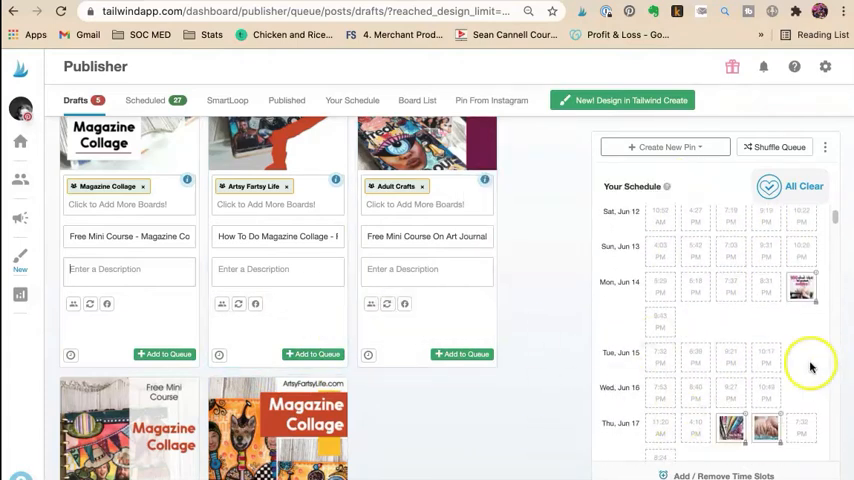
pyautogui.scroll(-3)
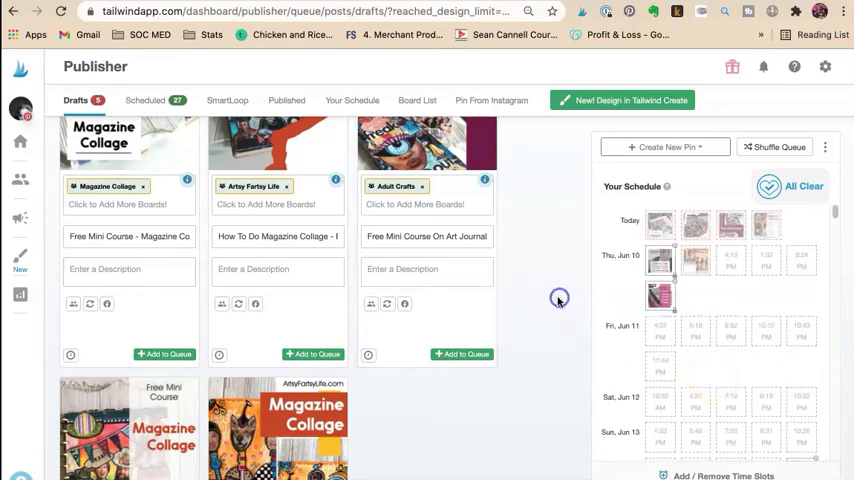
pyautogui.moveTo(558, 234)
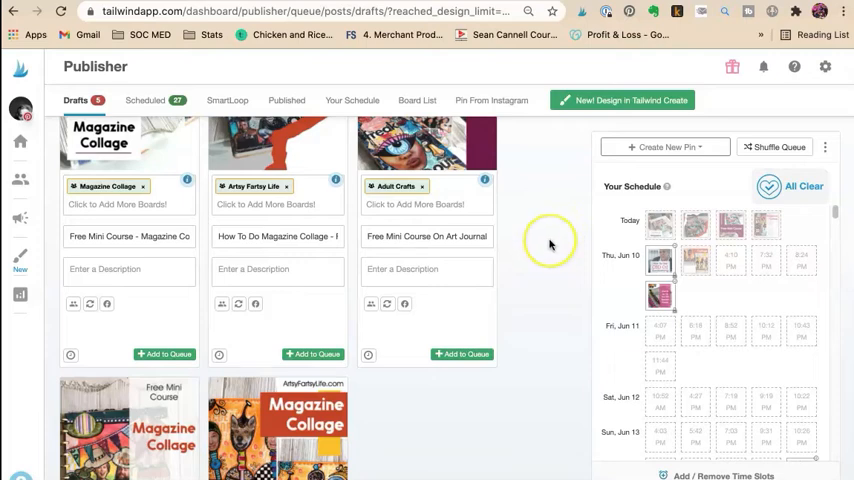
pyautogui.click(622, 100)
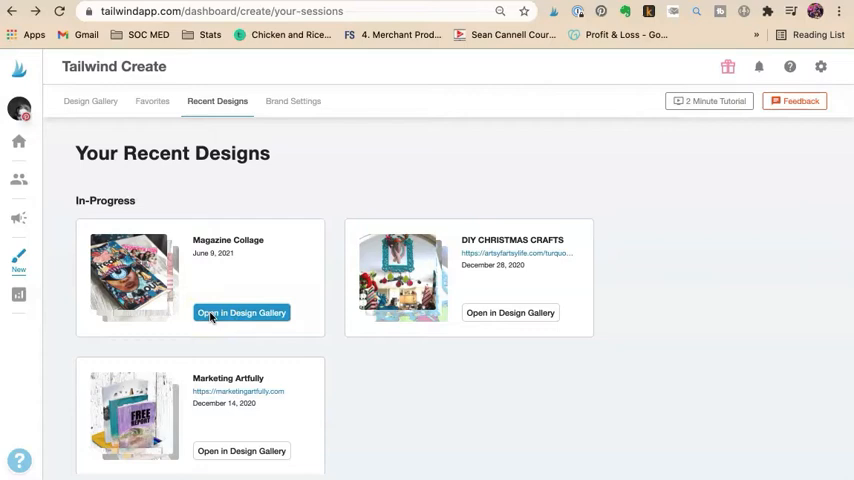
# - Reopen the Magazine Collage project in Tailwind Create's design gallery
pyautogui.click(241, 312)
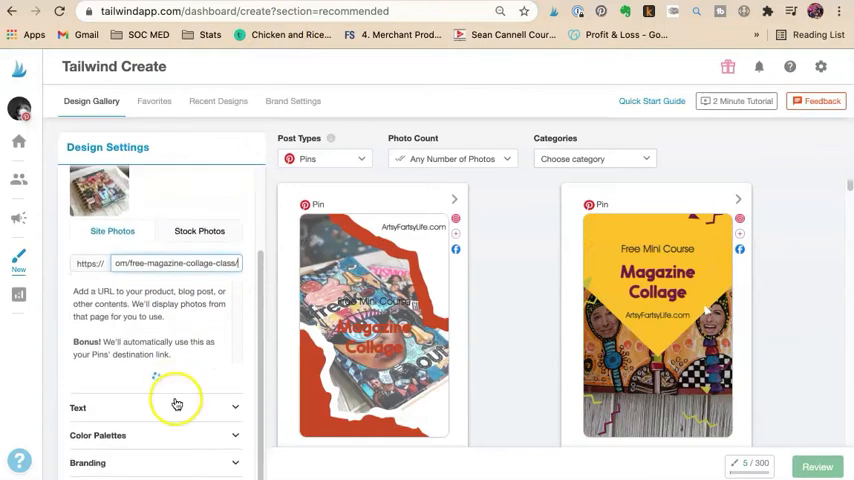
pyautogui.moveTo(490, 286)
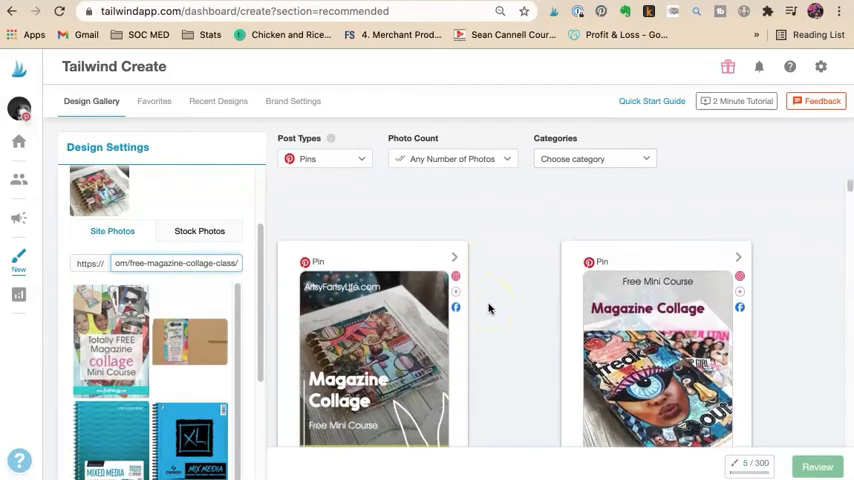
# - Try a different photo on a Magazine Collage design and select it as the sixth pin
pyautogui.scroll(-3)
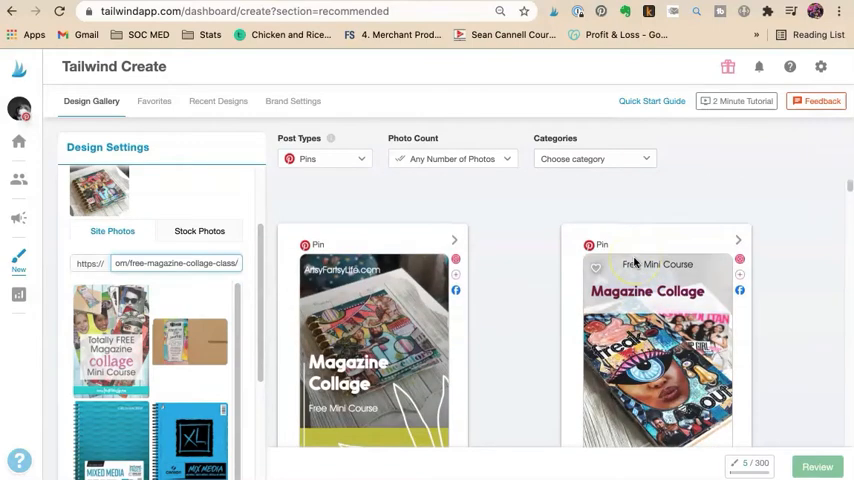
pyautogui.scroll(-3)
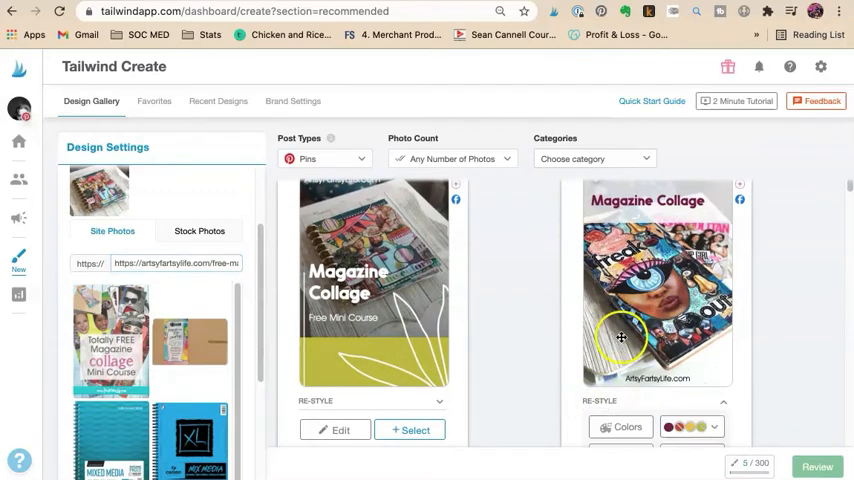
pyautogui.scroll(-3)
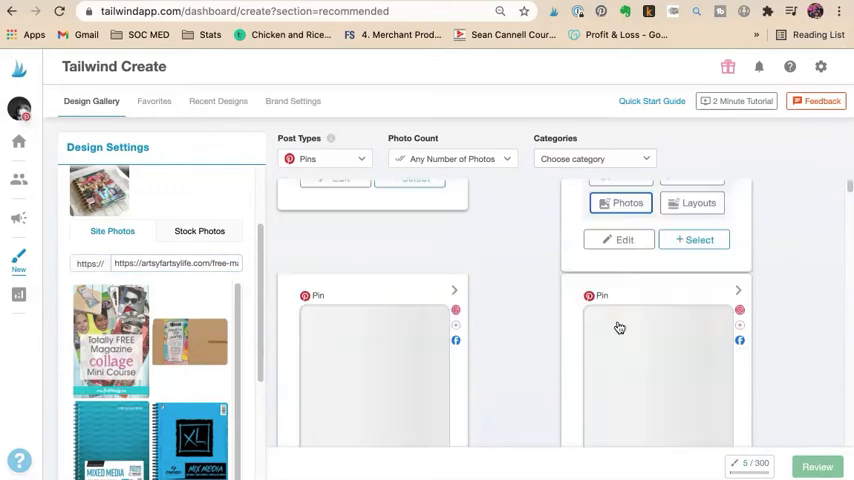
pyautogui.click(620, 202)
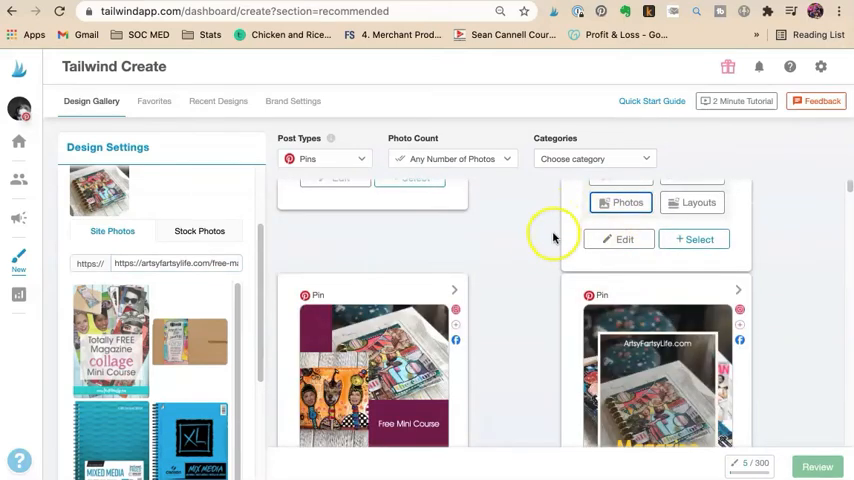
pyautogui.scroll(-3)
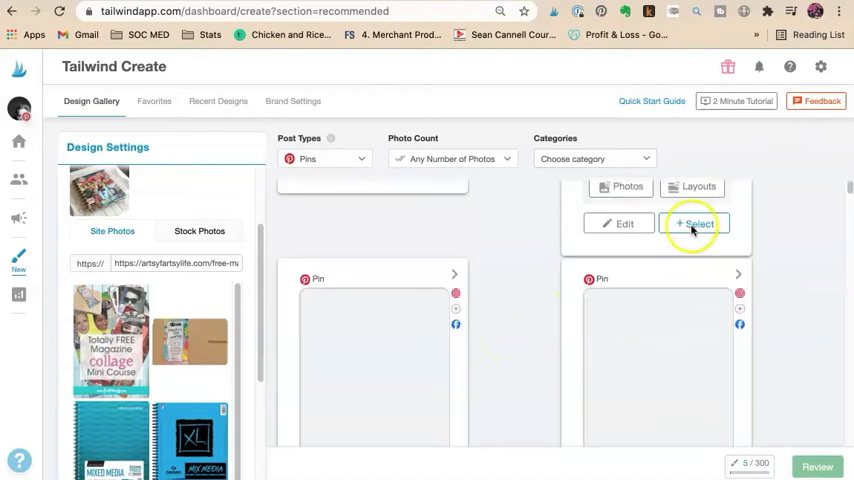
pyautogui.click(695, 223)
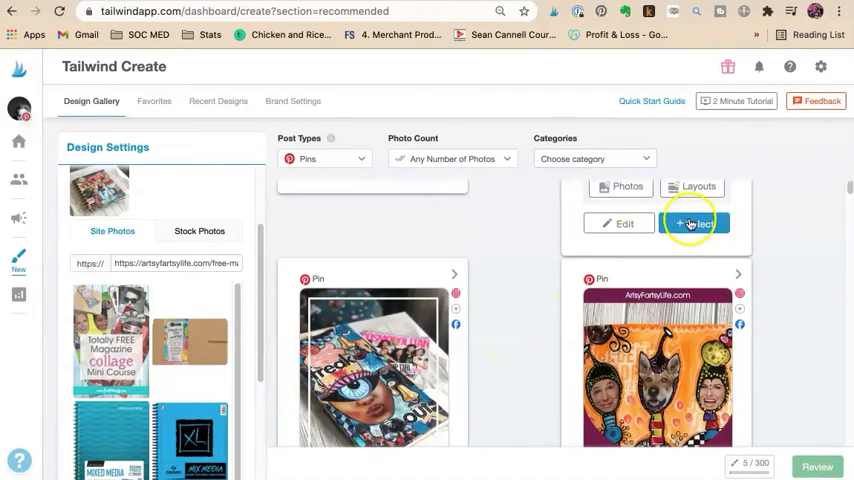
pyautogui.click(695, 223)
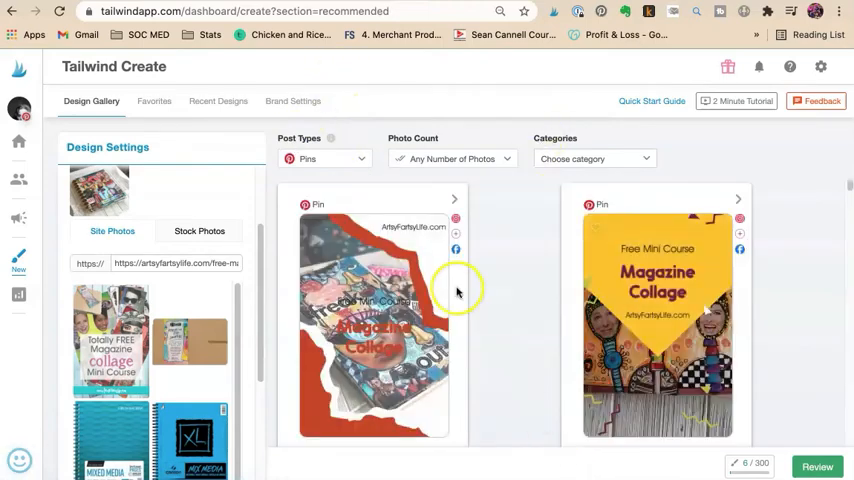
# - Select the Magazine Collage Free Mini Course design as the seventh chosen pin
pyautogui.scroll(-3)
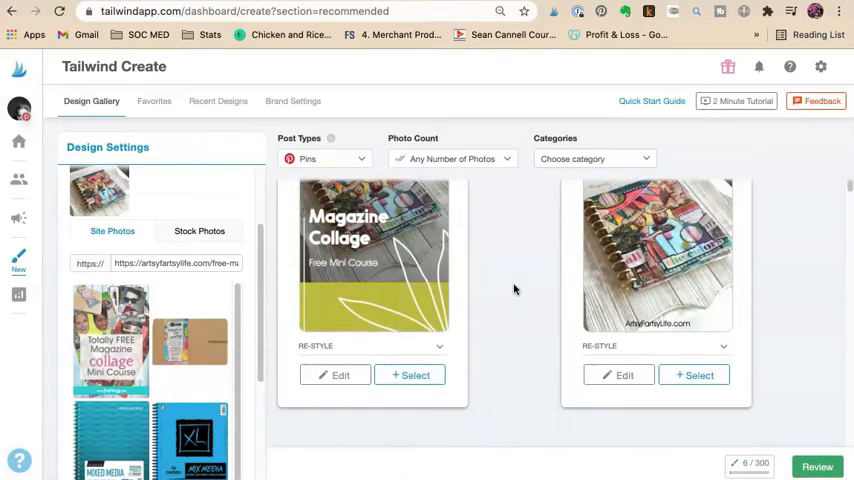
pyautogui.scroll(-3)
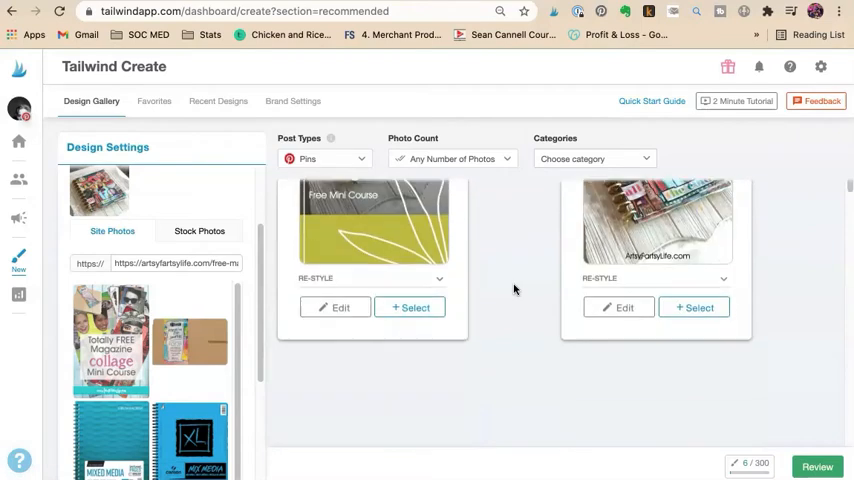
pyautogui.click(694, 307)
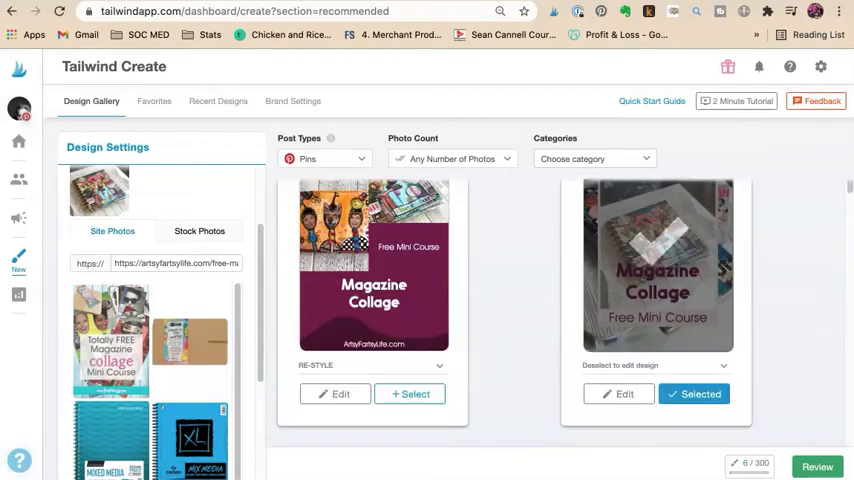
pyautogui.moveTo(491, 333)
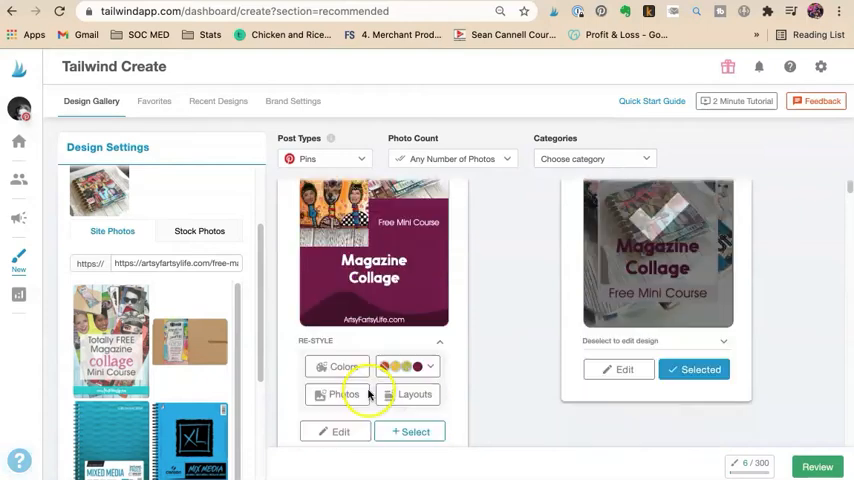
pyautogui.scroll(-3)
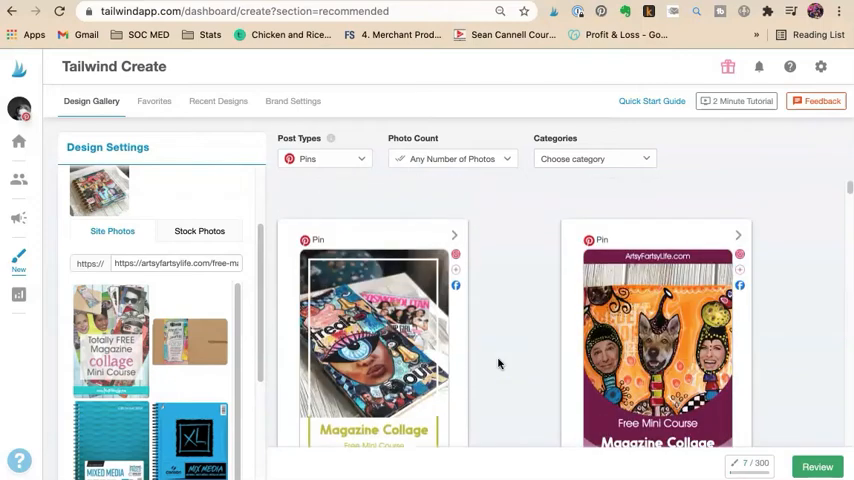
# - Recolour the collage-photo design to a maroon palette and select it as the eighth pin
pyautogui.scroll(-3)
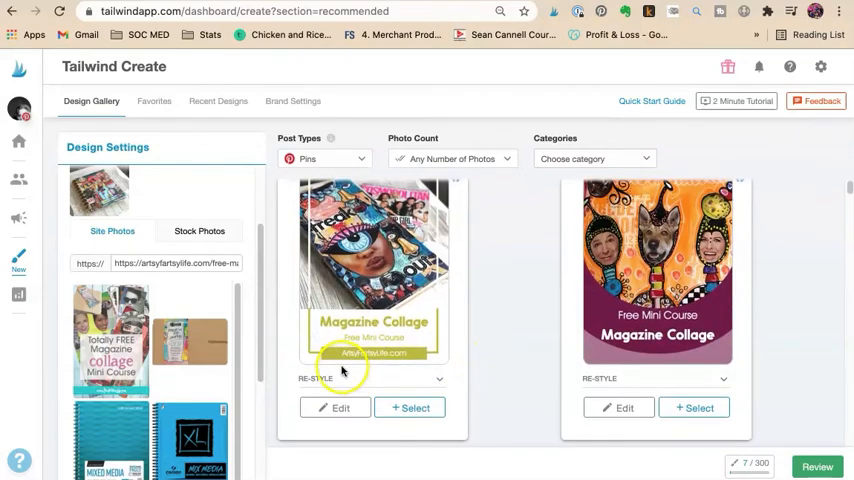
pyautogui.click(315, 378)
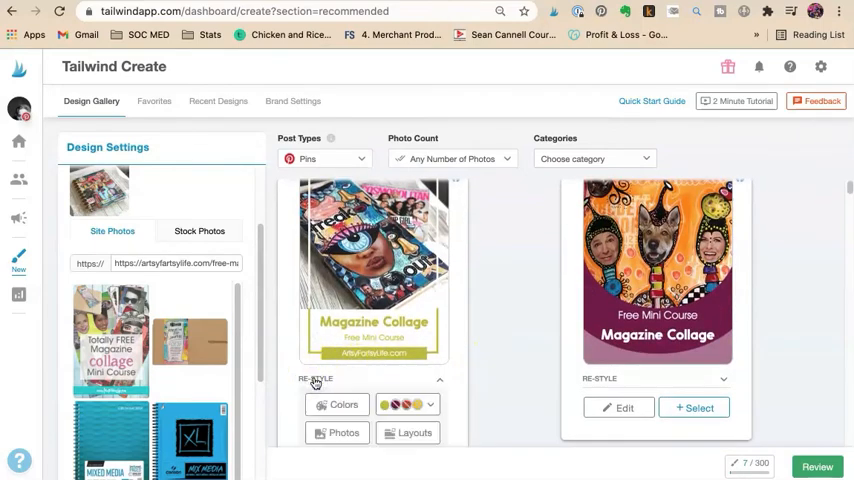
pyautogui.click(344, 404)
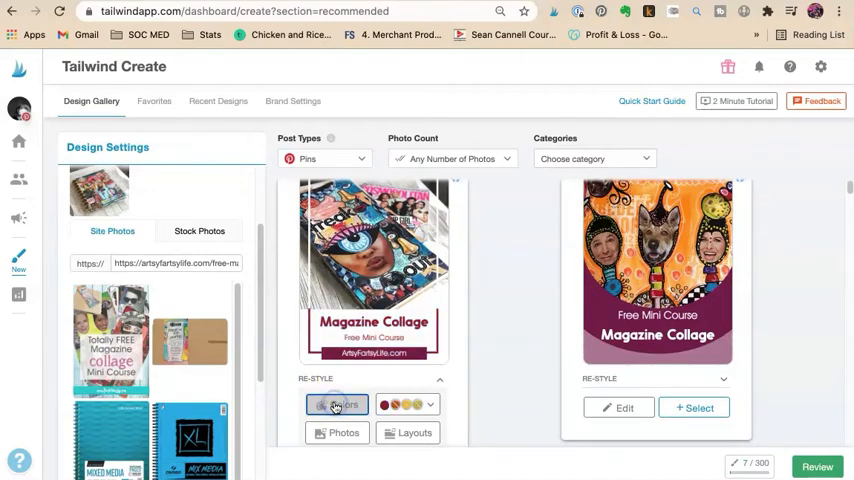
pyautogui.scroll(-3)
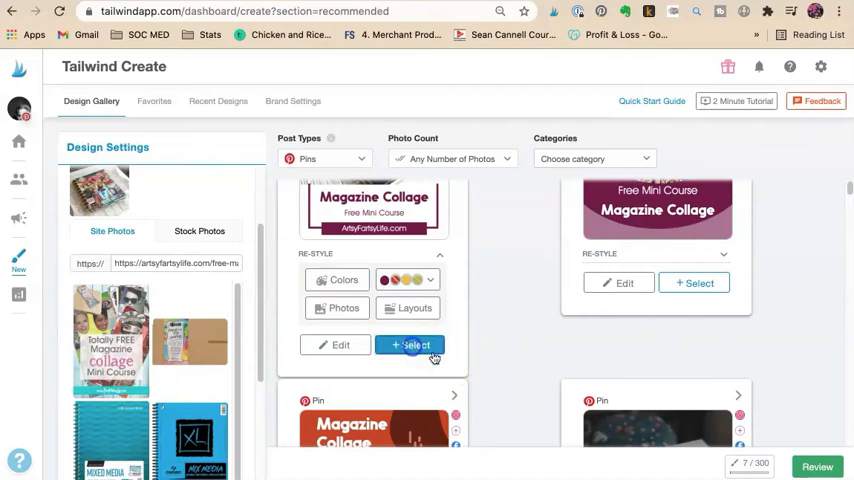
pyautogui.click(408, 345)
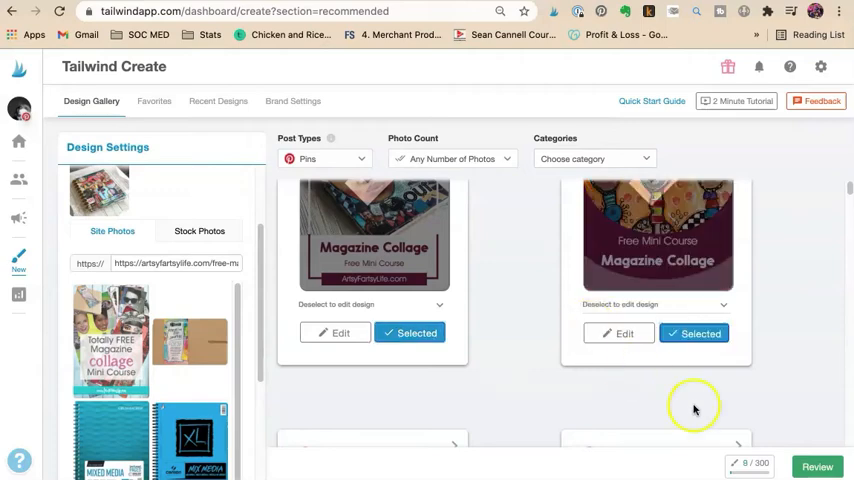
pyautogui.scroll(-3)
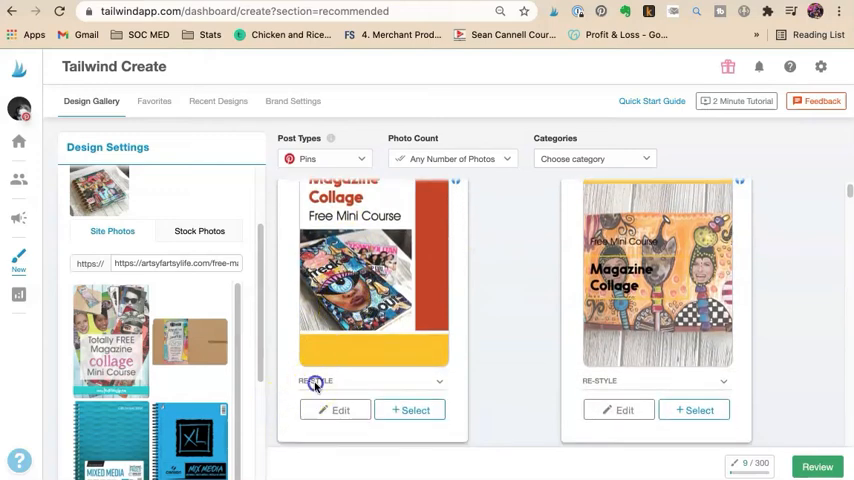
# - Swap a new photo into the orange-and-yellow collage design and select it
pyautogui.click(315, 381)
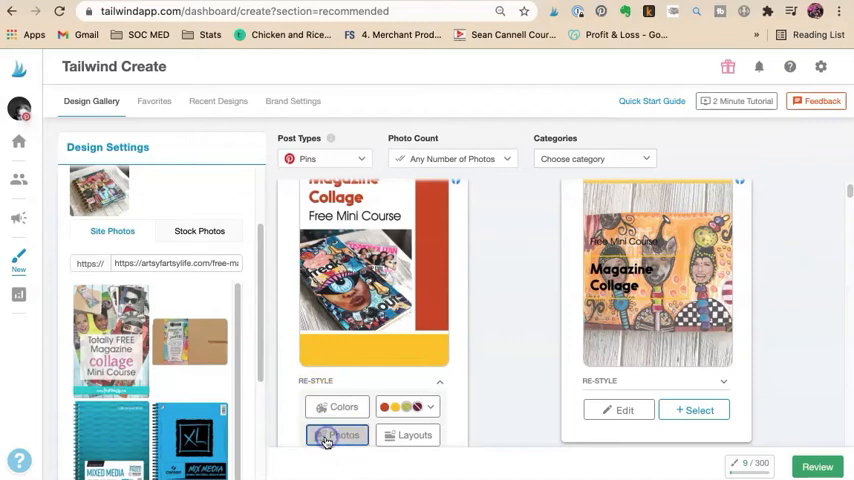
pyautogui.click(337, 434)
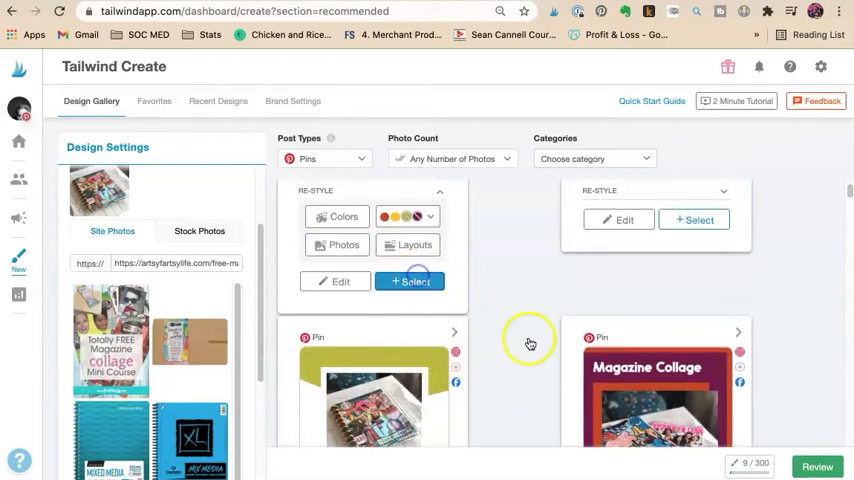
pyautogui.click(410, 281)
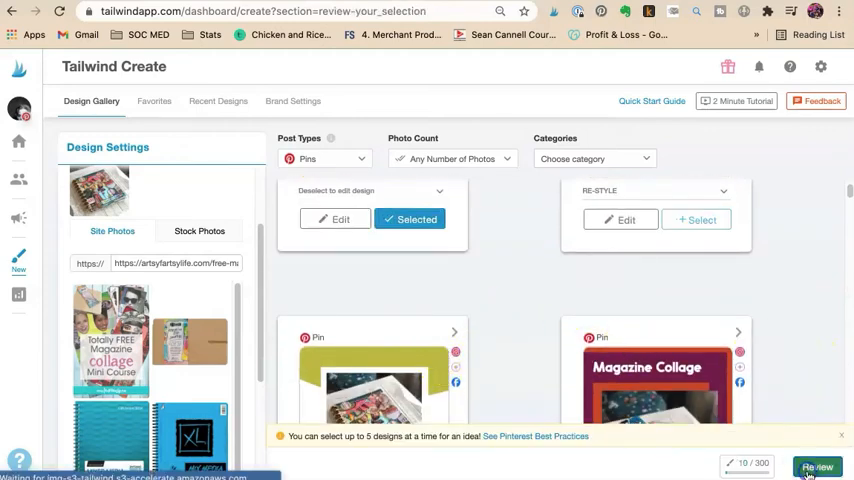
# - Review the chosen designs and schedule them to the Pinterest account
pyautogui.click(818, 467)
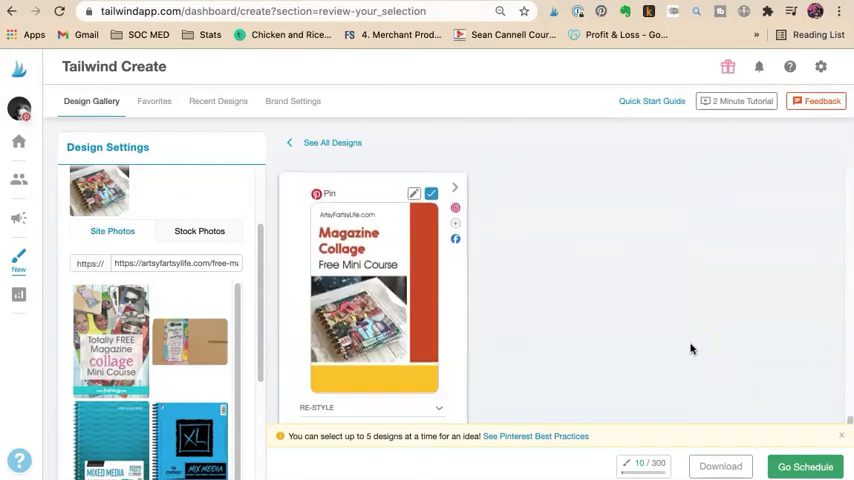
pyautogui.click(805, 466)
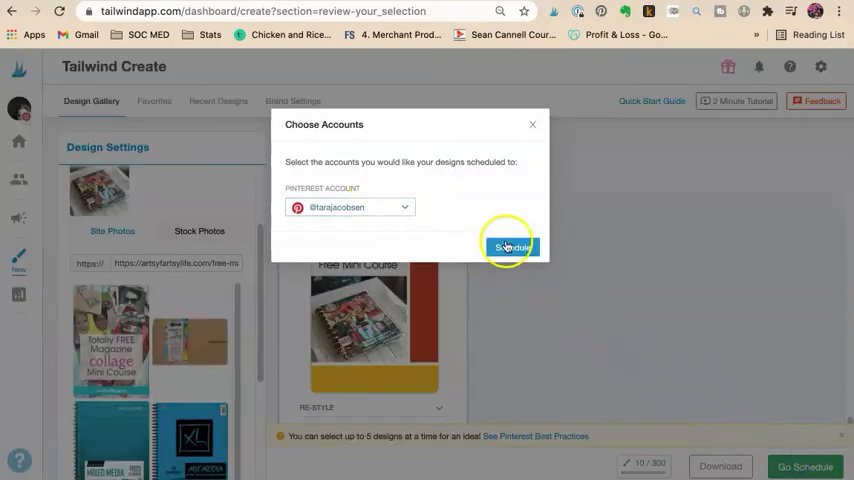
pyautogui.click(511, 247)
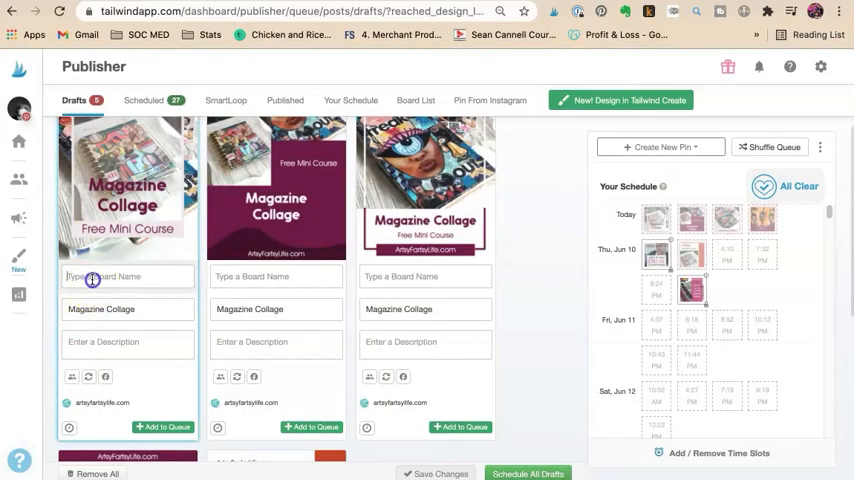
# - Search board names ('ma', 'arts', 'fun', 'craf') for the first new draft
pyautogui.click(127, 276)
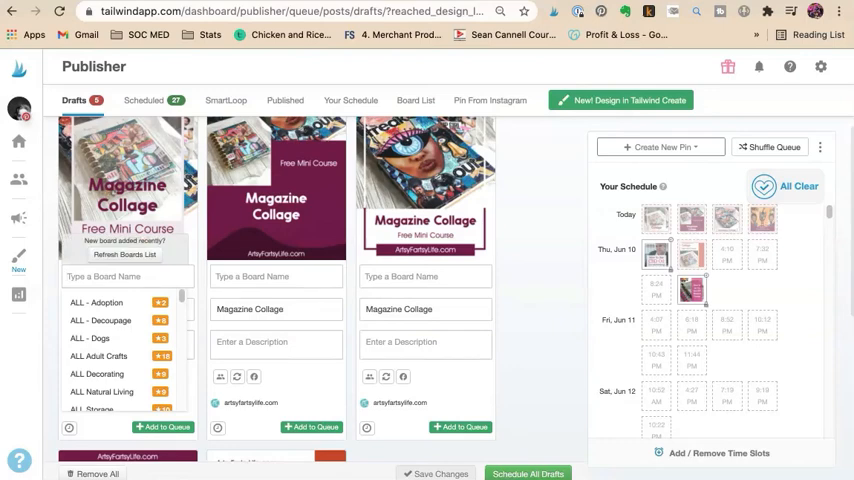
pyautogui.write('ma')
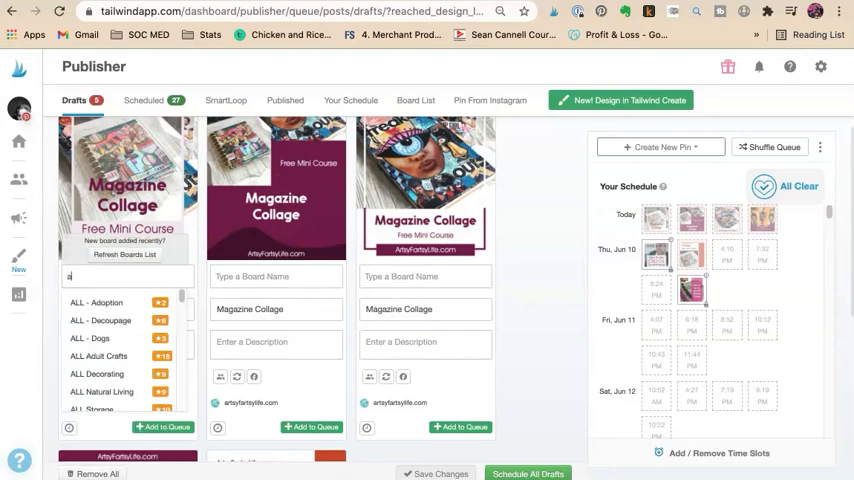
pyautogui.write('rts')
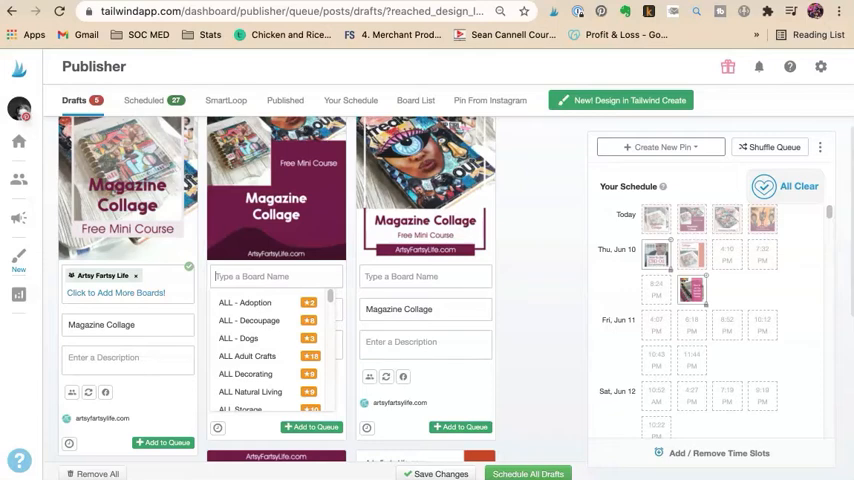
pyautogui.write('fun')
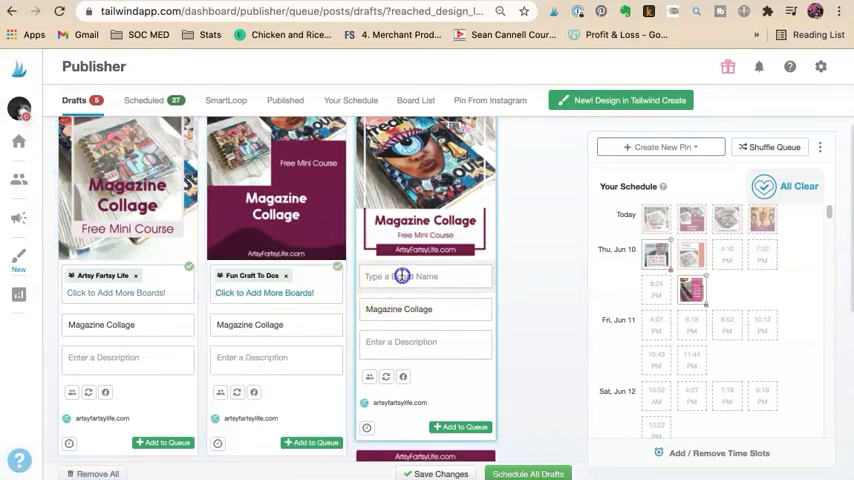
pyautogui.write('raf')
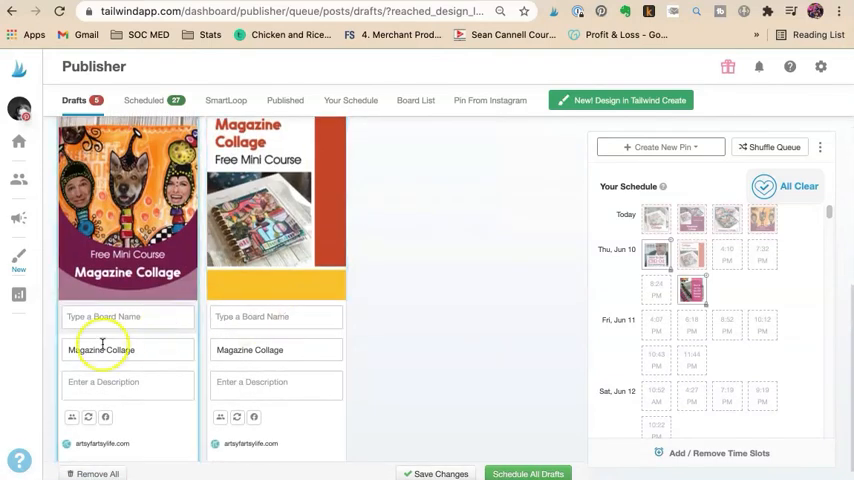
# - Assign Junk Journals to the dog pin and Magazine Collage to the journal pin
pyautogui.click(127, 316)
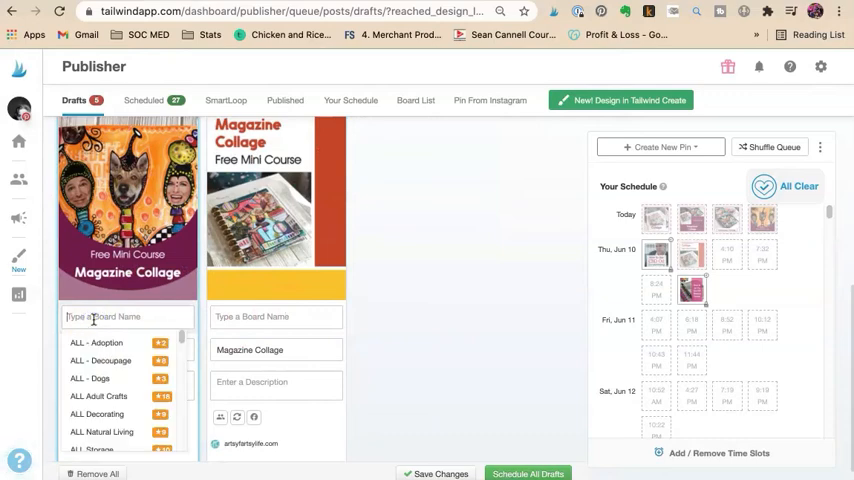
pyautogui.write('journ')
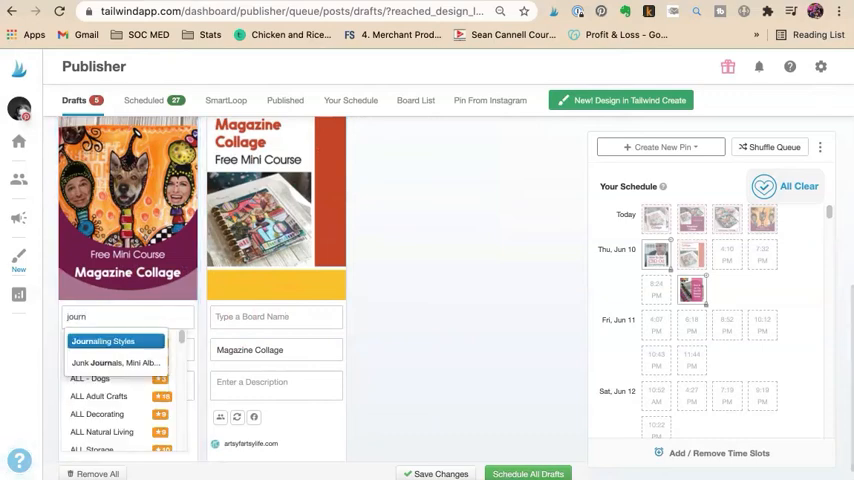
pyautogui.click(115, 362)
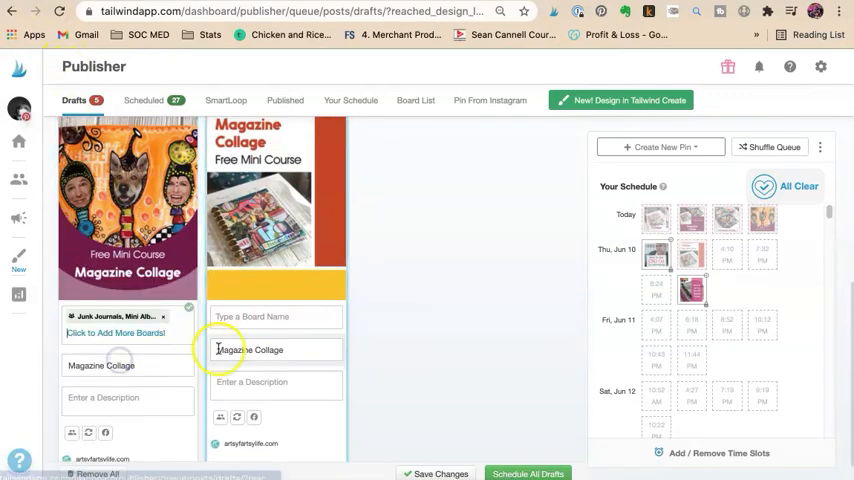
pyautogui.click(277, 316)
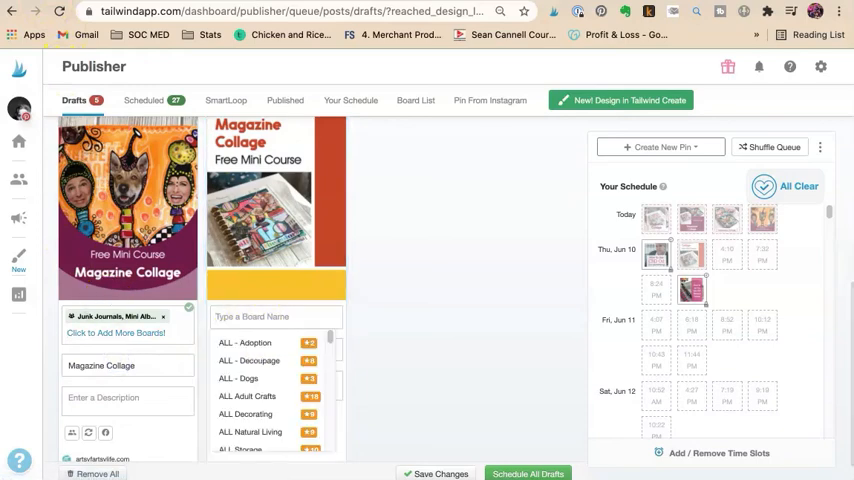
pyautogui.write('maga')
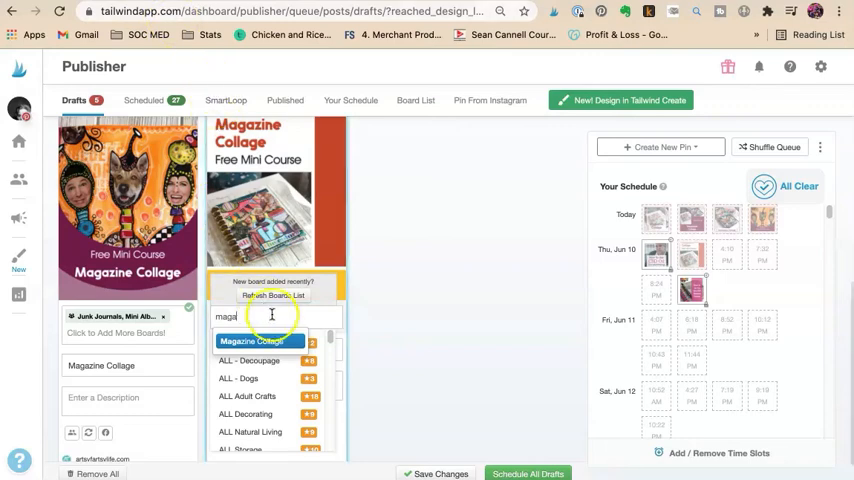
pyautogui.click(258, 341)
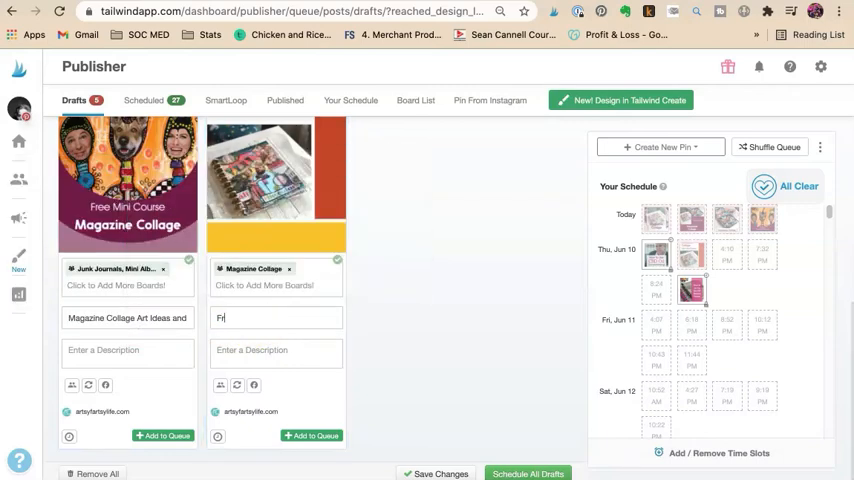
# - Title the drafts 'Free Mini Course - Learn Magazine Collage' and 'Tips and Ideas for How To Do Magazine Collage'
pyautogui.write('Free Mini Cours')
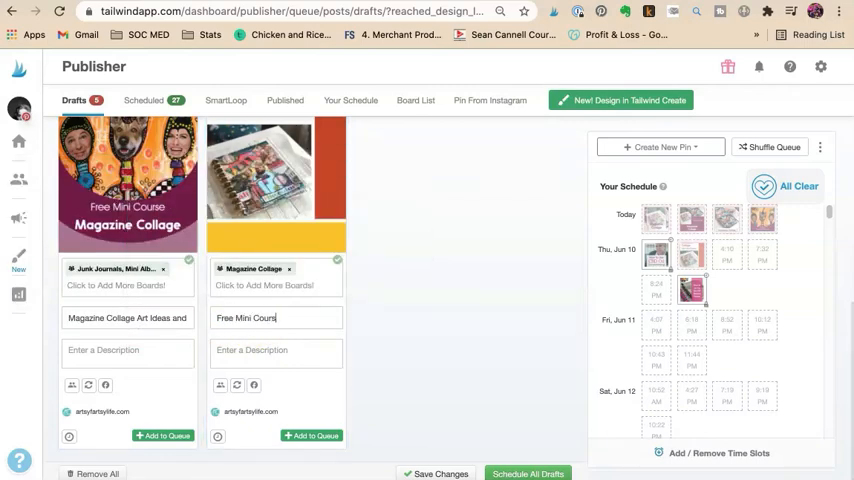
pyautogui.write('- Learn Magazine Collage')
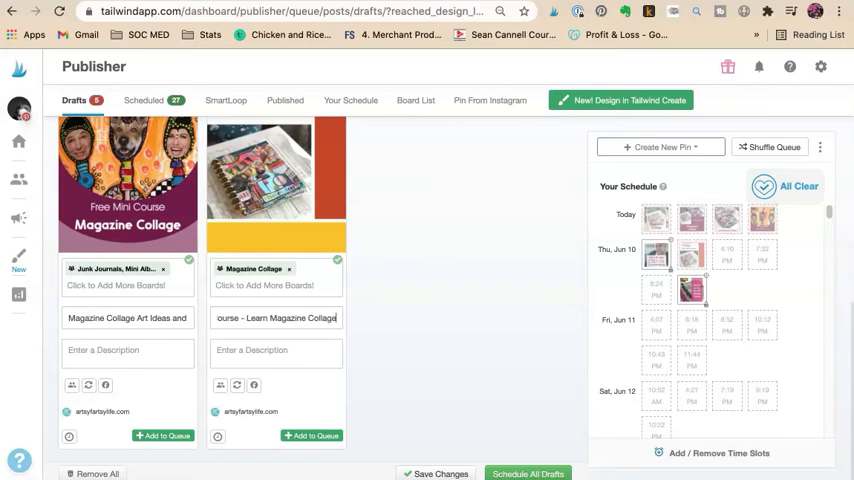
pyautogui.scroll(-3)
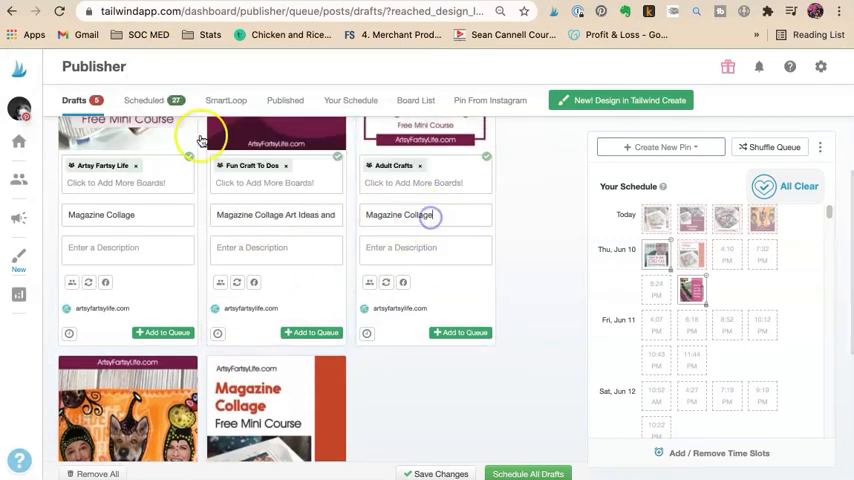
pyautogui.write('How To Do')
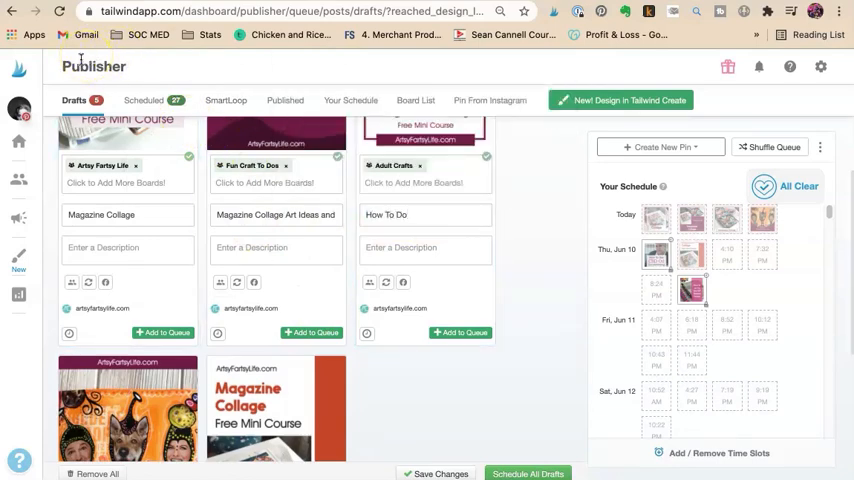
pyautogui.write('Magazine Collage - F')
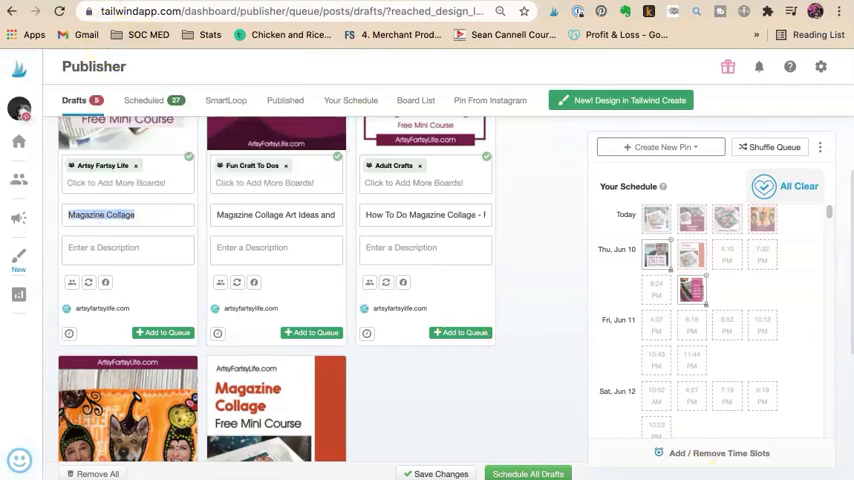
pyautogui.write('Tips and Ideas')
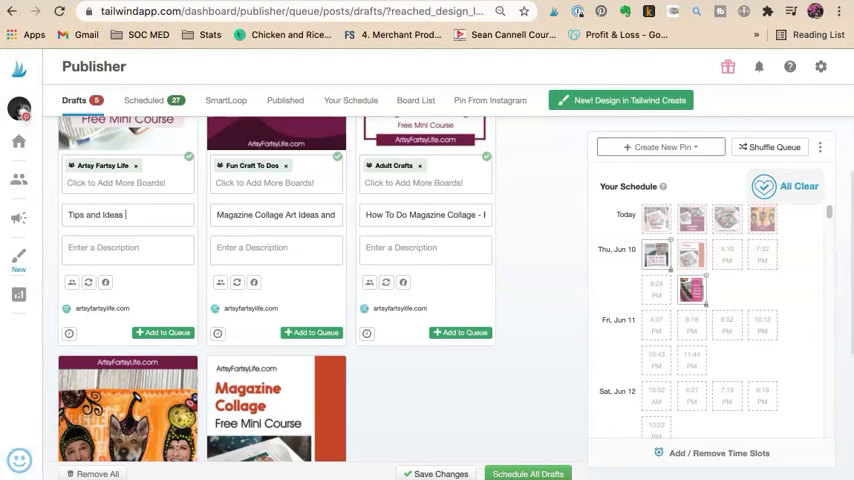
pyautogui.write('for How To Do M')
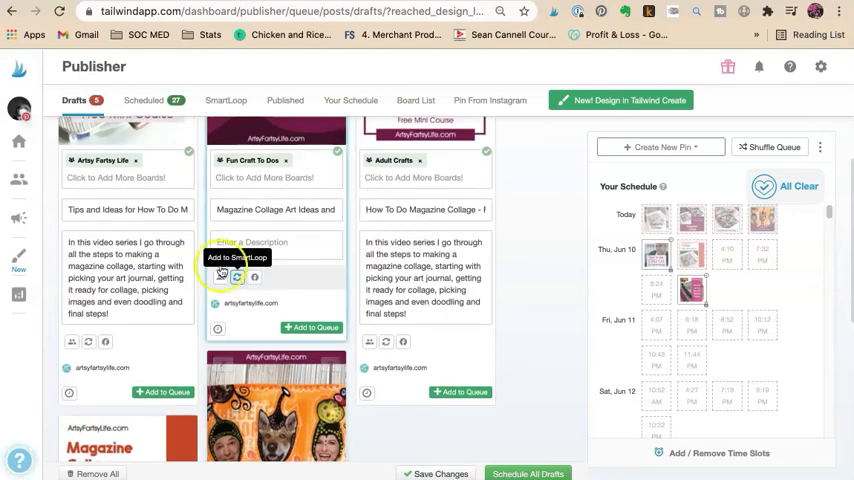
# - Scroll through the described drafts and start setting a custom time for the second pin
pyautogui.scroll(-3)
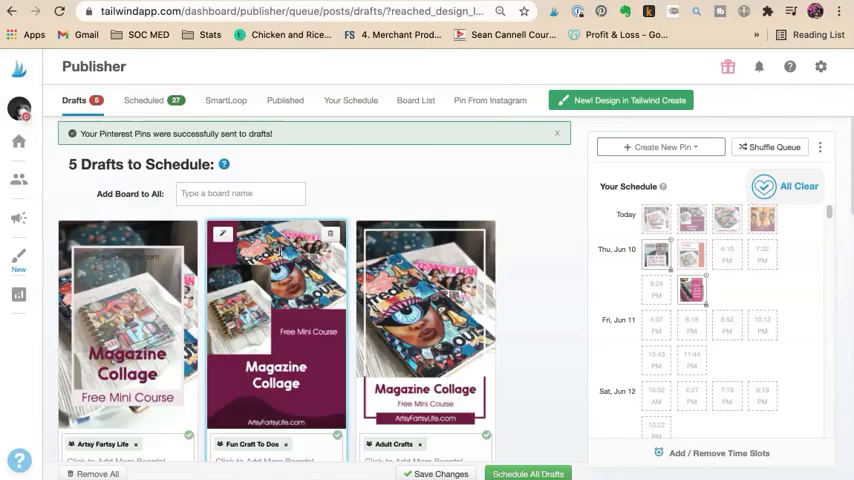
pyautogui.scroll(-3)
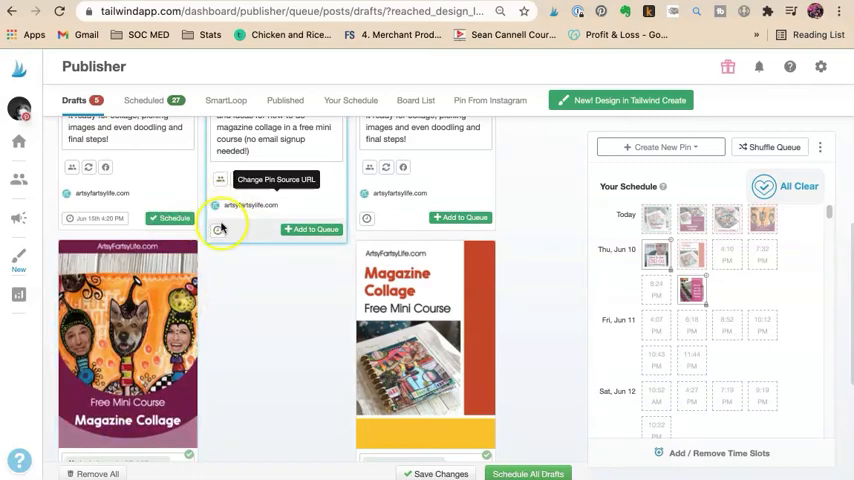
pyautogui.click(95, 214)
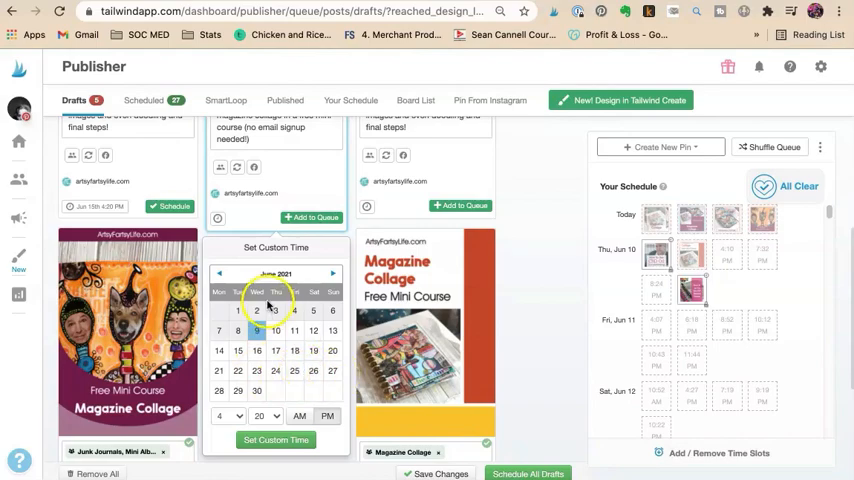
# - Give the third pin a custom posting date and time, such as June 20th, 2:20 PM
pyautogui.scroll(-3)
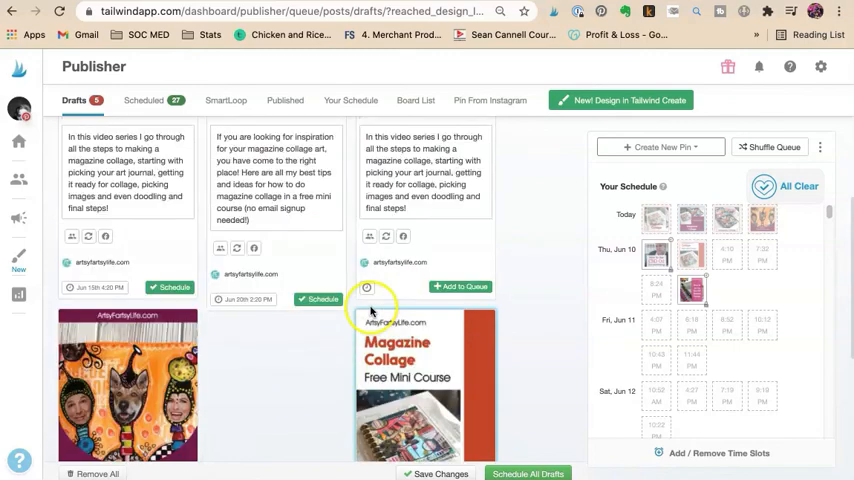
pyautogui.click(366, 287)
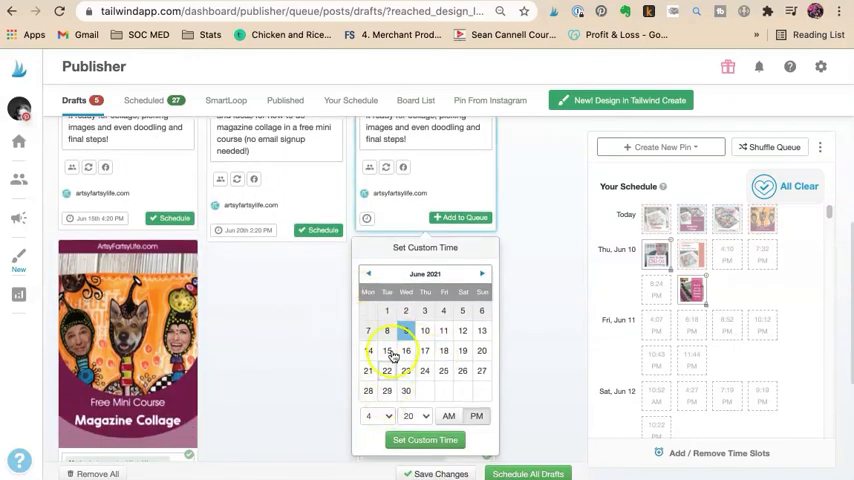
pyautogui.click(405, 330)
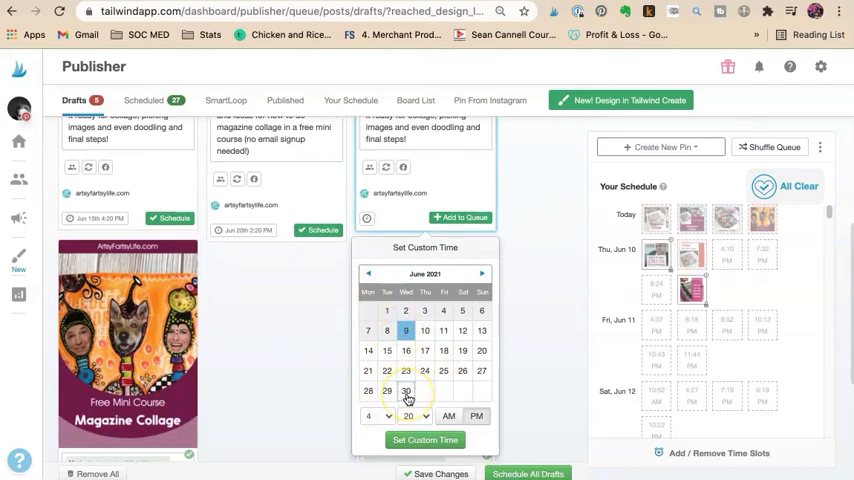
pyautogui.click(405, 391)
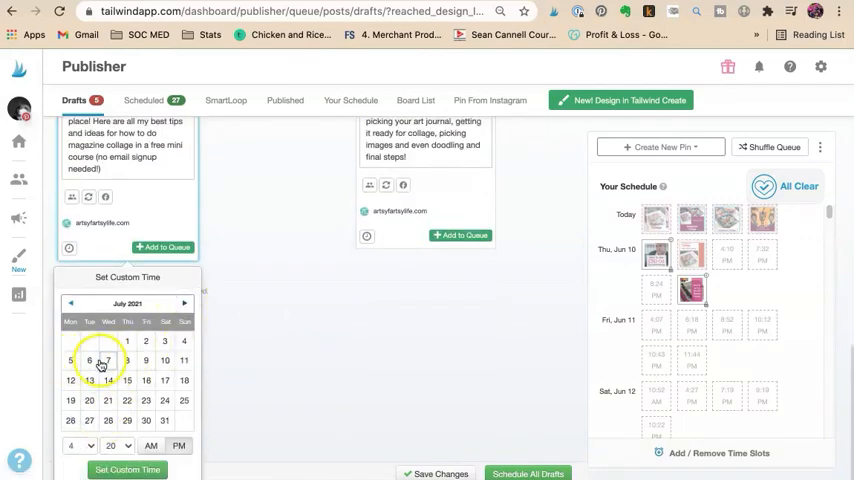
# - Schedule the dog and journal pins for July, including July 20th at 9:20 PM
pyautogui.click(127, 360)
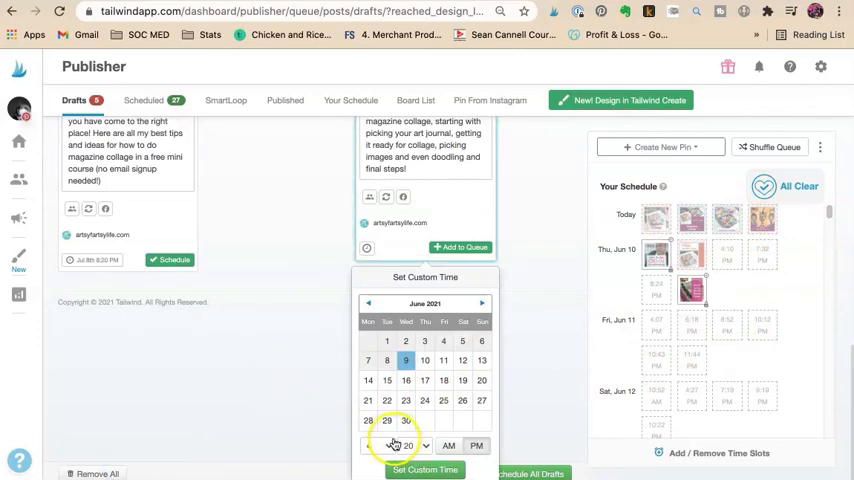
pyautogui.click(483, 304)
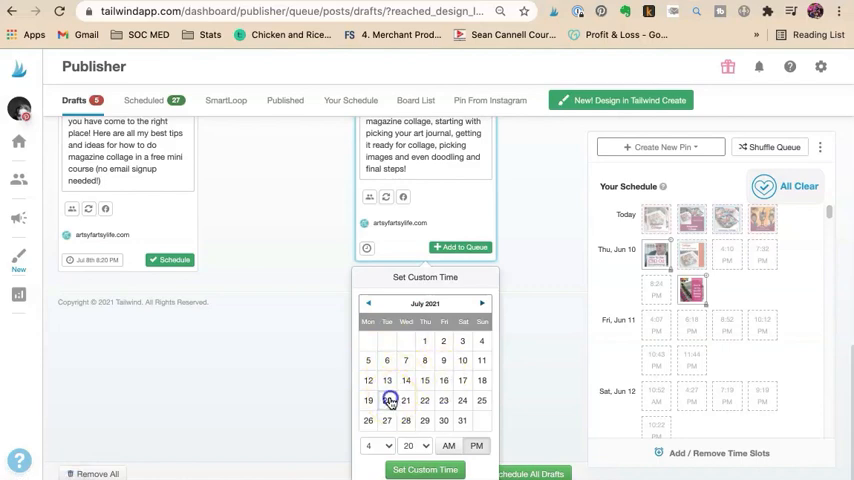
pyautogui.click(377, 445)
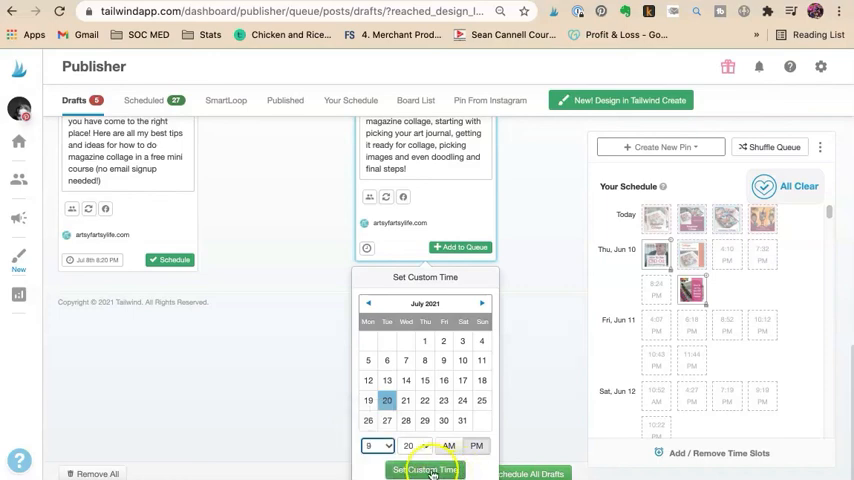
pyautogui.click(425, 470)
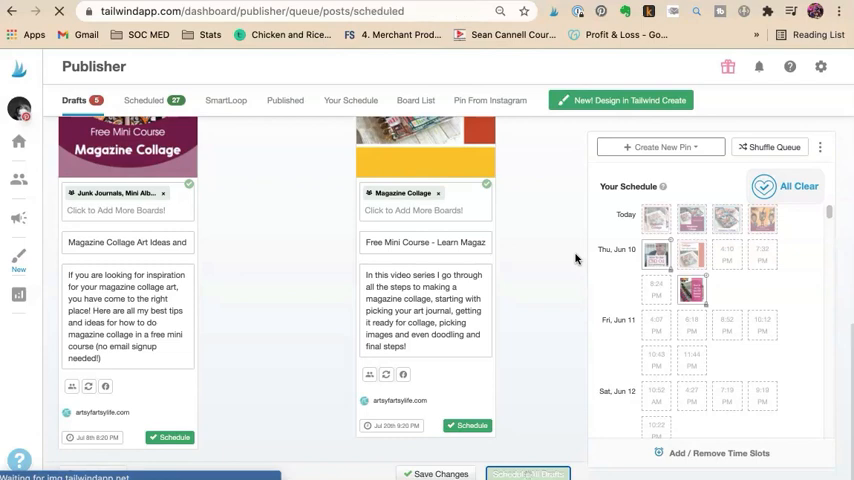
# - Schedule all drafts and check that the queue now holds 32 scheduled pins
pyautogui.click(527, 474)
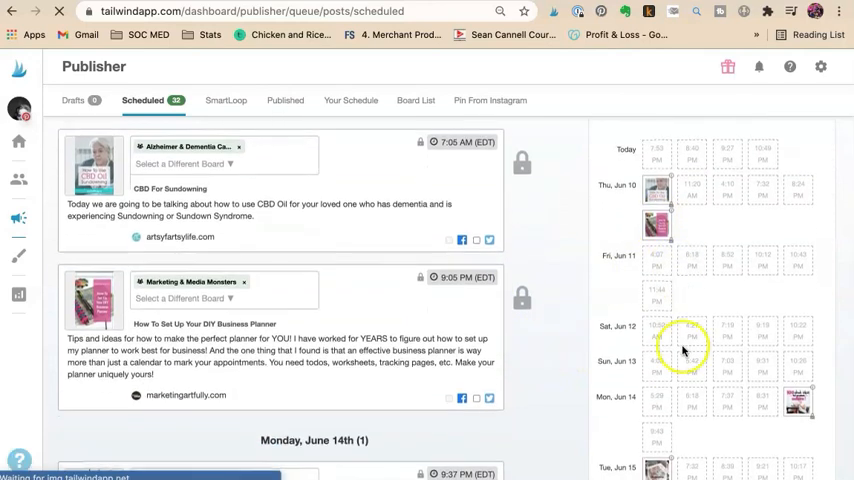
pyautogui.scroll(-3)
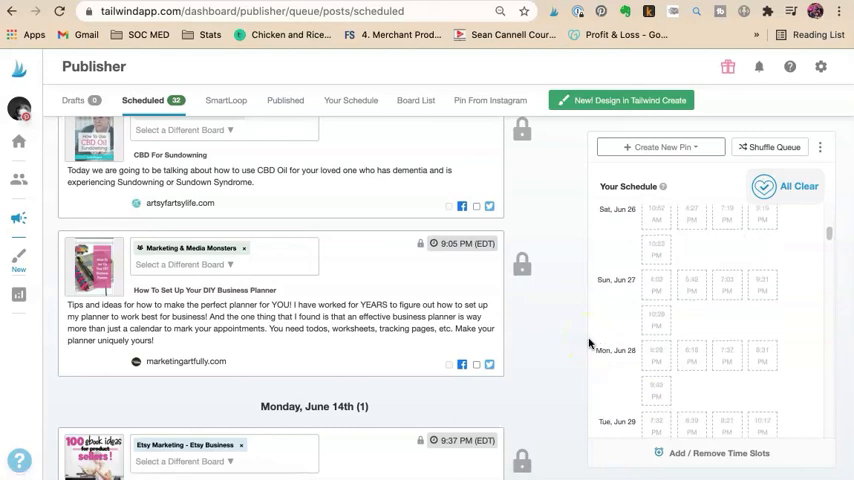
pyautogui.scroll(-3)
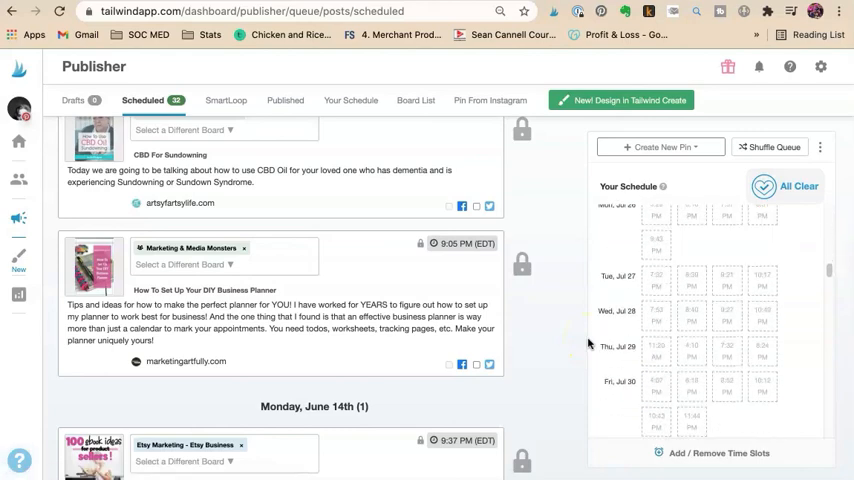